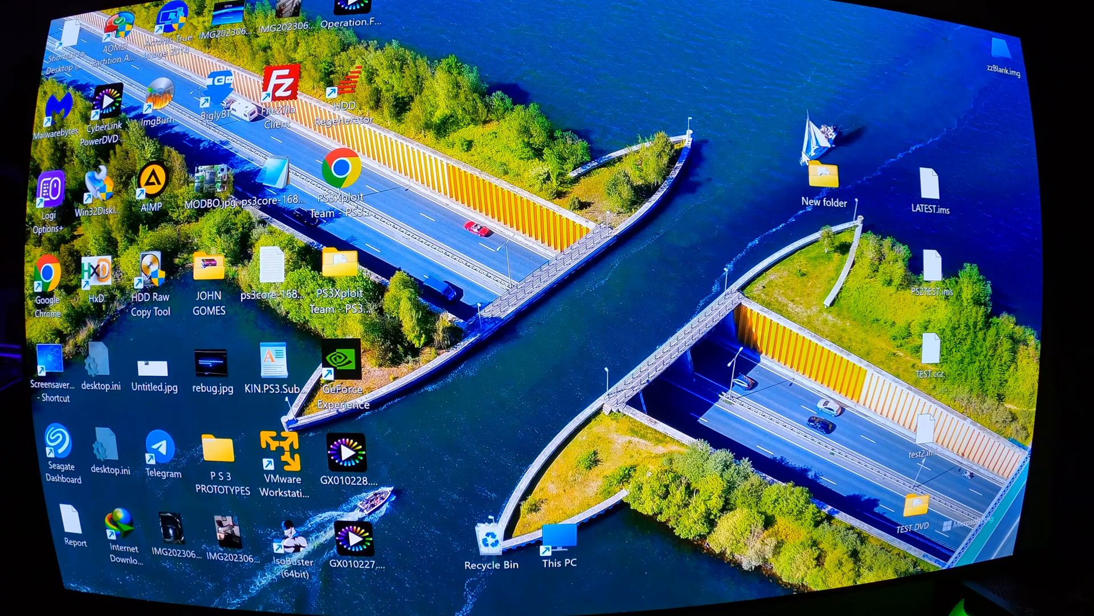
{"action": "mouse_move", "coordinate": [787, 177]}
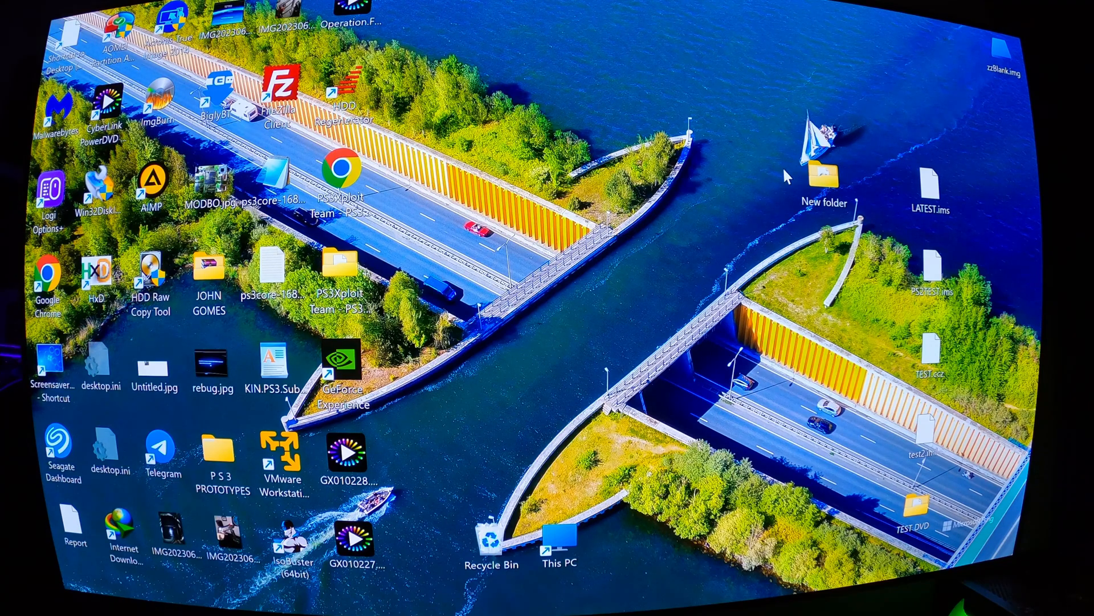
{"action": "mouse_move", "coordinate": [783, 200]}
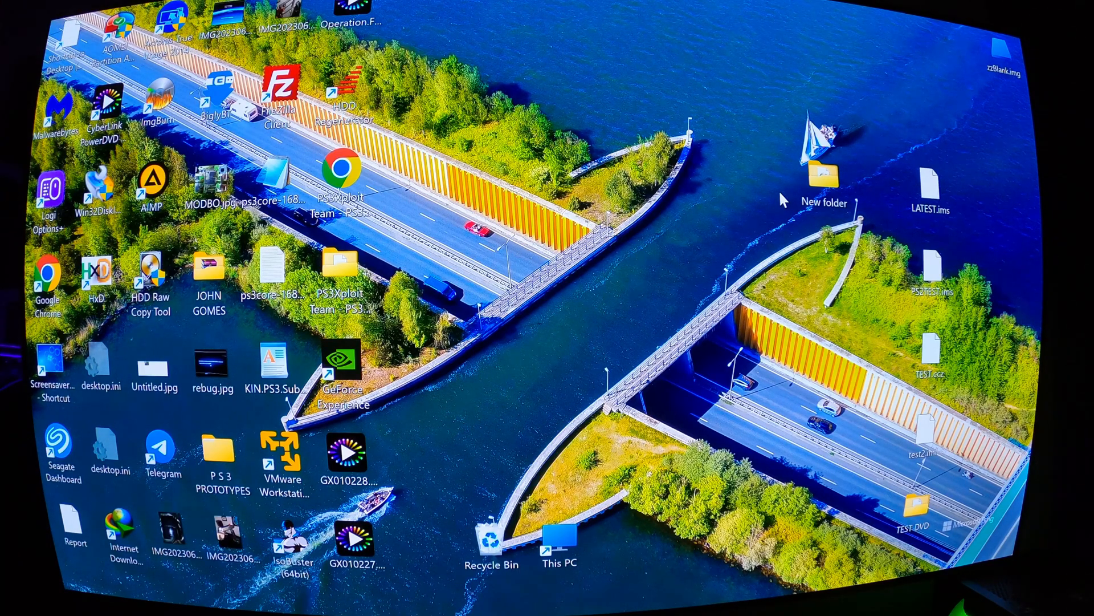
{"action": "mouse_move", "coordinate": [795, 213]}
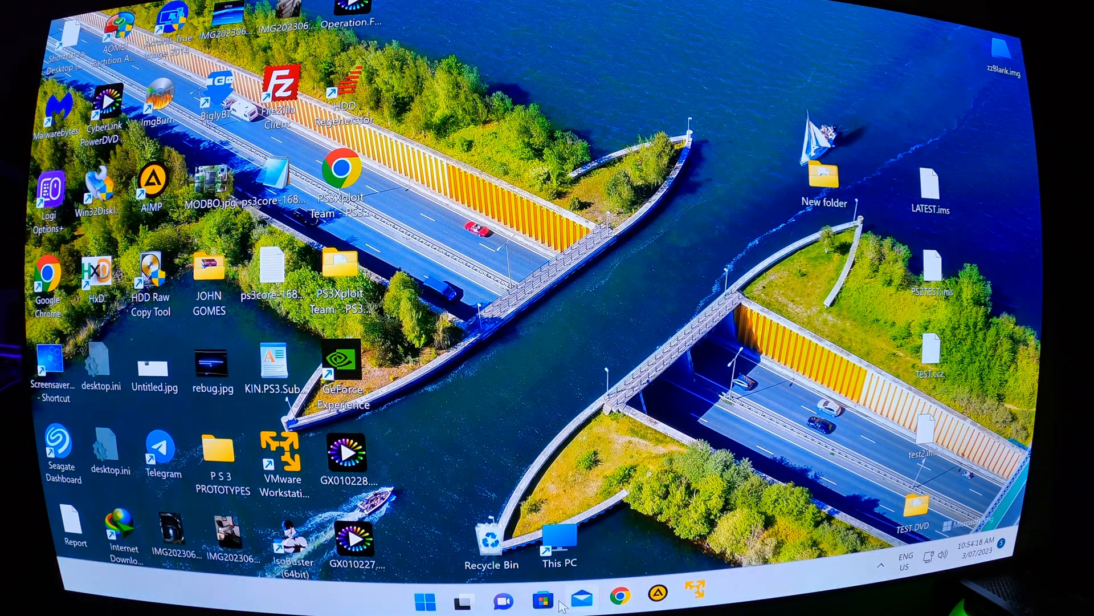
Step: Shift-restart from the Start menu power options to boot into recovery
{"action": "left_click", "coordinate": [426, 598]}
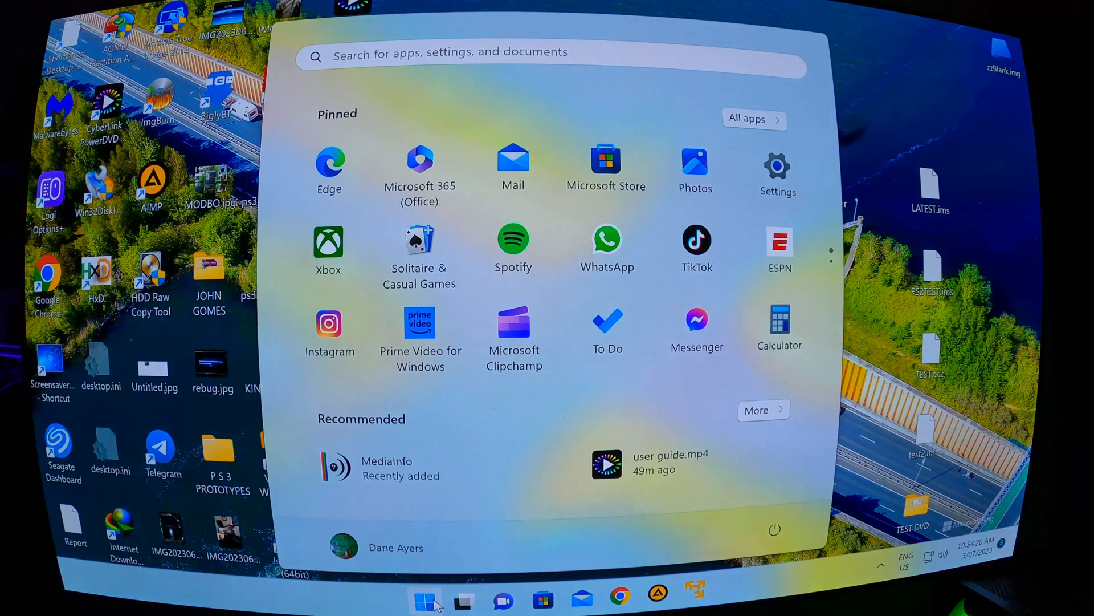
{"action": "mouse_move", "coordinate": [724, 517]}
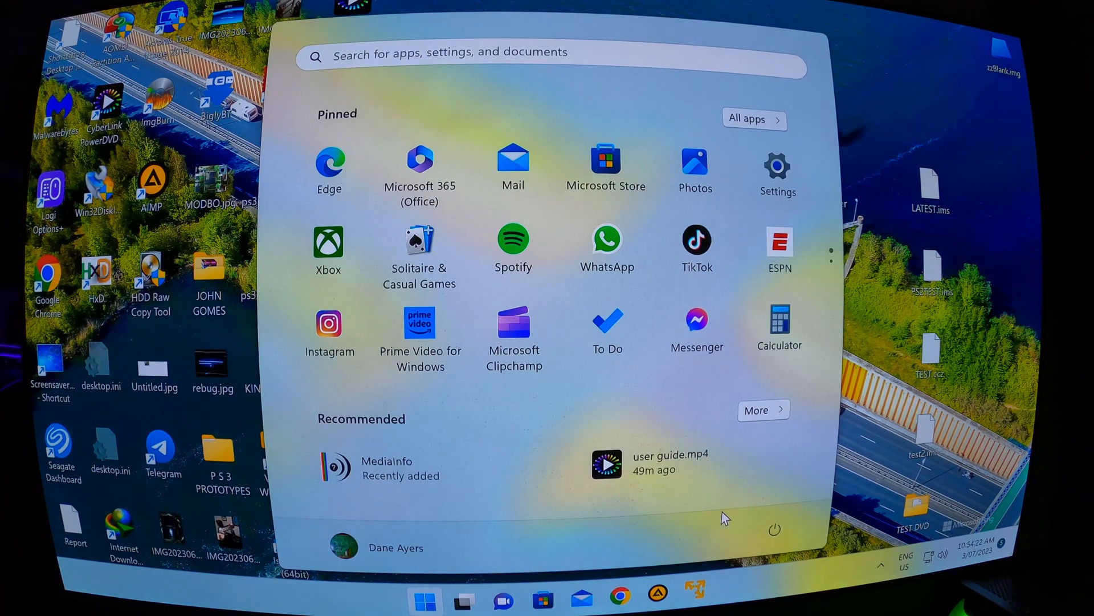
{"action": "left_click", "coordinate": [773, 530]}
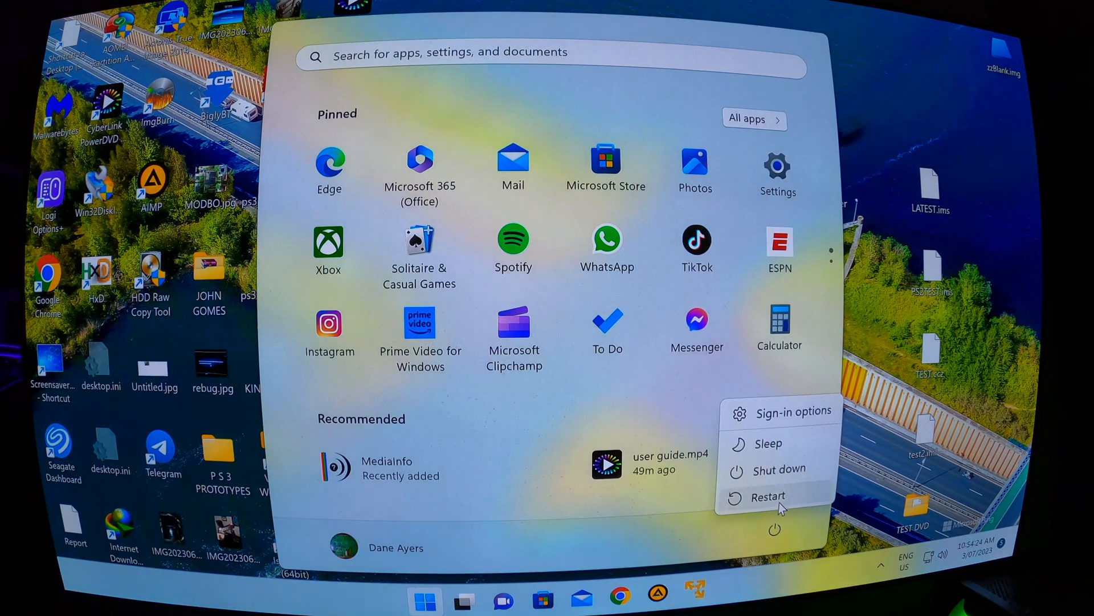
{"action": "mouse_move", "coordinate": [768, 496]}
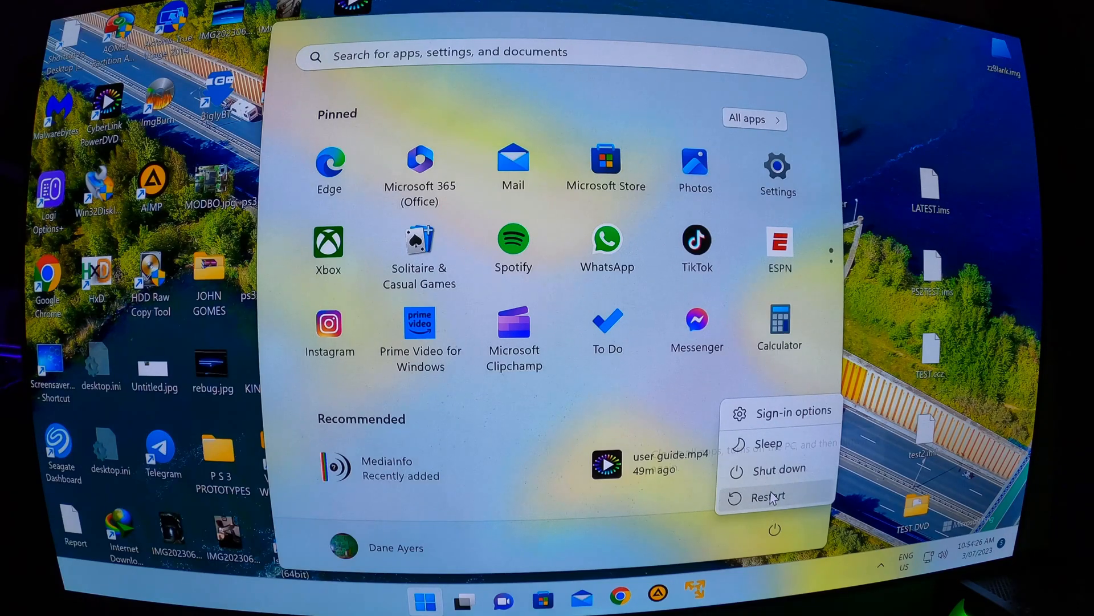
{"action": "left_click", "coordinate": [768, 496]}
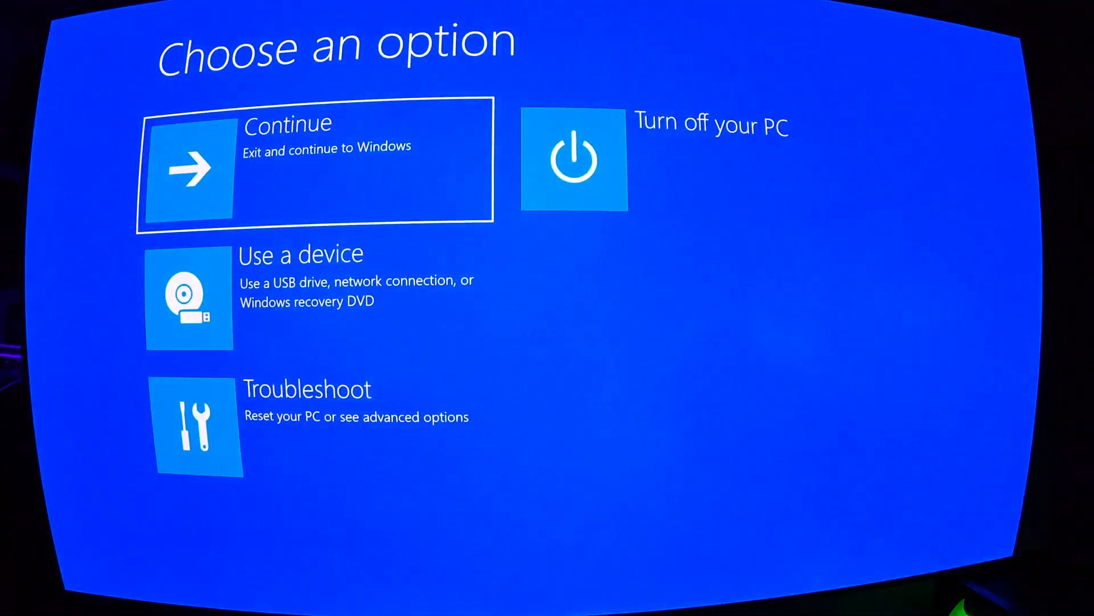
{"action": "mouse_move", "coordinate": [355, 444]}
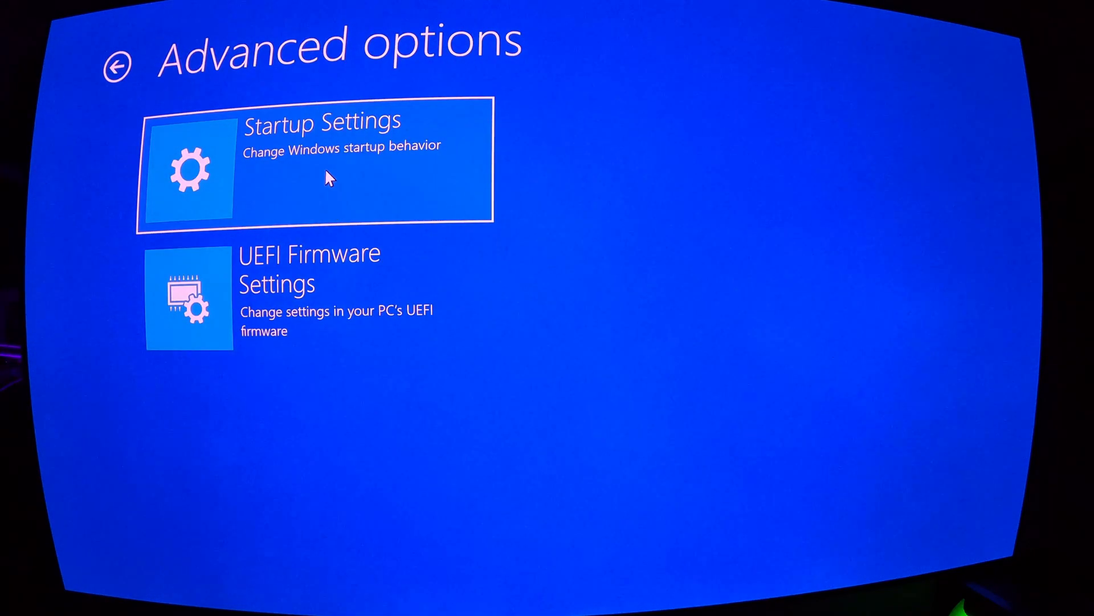
Step: Open Startup Settings and restart to reach the Advanced Boot Options list
{"action": "left_click", "coordinate": [316, 161]}
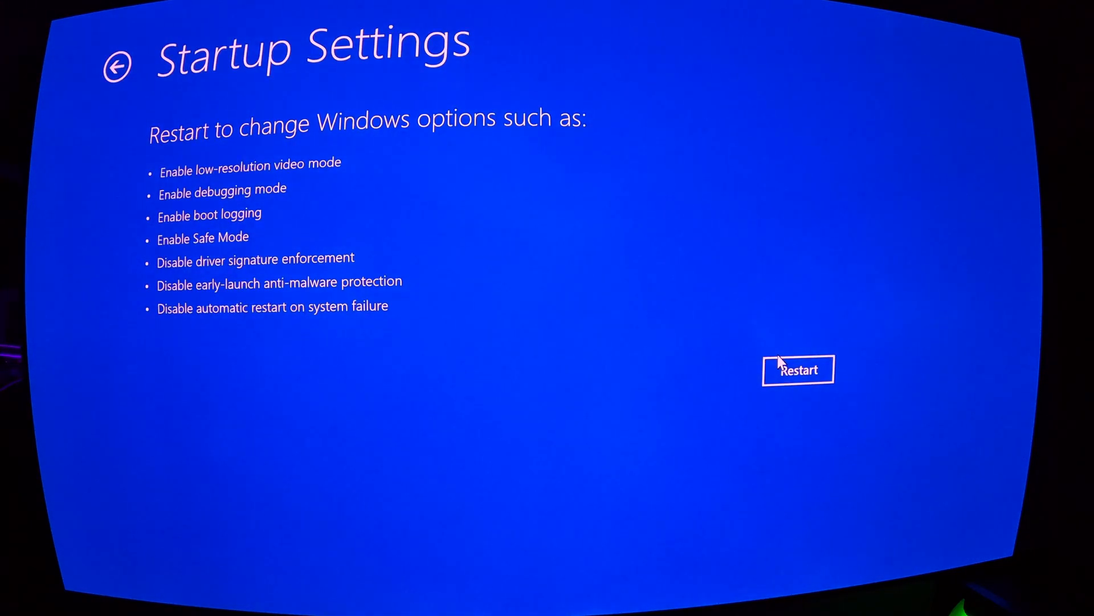
{"action": "left_click", "coordinate": [798, 370]}
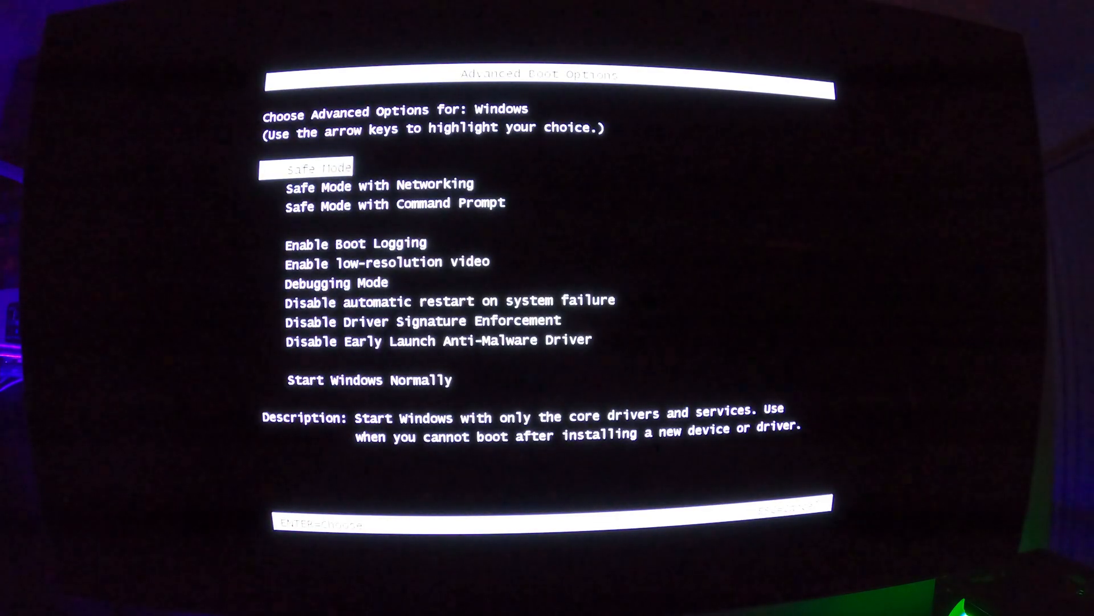
Step: Boot Windows with Disable Driver Signature Enforcement selected
{"action": "key", "text": "down"}
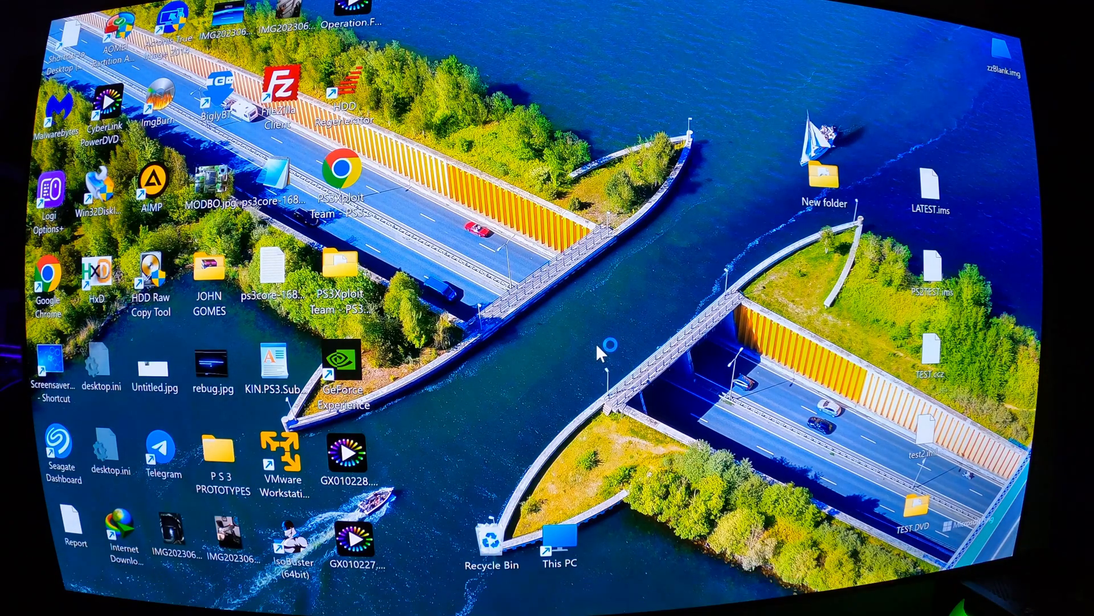
{"action": "mouse_move", "coordinate": [384, 572]}
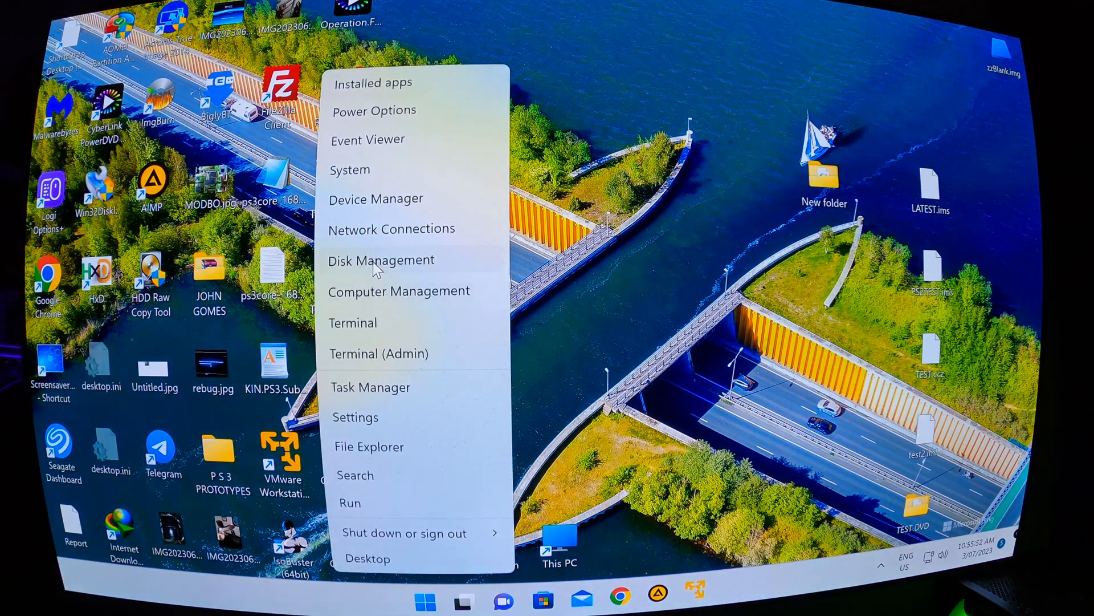
Step: Open Device Manager and select NVIDIA High Definition Audio under Sound, video and game controllers
{"action": "left_click", "coordinate": [376, 198]}
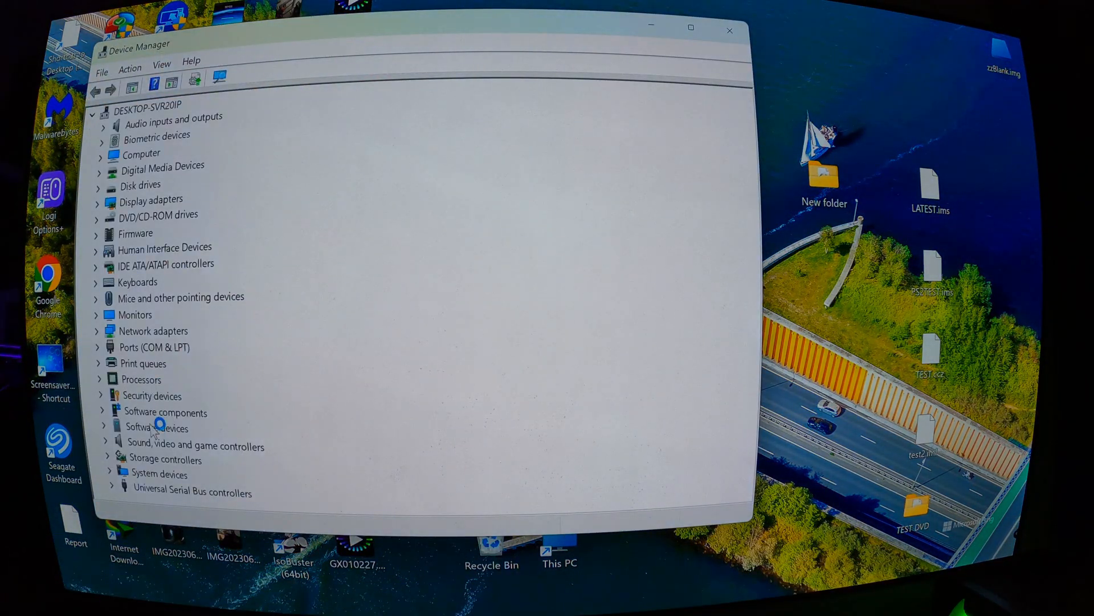
{"action": "left_click", "coordinate": [195, 445]}
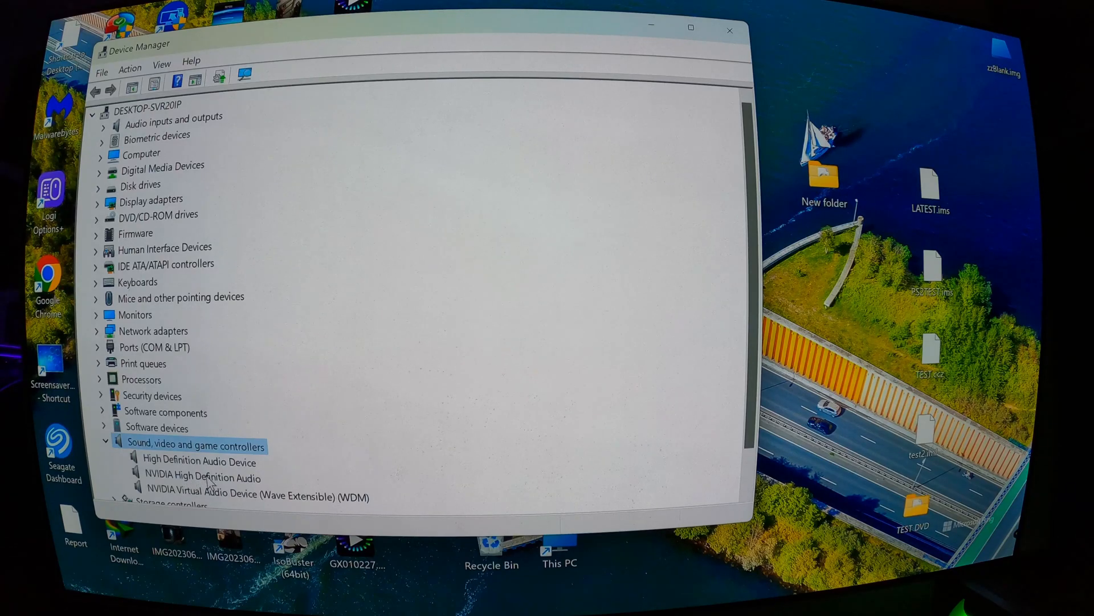
{"action": "left_click", "coordinate": [202, 476]}
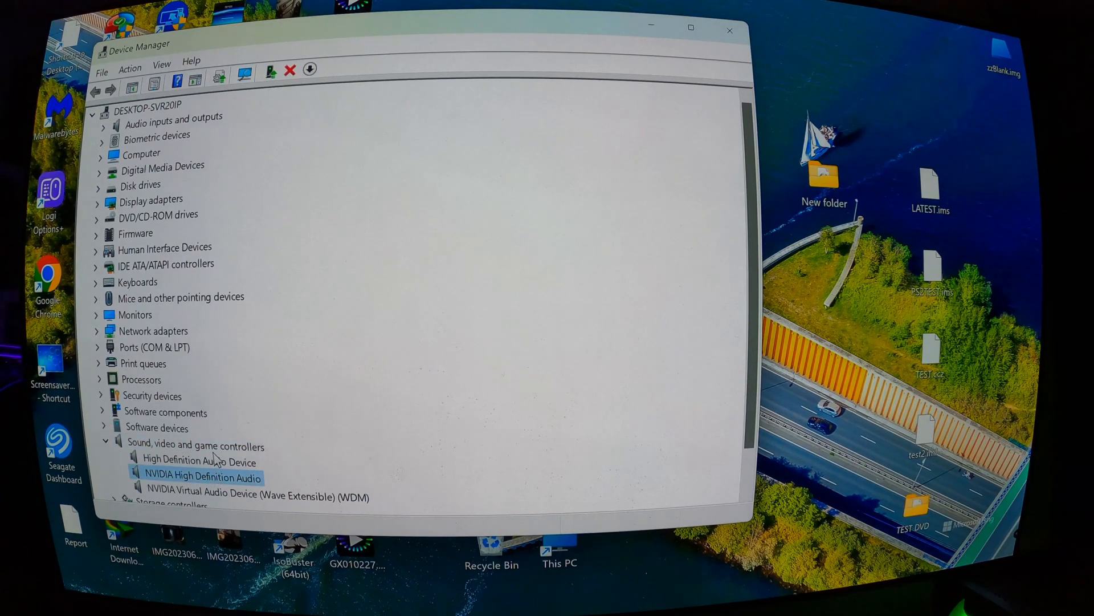
{"action": "mouse_move", "coordinate": [935, 530]}
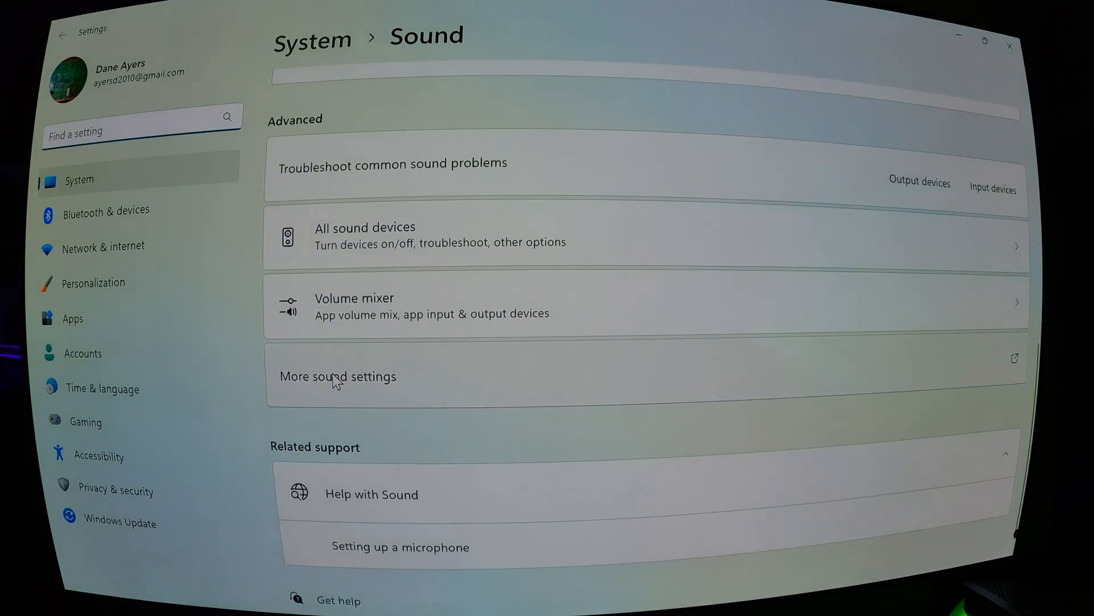
Step: Confirm LG TV is the default playback device, then go back to Device Manager
{"action": "left_click", "coordinate": [337, 376]}
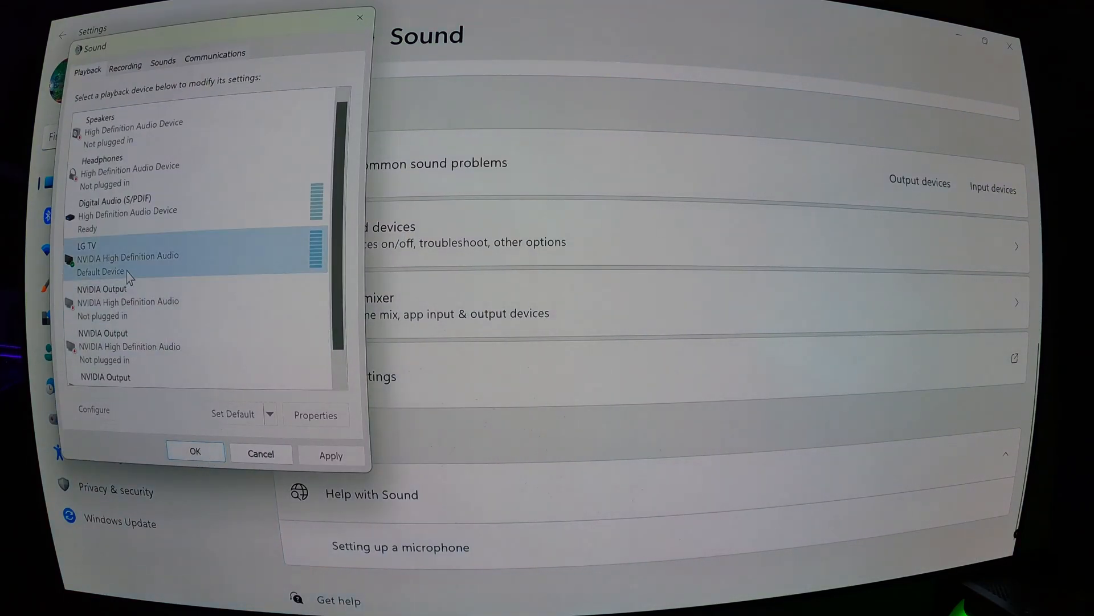
{"action": "mouse_move", "coordinate": [108, 279]}
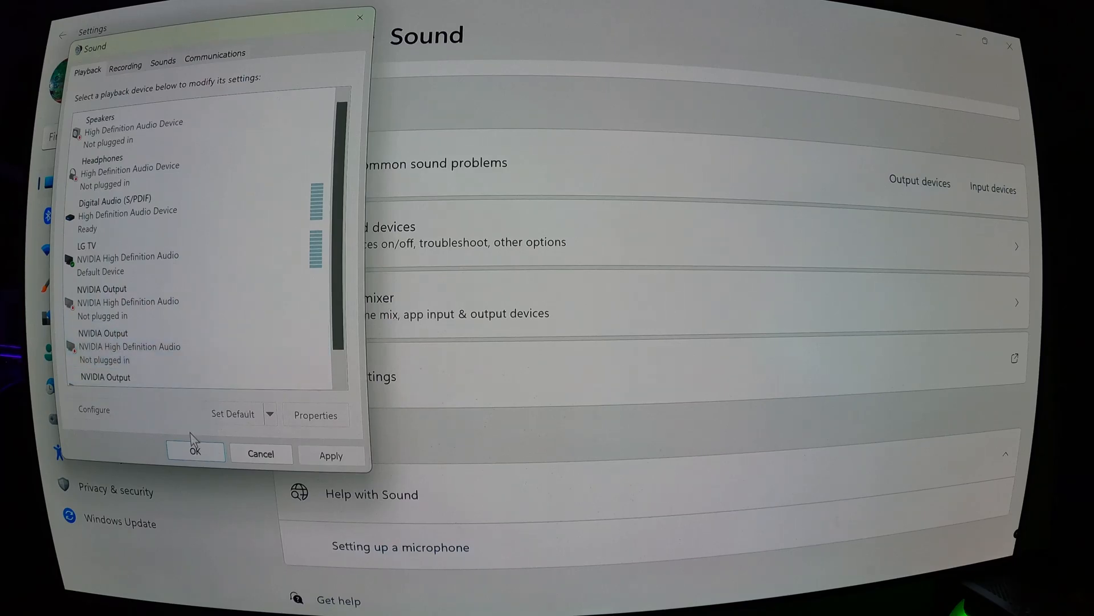
{"action": "mouse_move", "coordinate": [761, 579]}
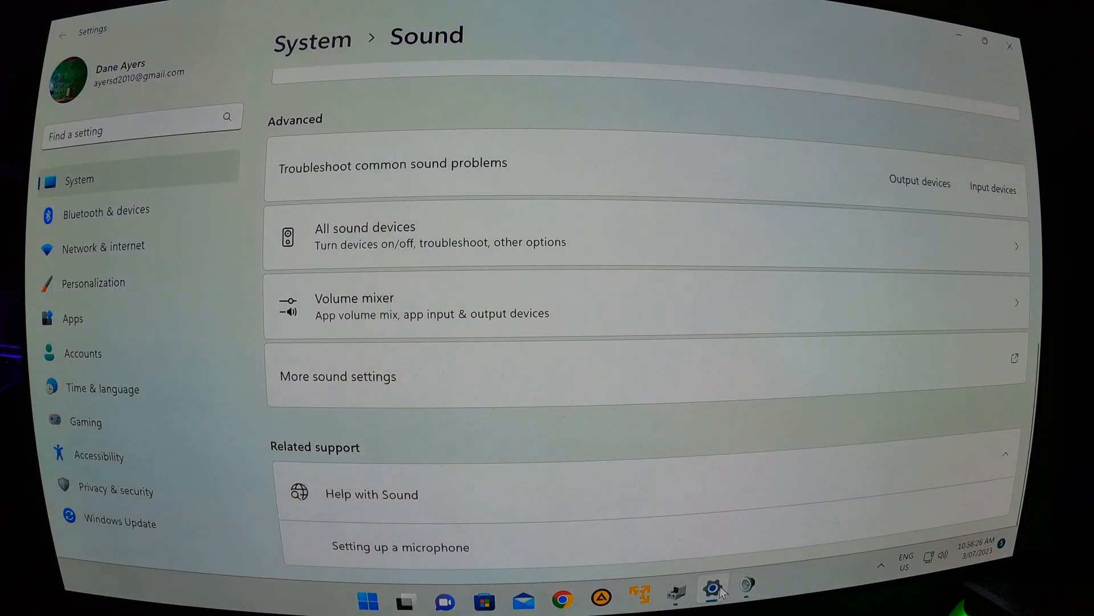
{"action": "left_click", "coordinate": [675, 599]}
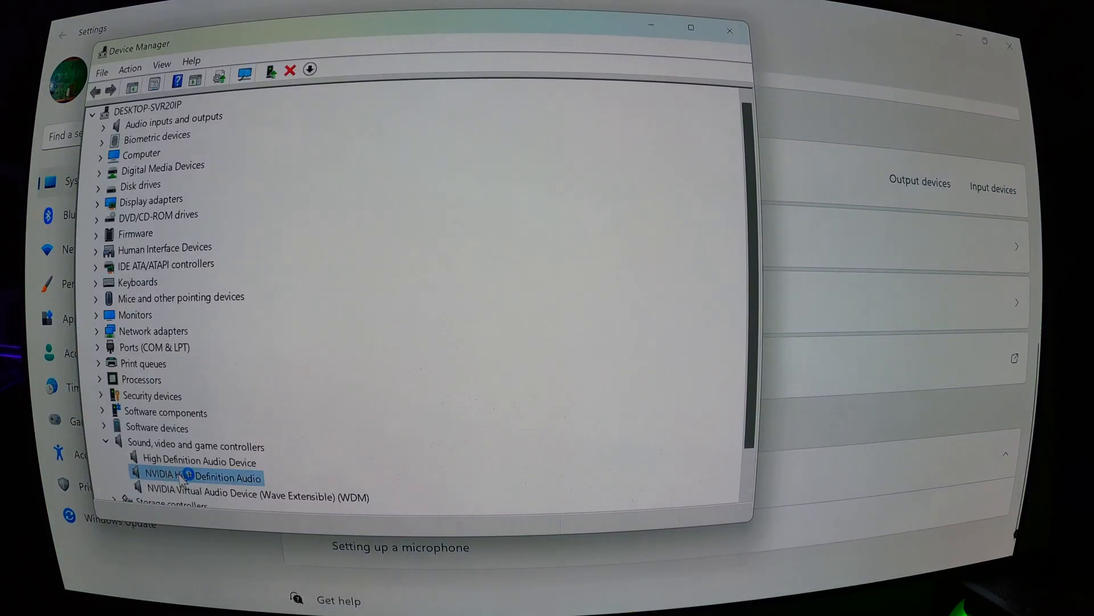
Step: List available compatible drivers for NVIDIA High Definition Audio via Update driver
{"action": "right_click", "coordinate": [202, 476]}
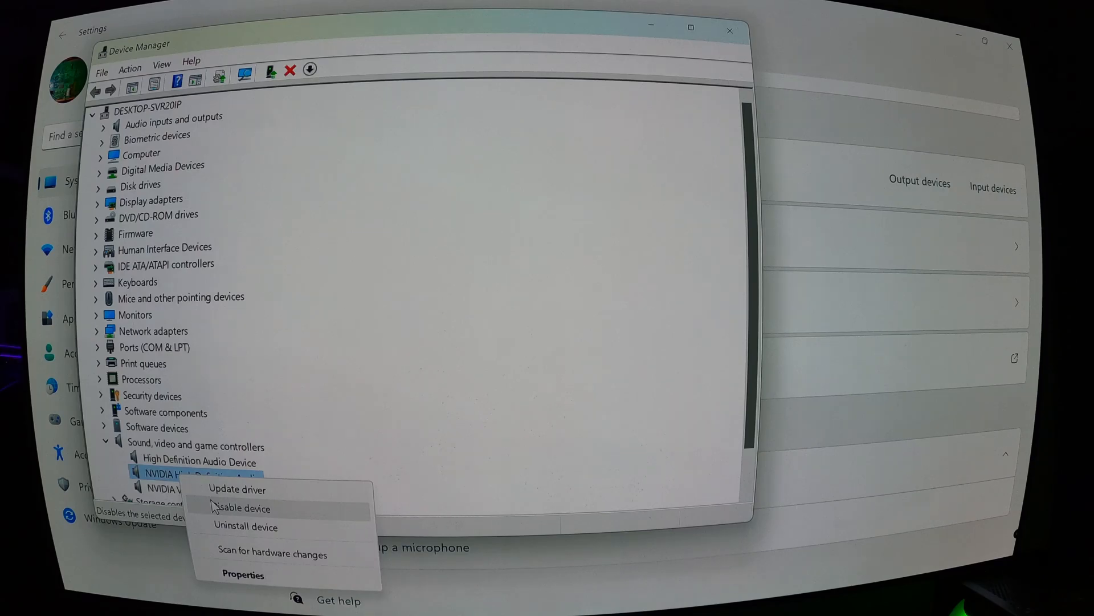
{"action": "left_click", "coordinate": [237, 488]}
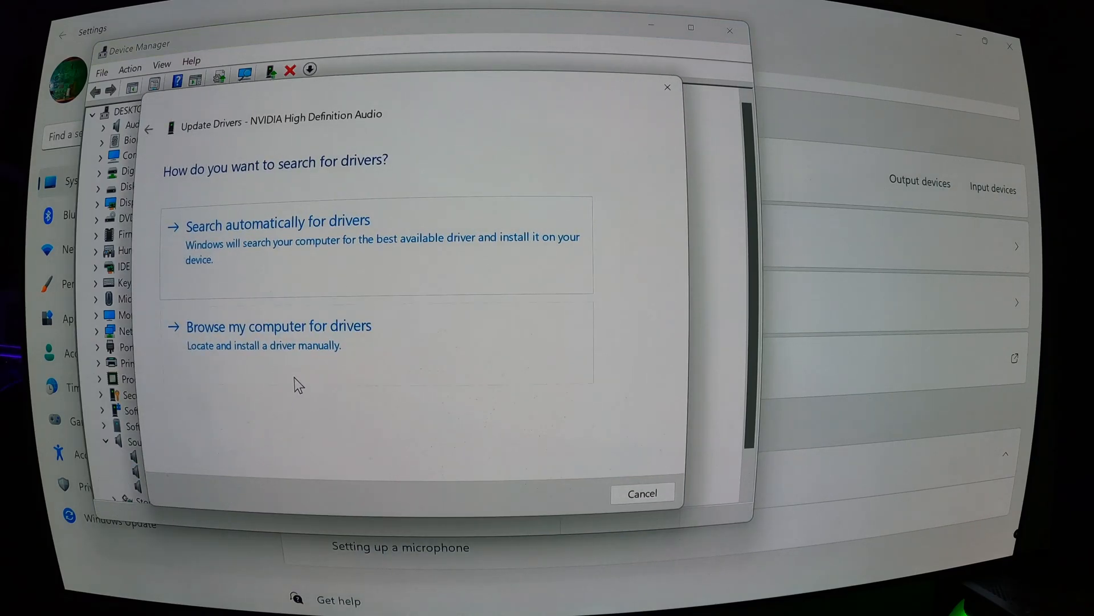
{"action": "mouse_move", "coordinate": [311, 345]}
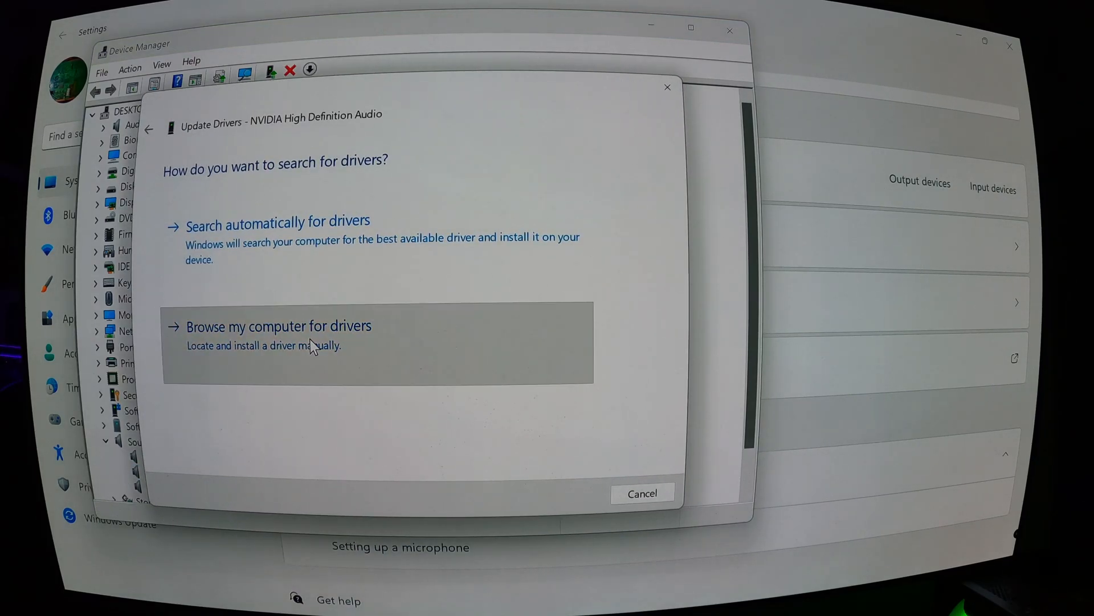
{"action": "left_click", "coordinate": [279, 325]}
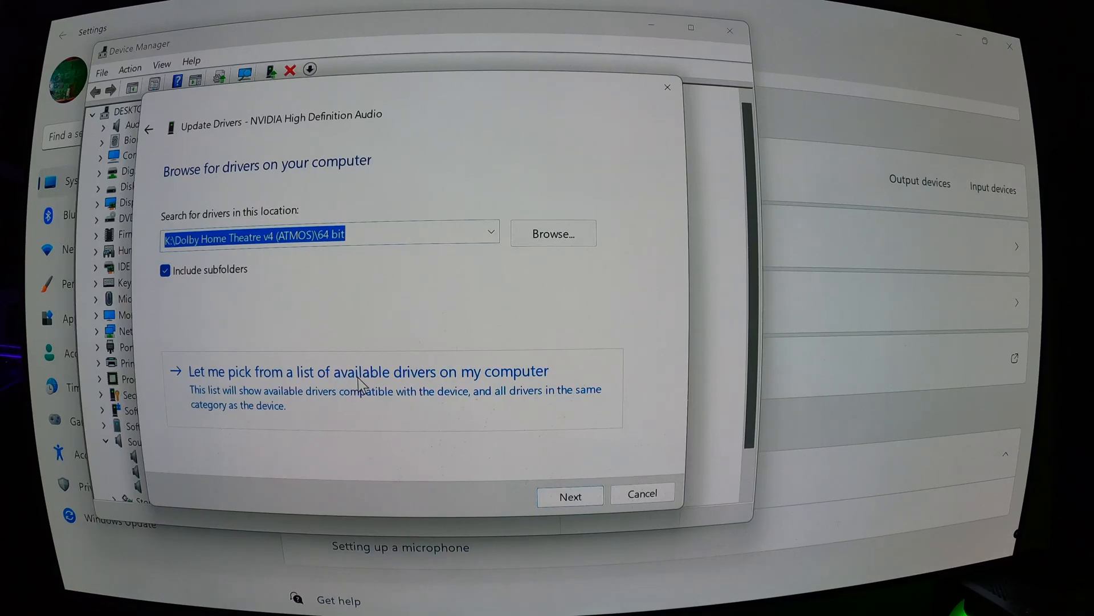
{"action": "left_click", "coordinate": [363, 371]}
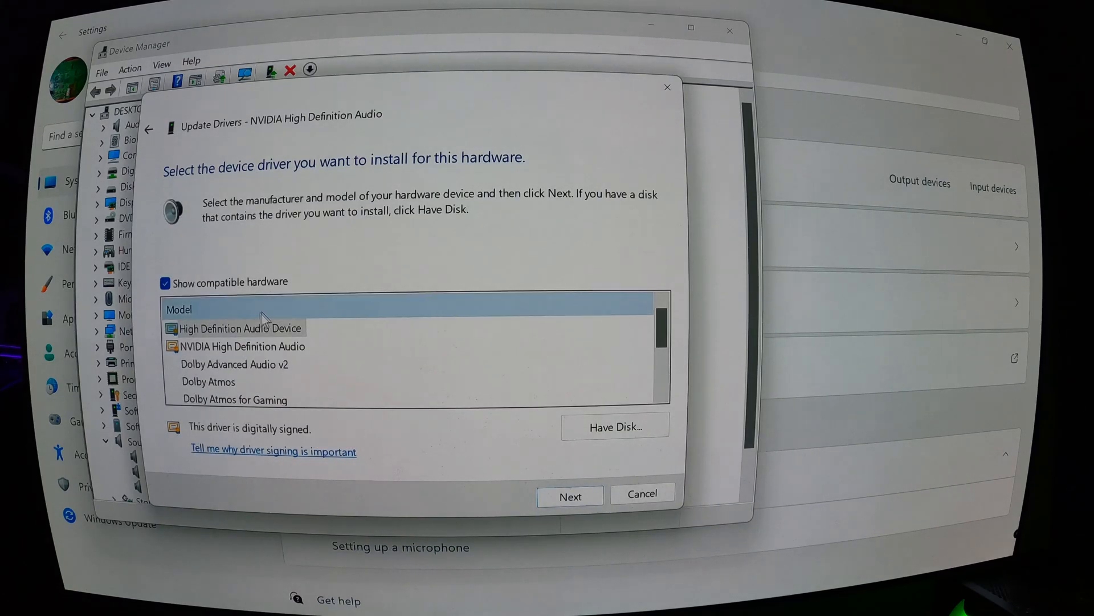
{"action": "scroll", "scroll_direction": "down", "scroll_amount": 3}
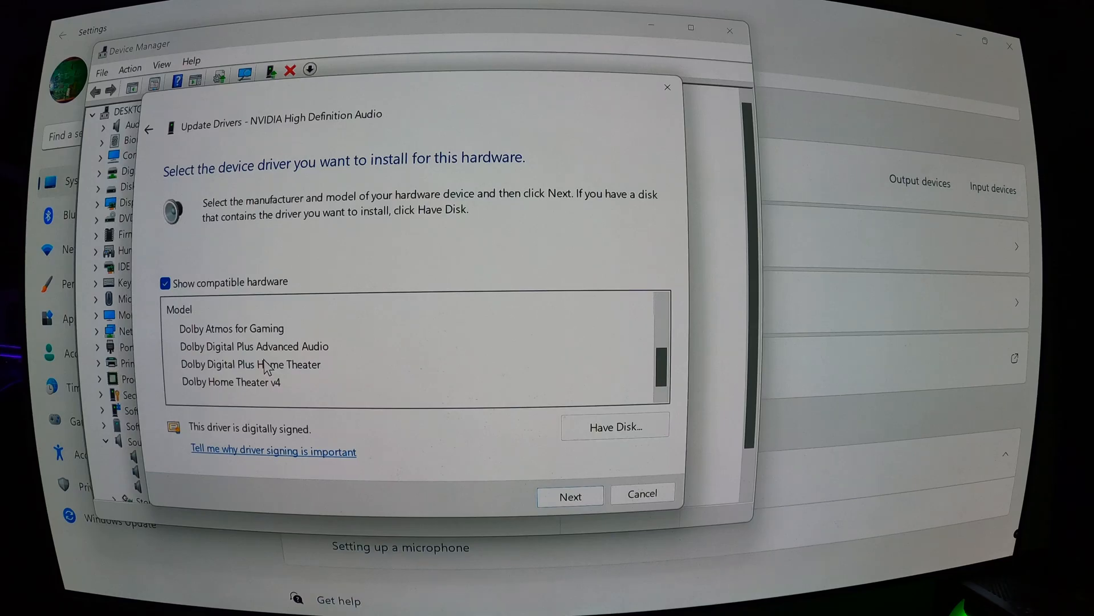
{"action": "scroll", "scroll_direction": "up", "scroll_amount": 3}
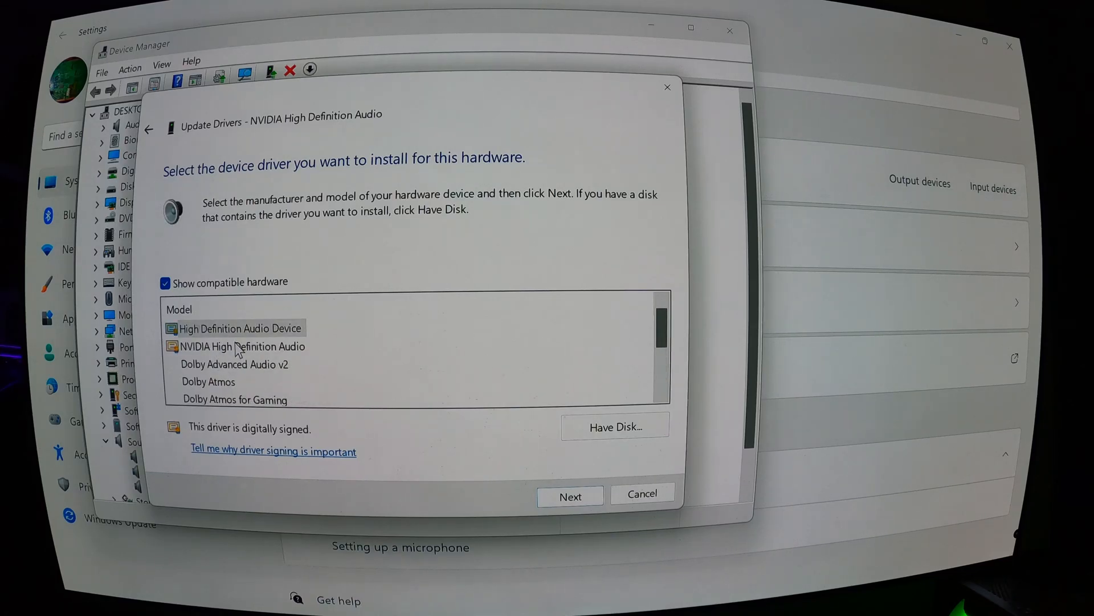
{"action": "mouse_move", "coordinate": [250, 361]}
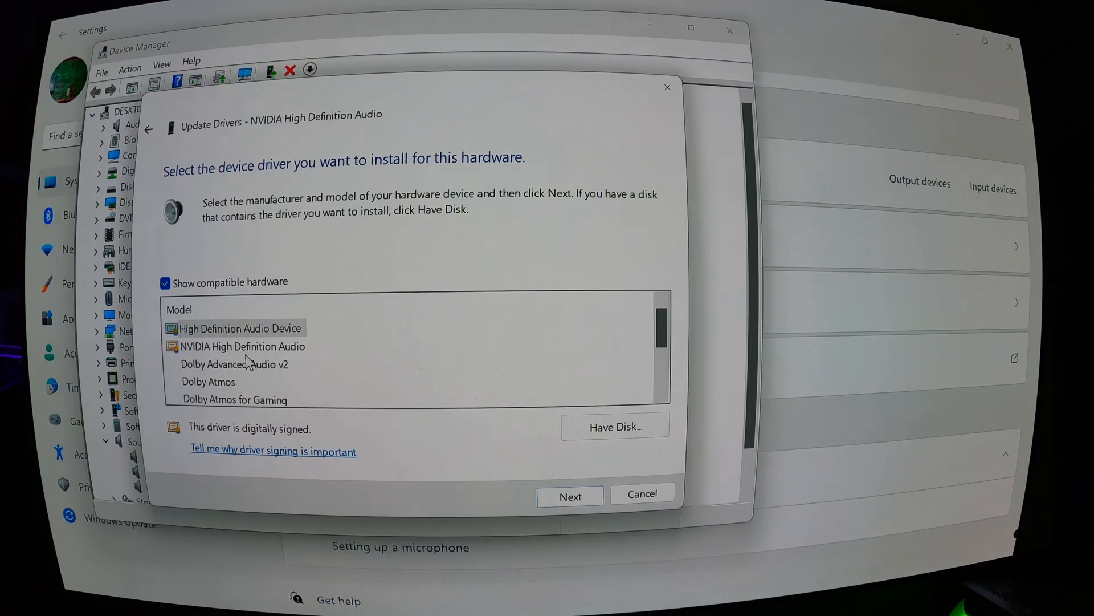
{"action": "mouse_move", "coordinate": [311, 344]}
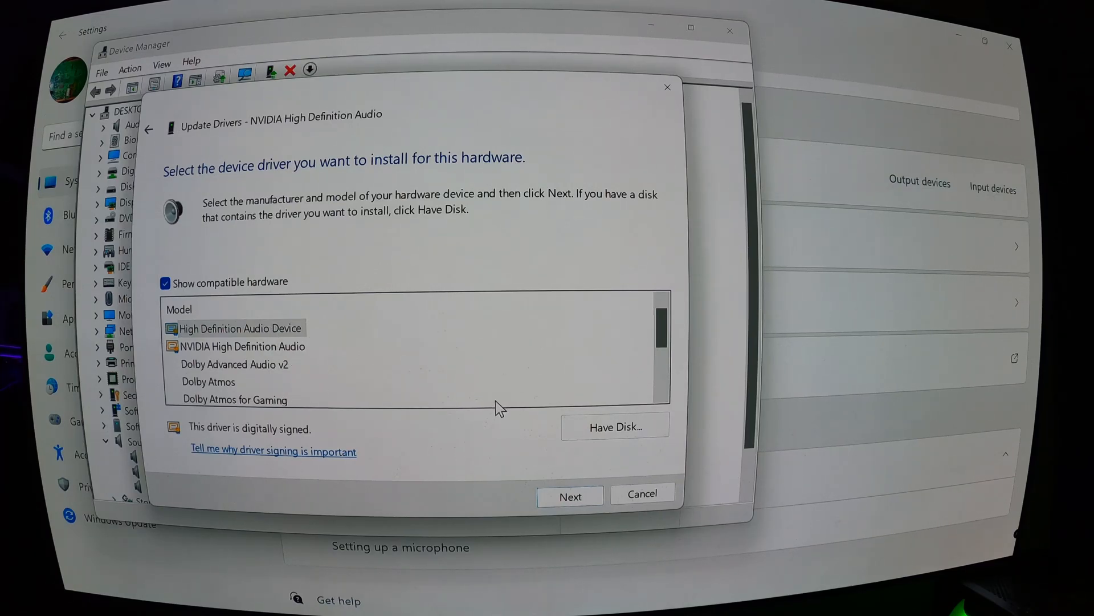
Step: Browse from Have Disk to STORAGE (K:) > Dolby Home Theatre v4 (ATMOS) > 64 bit
{"action": "left_click", "coordinate": [614, 427]}
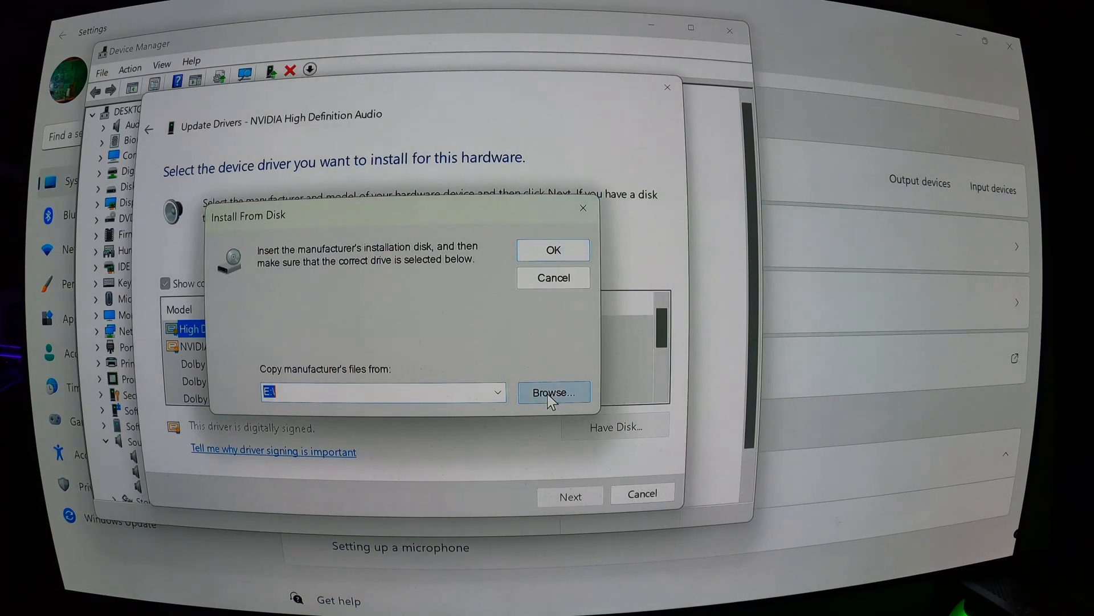
{"action": "left_click", "coordinate": [553, 391]}
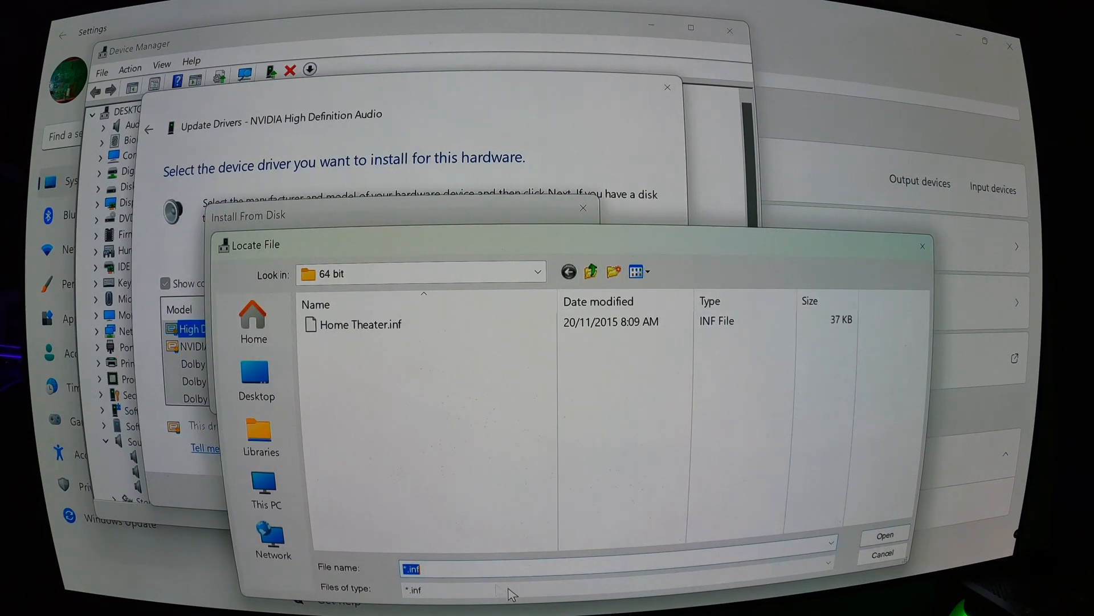
{"action": "left_click", "coordinate": [267, 489]}
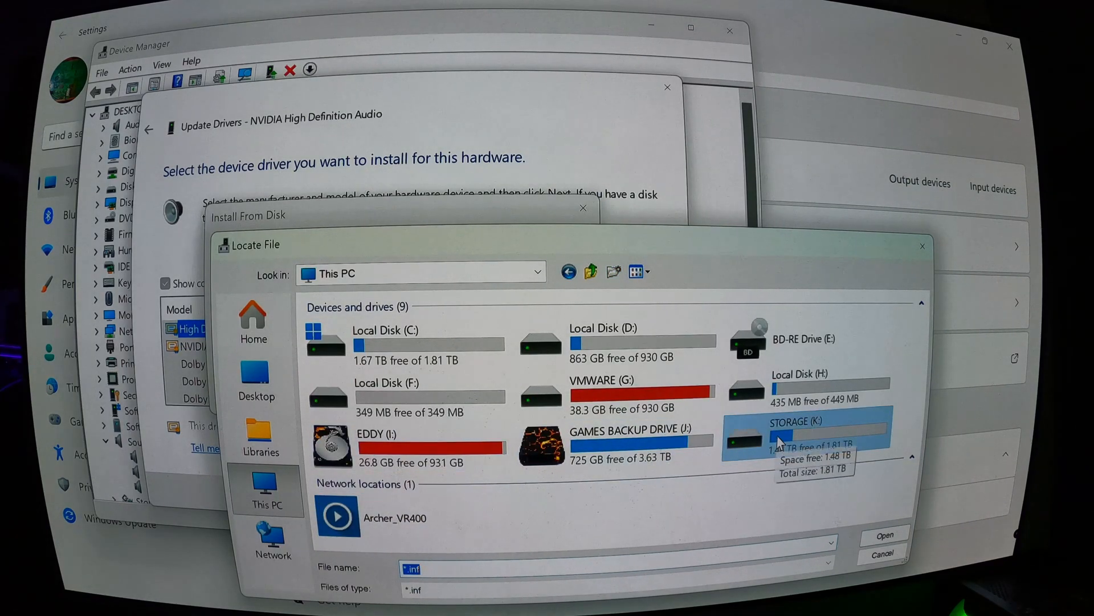
{"action": "double_click", "coordinate": [789, 439]}
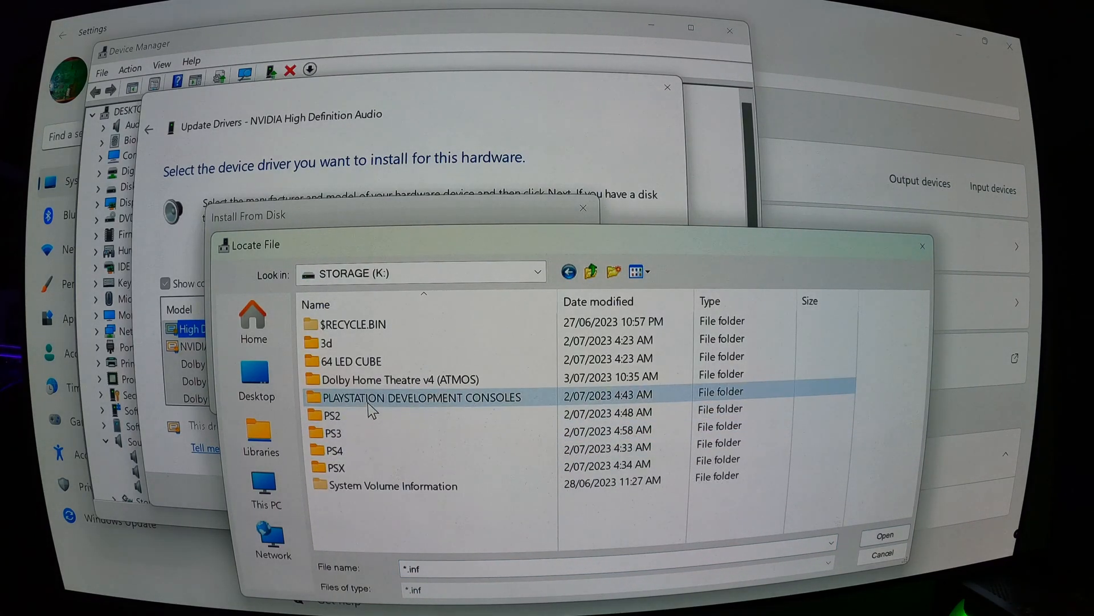
{"action": "double_click", "coordinate": [401, 379]}
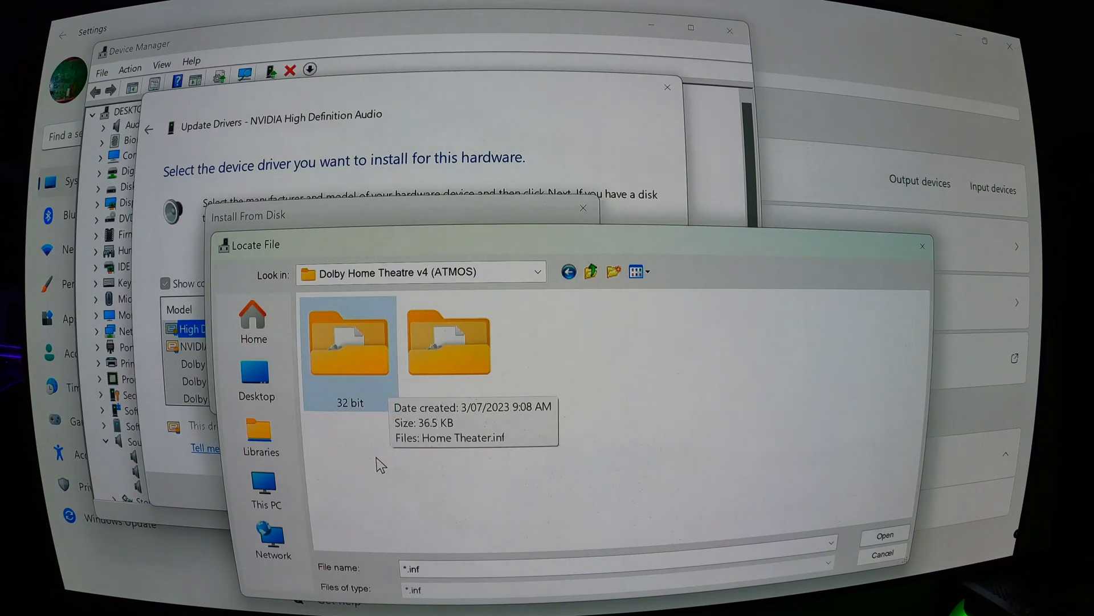
{"action": "mouse_move", "coordinate": [436, 404]}
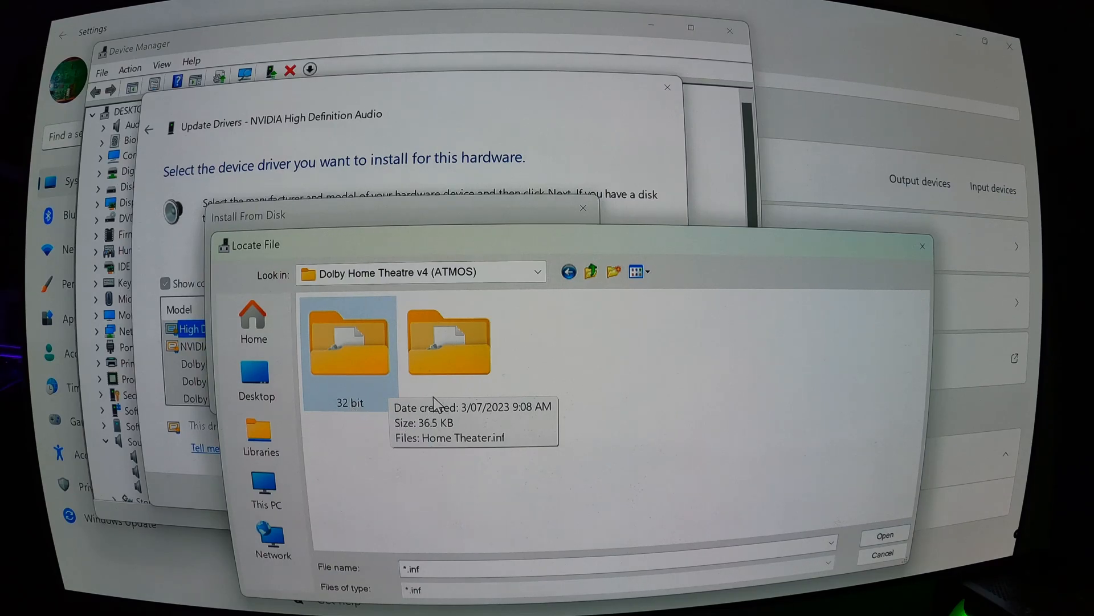
{"action": "mouse_move", "coordinate": [489, 544]}
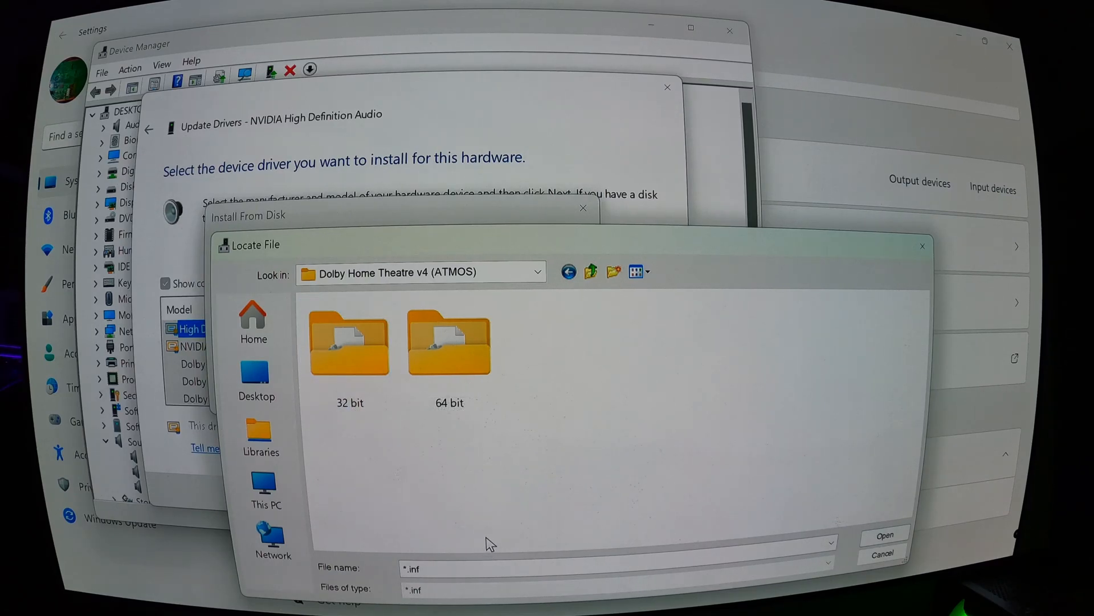
{"action": "mouse_move", "coordinate": [488, 520]}
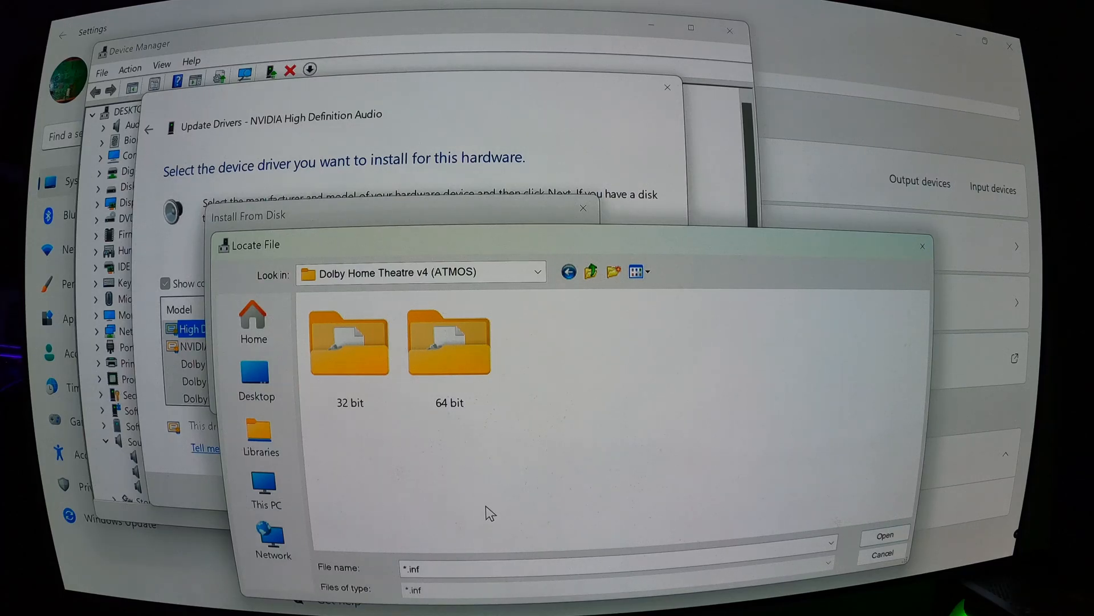
{"action": "mouse_move", "coordinate": [416, 464]}
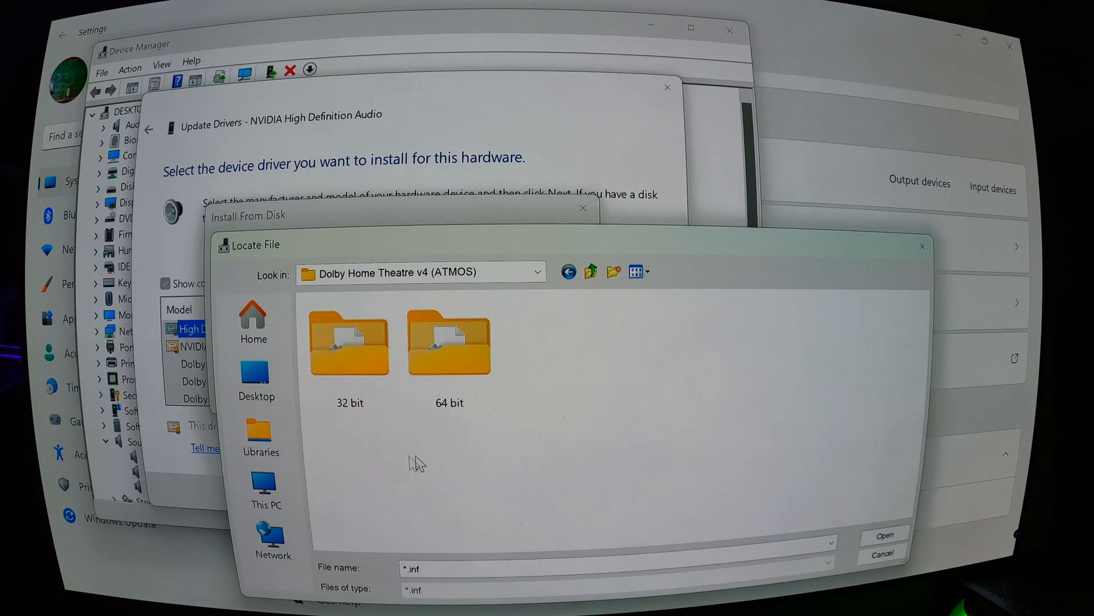
{"action": "left_click", "coordinate": [448, 342]}
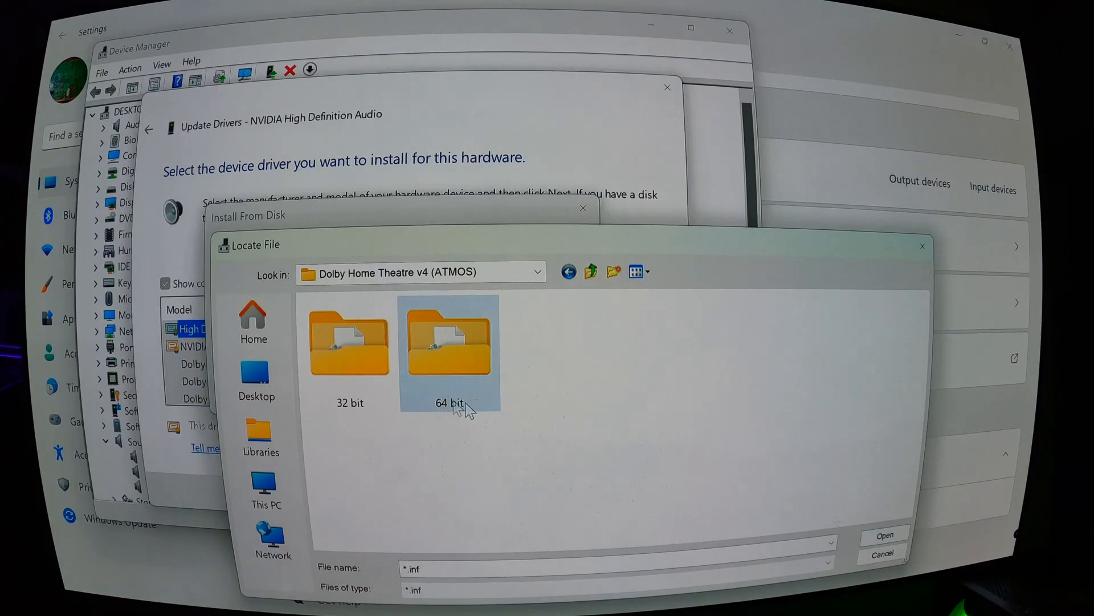
{"action": "mouse_move", "coordinate": [449, 342]}
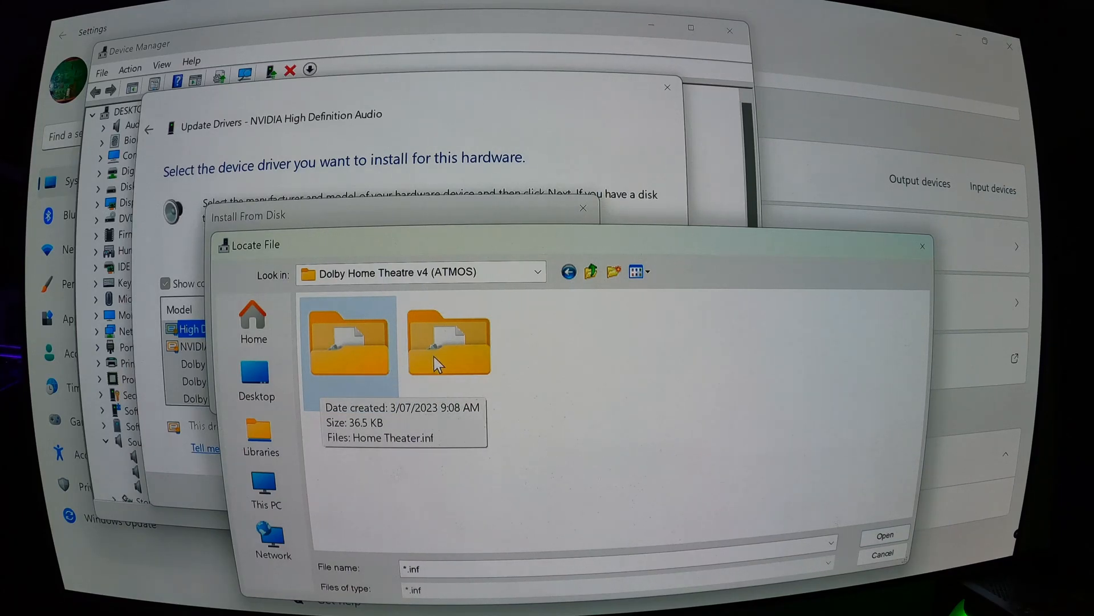
{"action": "mouse_move", "coordinate": [457, 447]}
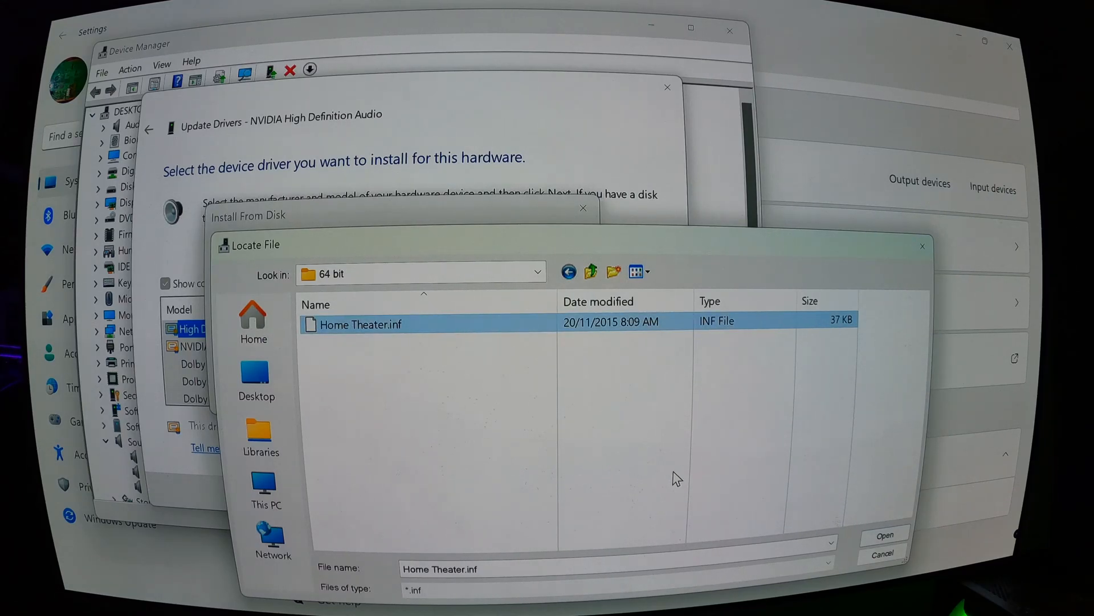
Step: Install unsigned Dolby Home Theater v4 from Home Theater.inf, accept the warning, and close
{"action": "left_click", "coordinate": [884, 535]}
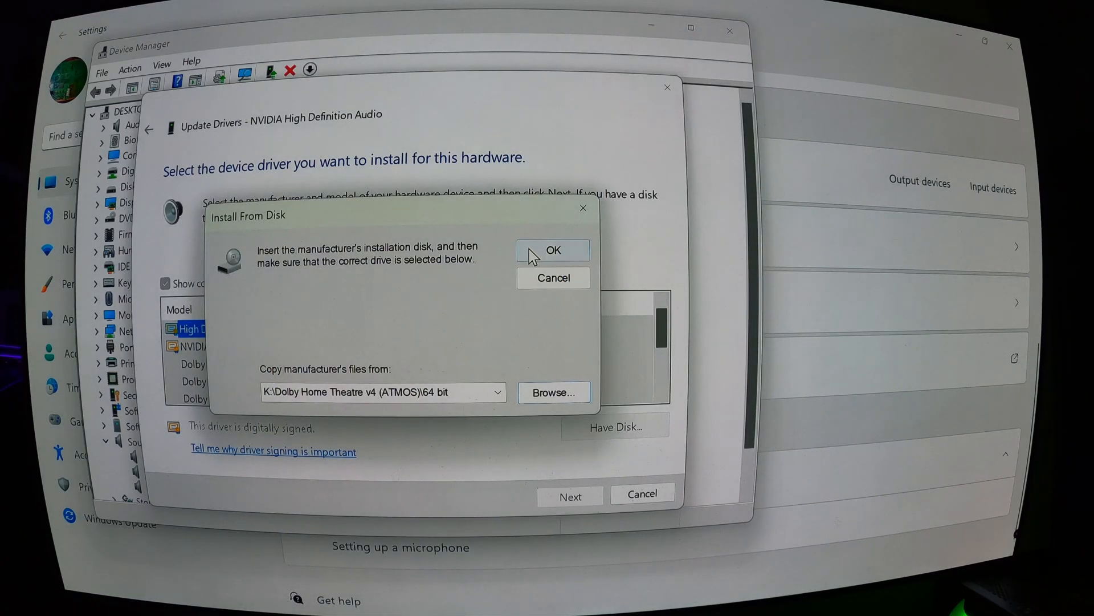
{"action": "left_click", "coordinate": [553, 250]}
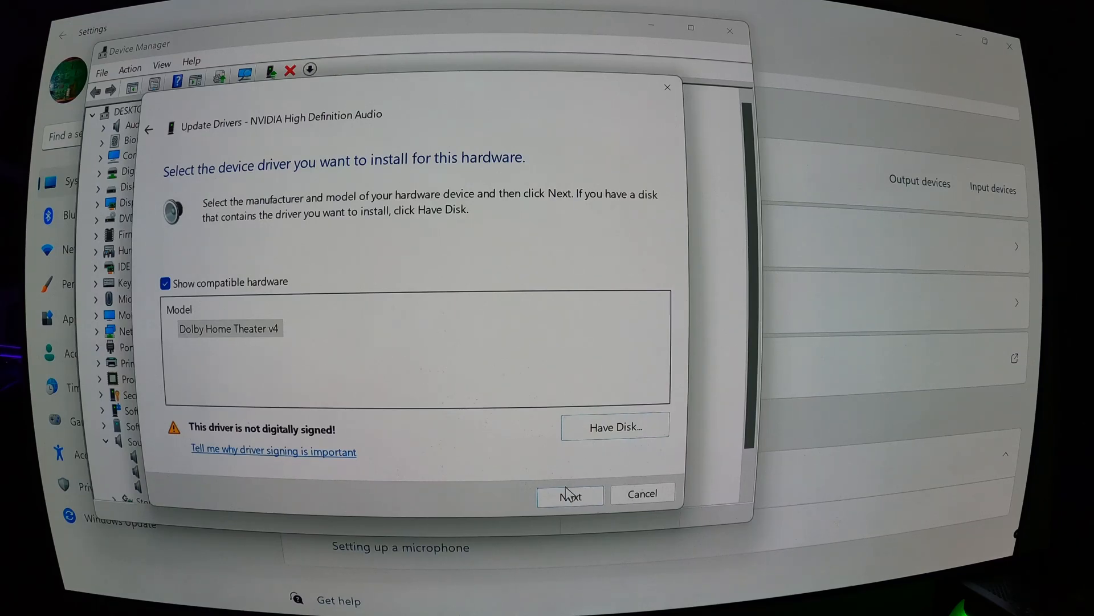
{"action": "left_click", "coordinate": [570, 496]}
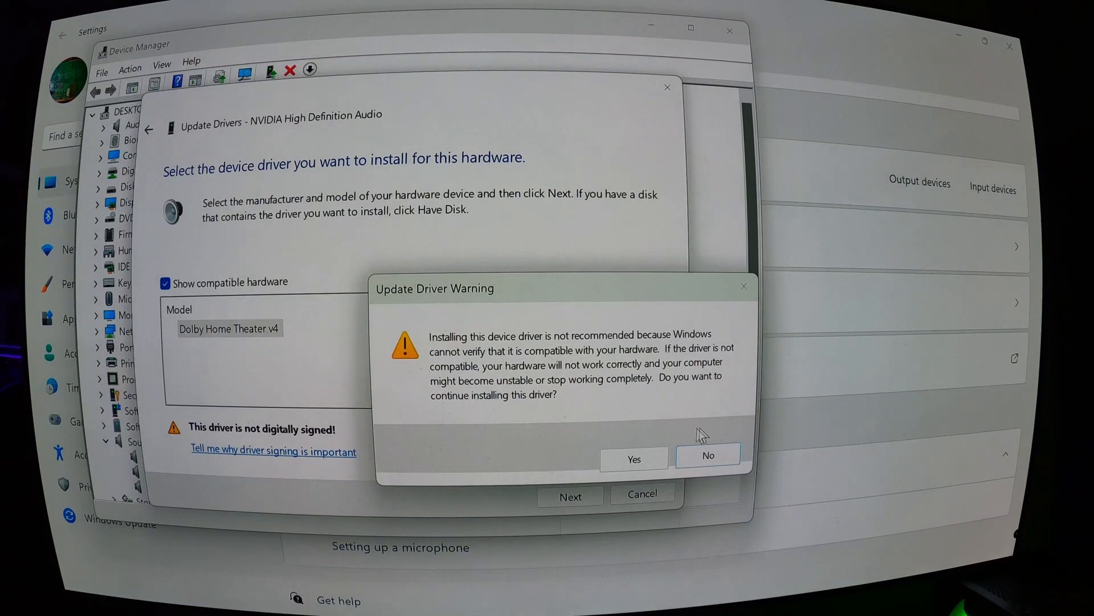
{"action": "left_click", "coordinate": [633, 459]}
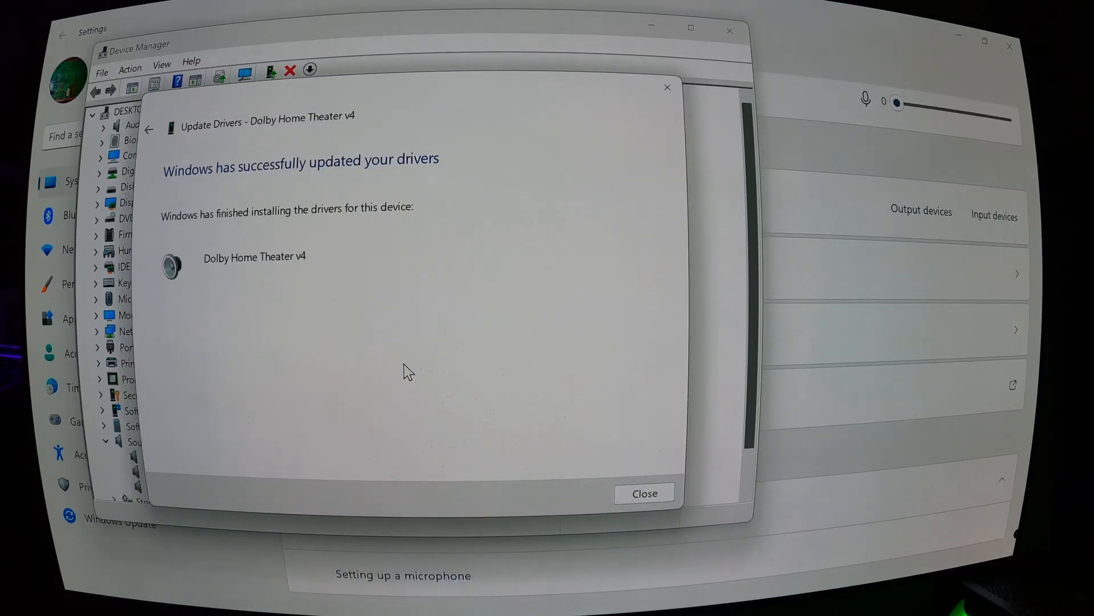
{"action": "mouse_move", "coordinate": [468, 403]}
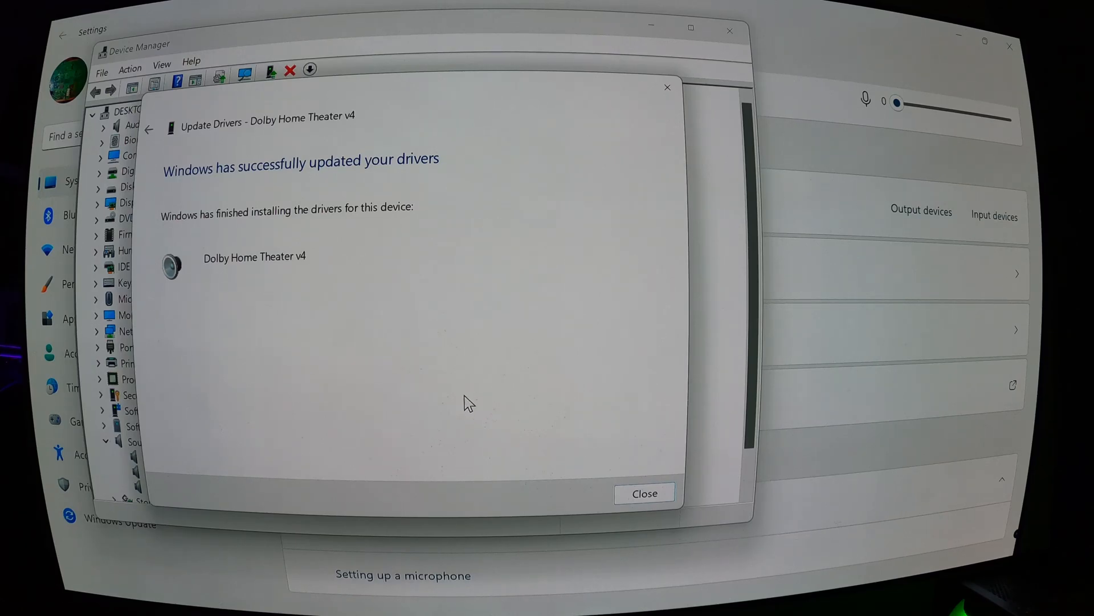
{"action": "mouse_move", "coordinate": [460, 432]}
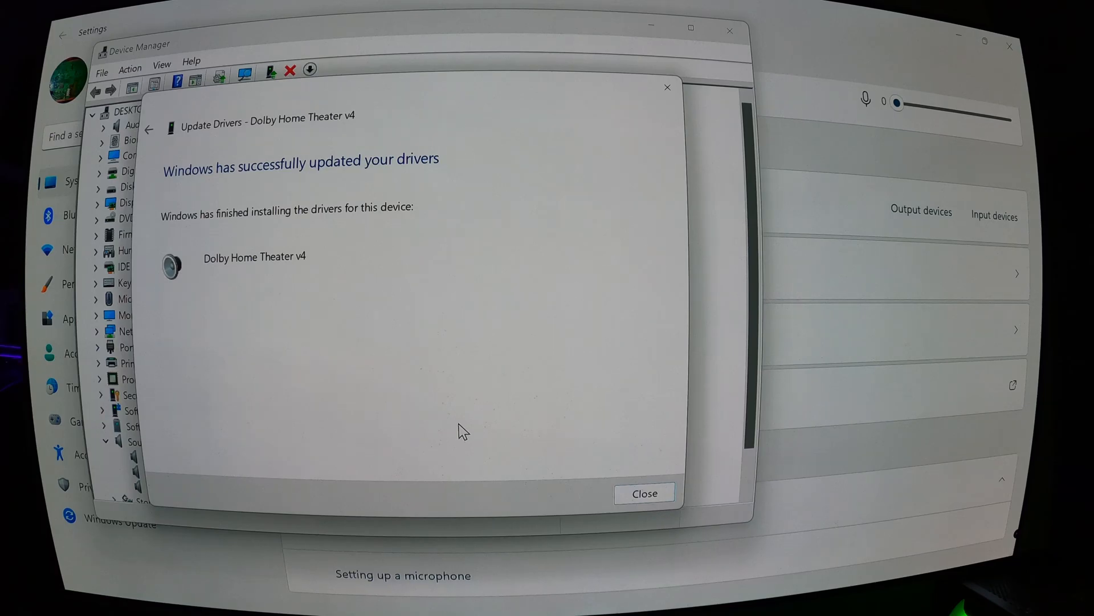
{"action": "mouse_move", "coordinate": [525, 441]}
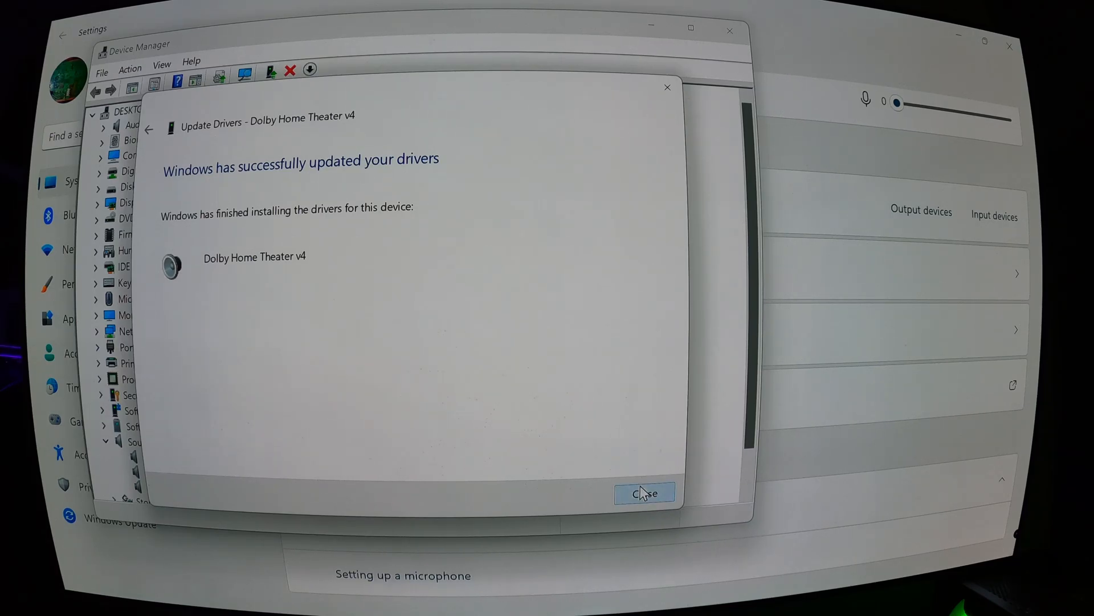
{"action": "left_click", "coordinate": [644, 492]}
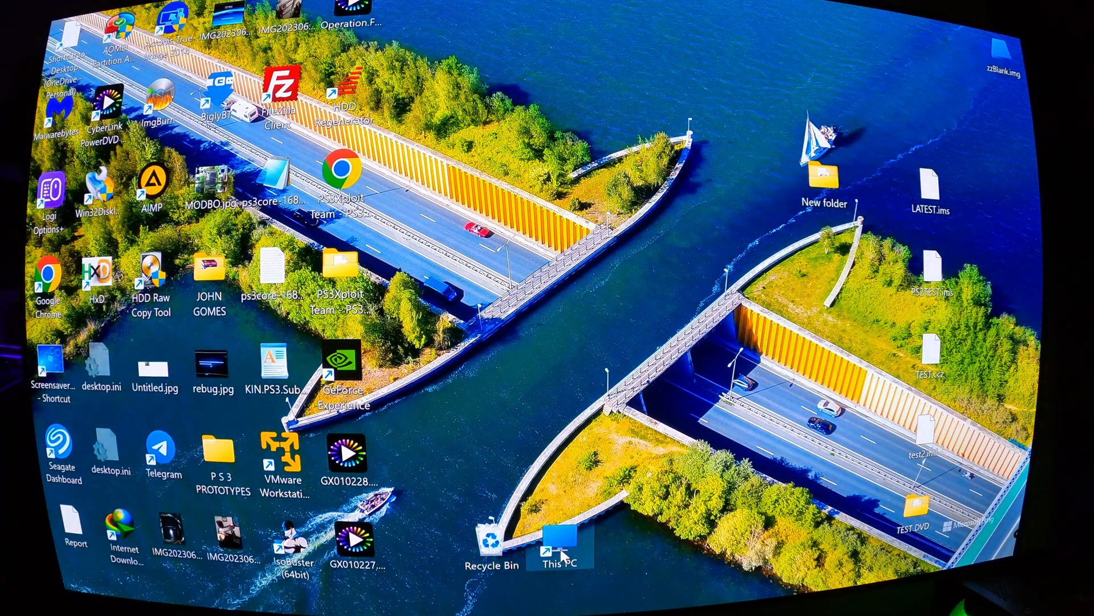
Step: Run DolbyHomeTheater.msi from the ATMOS folder on STORAGE (K:) through to Finish
{"action": "double_click", "coordinate": [560, 547]}
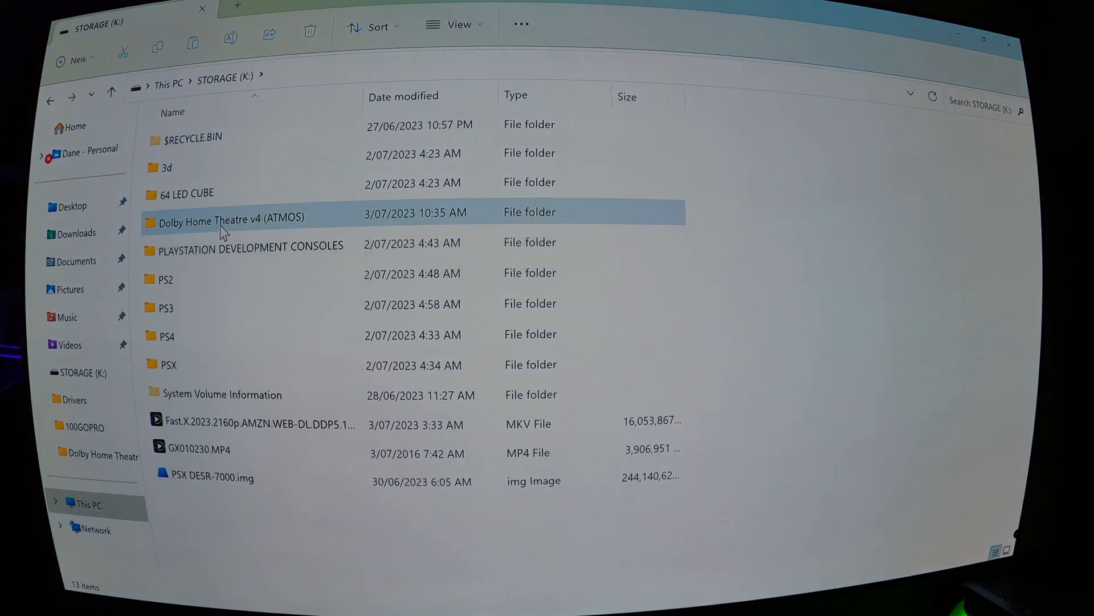
{"action": "double_click", "coordinate": [230, 217]}
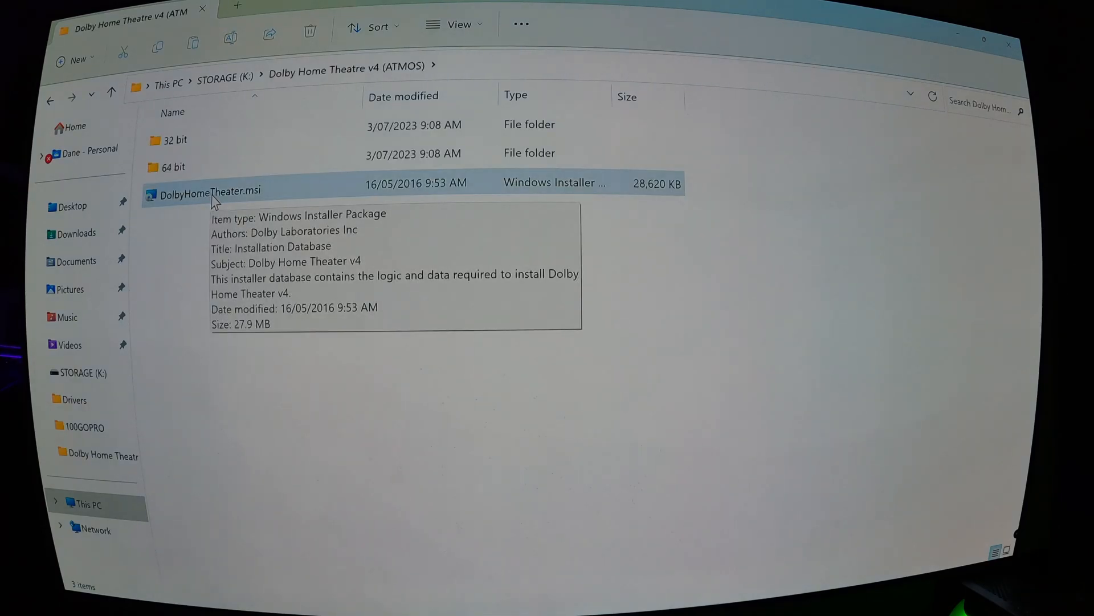
{"action": "double_click", "coordinate": [212, 190]}
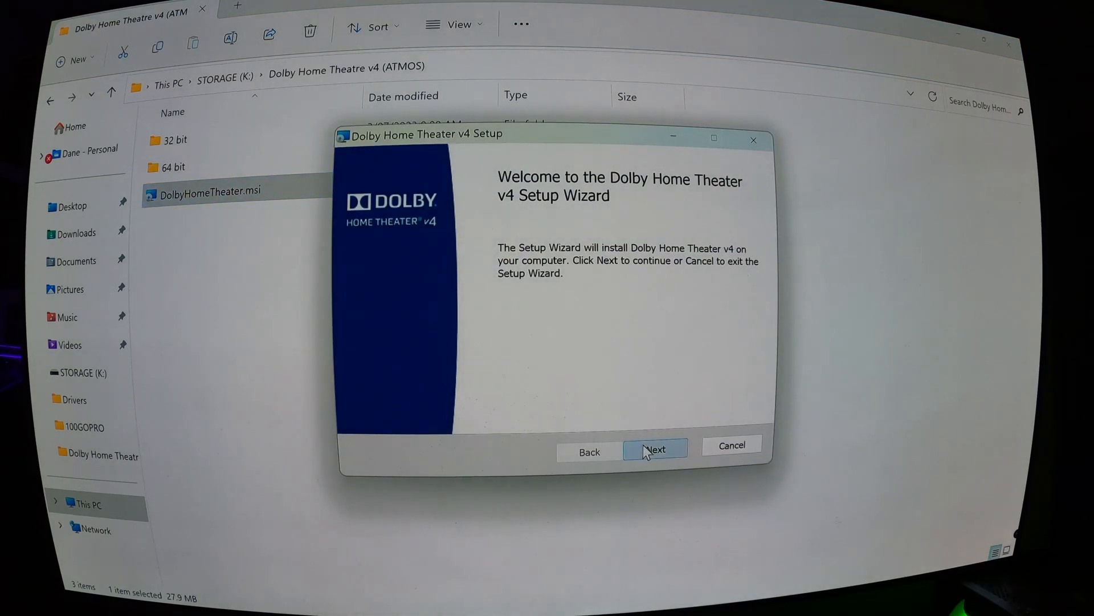
{"action": "left_click", "coordinate": [655, 448]}
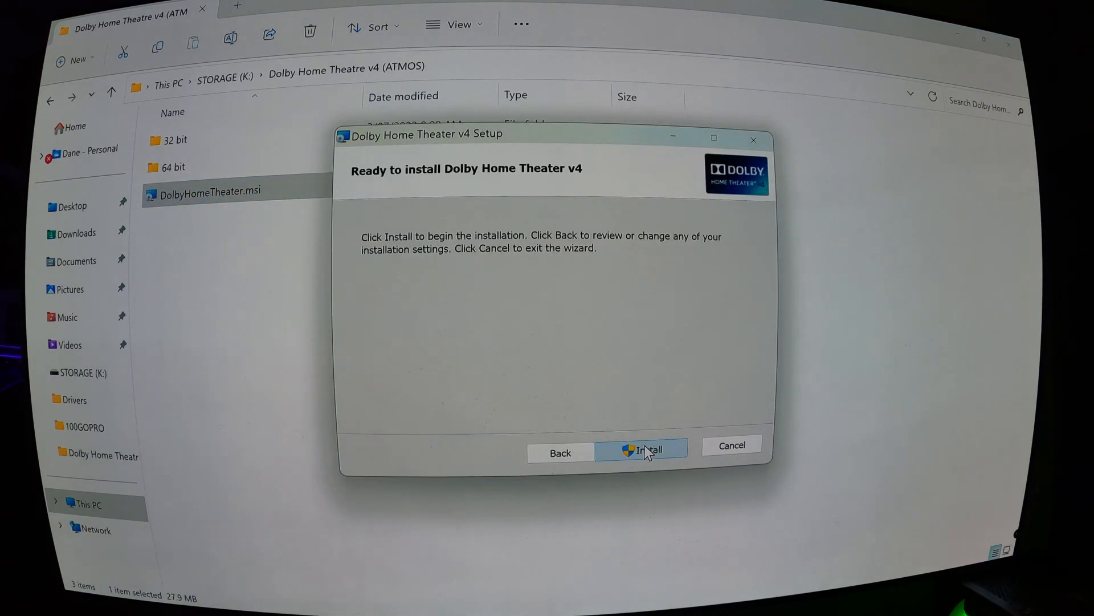
{"action": "left_click", "coordinate": [640, 448]}
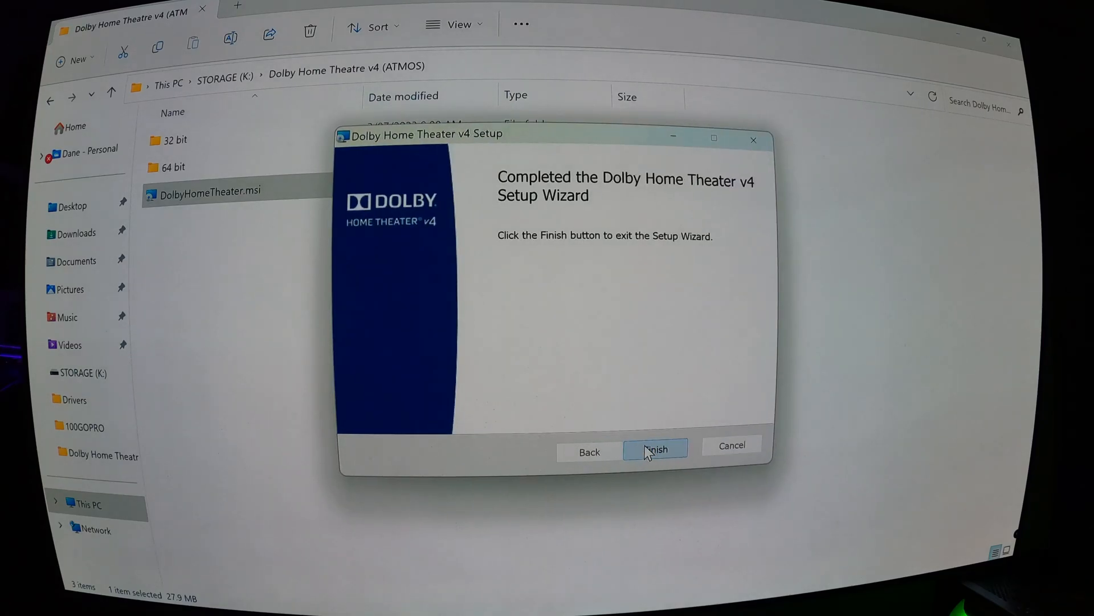
{"action": "left_click", "coordinate": [655, 448]}
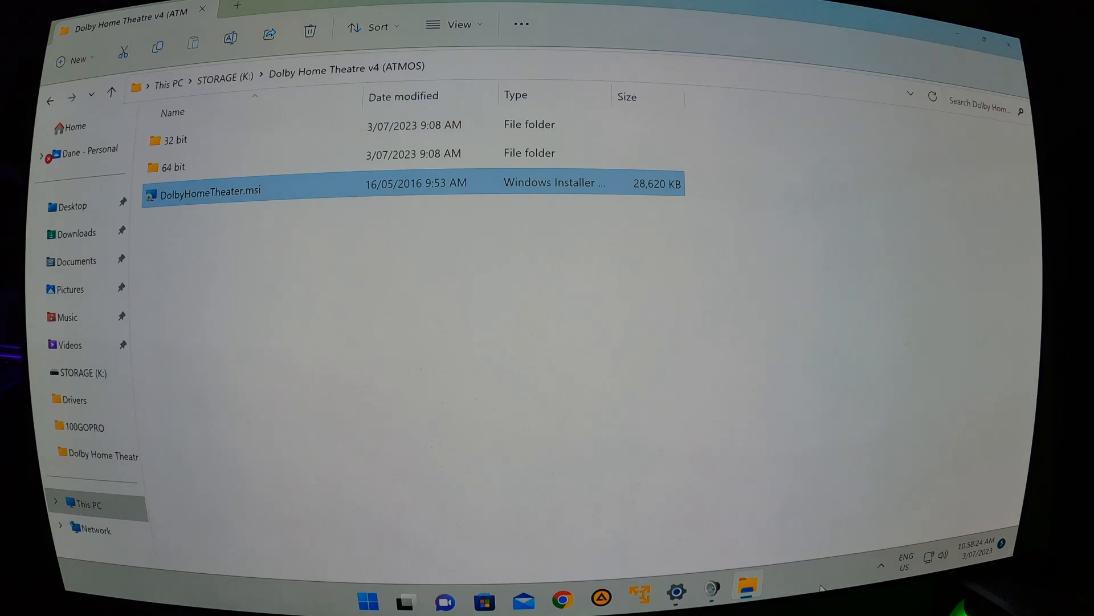
{"action": "mouse_move", "coordinate": [811, 543]}
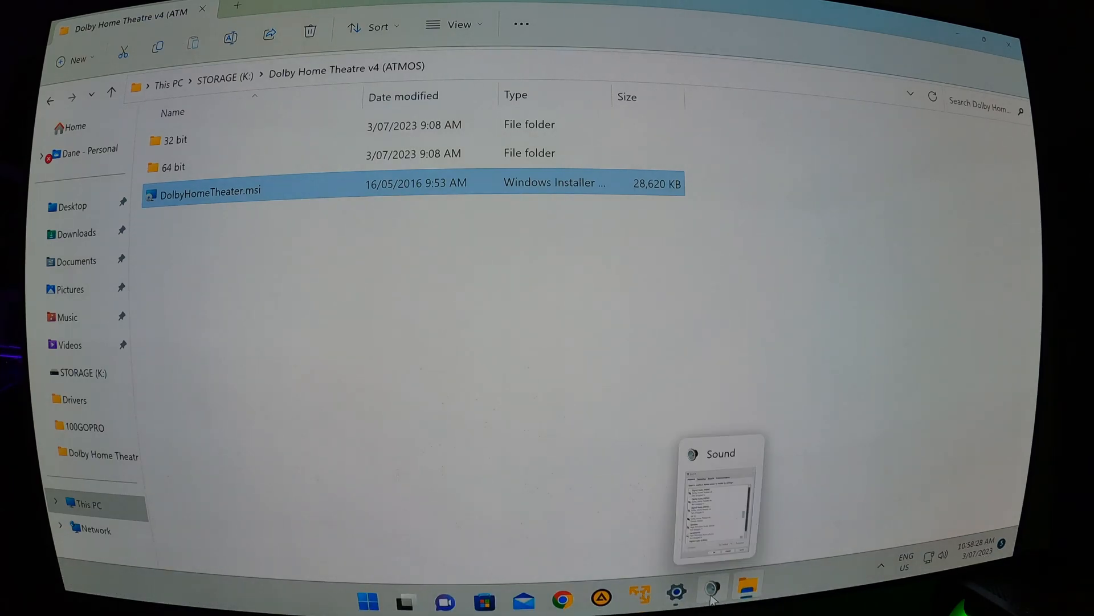
{"action": "left_click", "coordinate": [712, 584]}
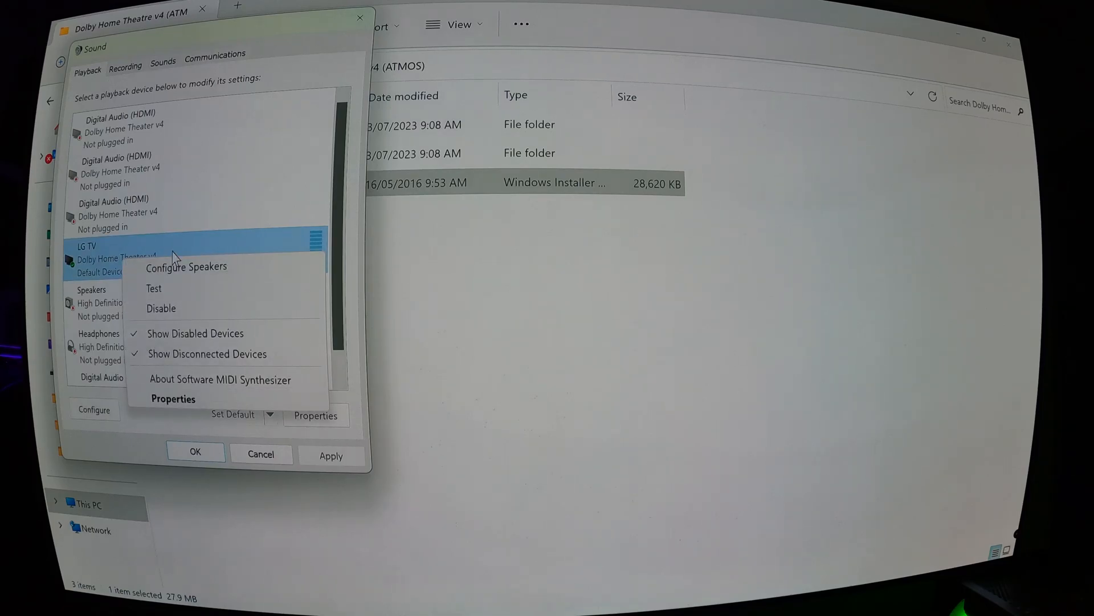
{"action": "left_click", "coordinate": [187, 266]}
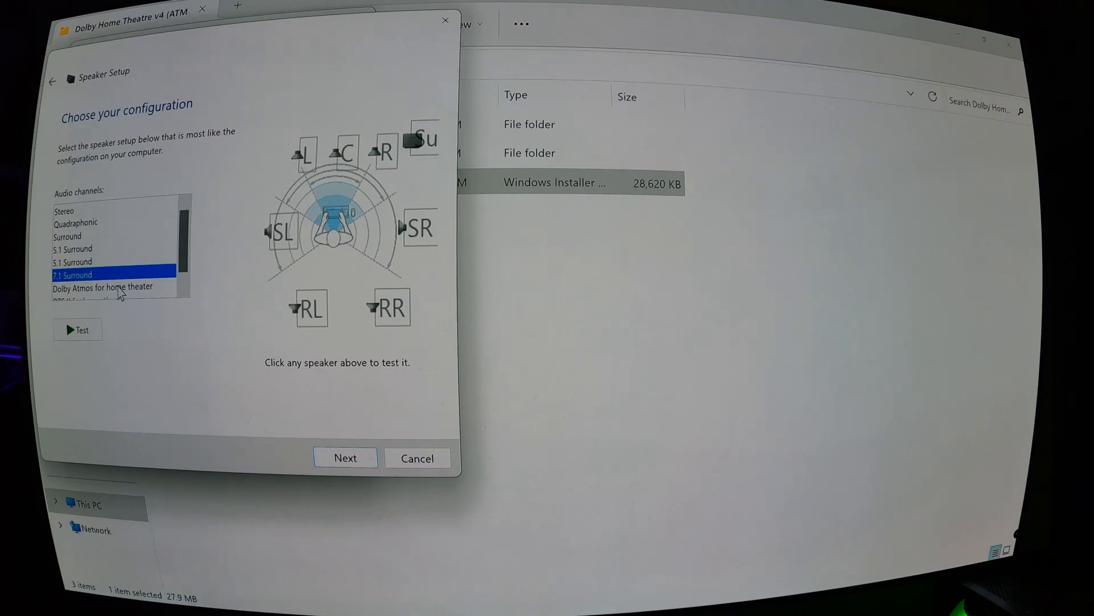
{"action": "left_click", "coordinate": [102, 286]}
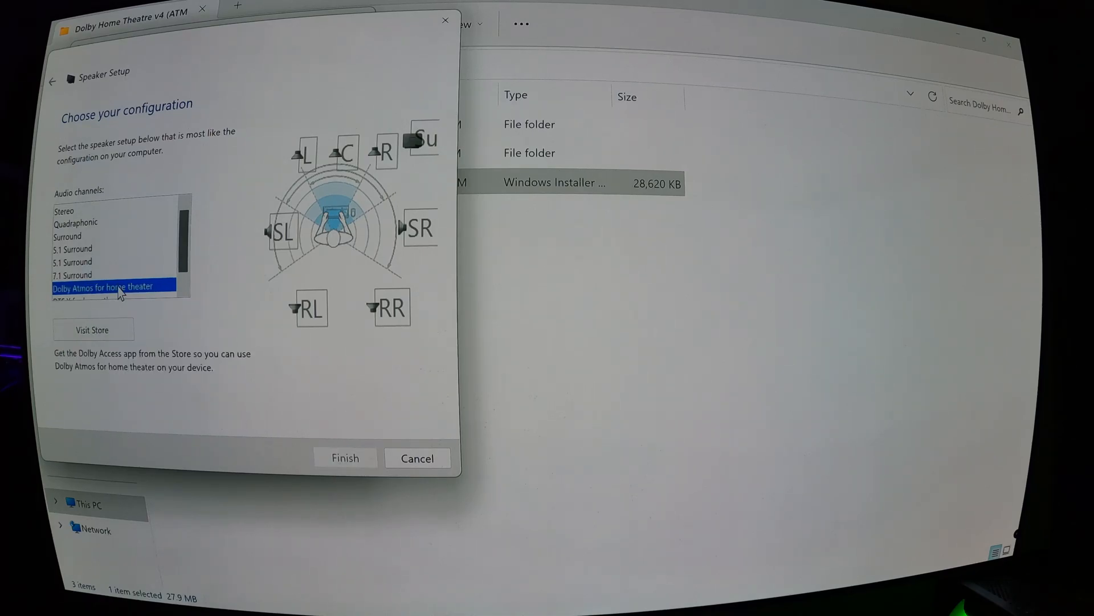
{"action": "mouse_move", "coordinate": [170, 343]}
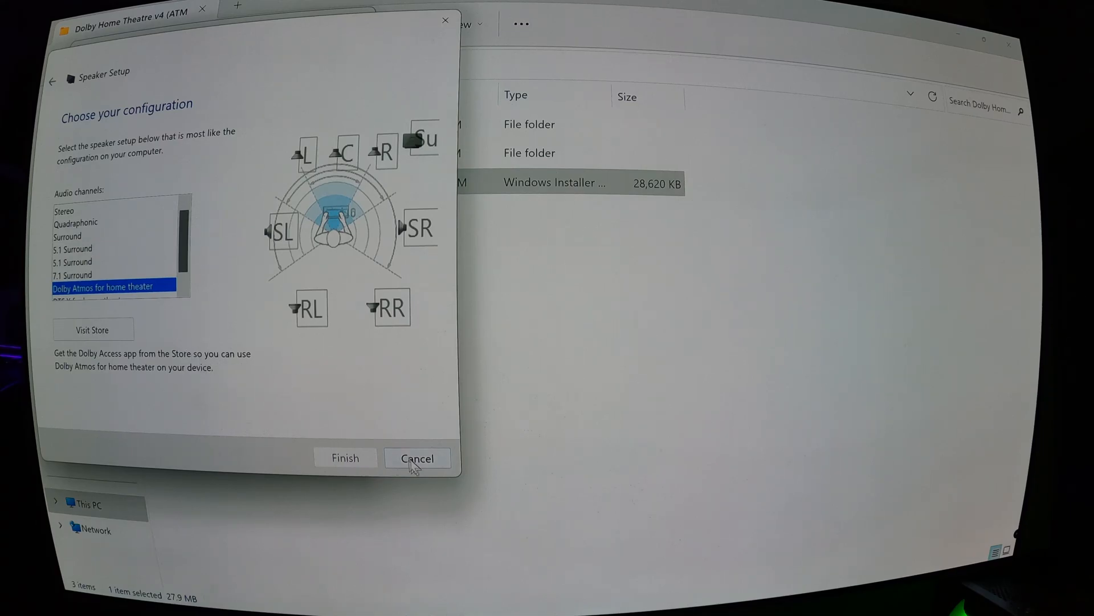
{"action": "left_click", "coordinate": [417, 458]}
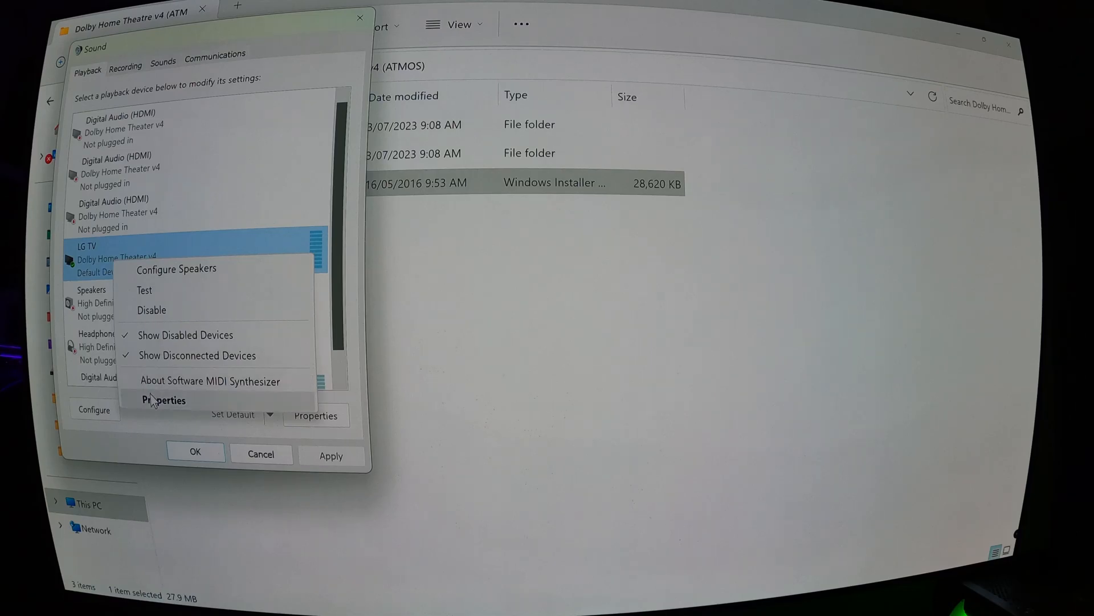
Step: Set LG TV spatial sound to Windows Sonic for Headphones and view the Advanced format
{"action": "left_click", "coordinate": [163, 399]}
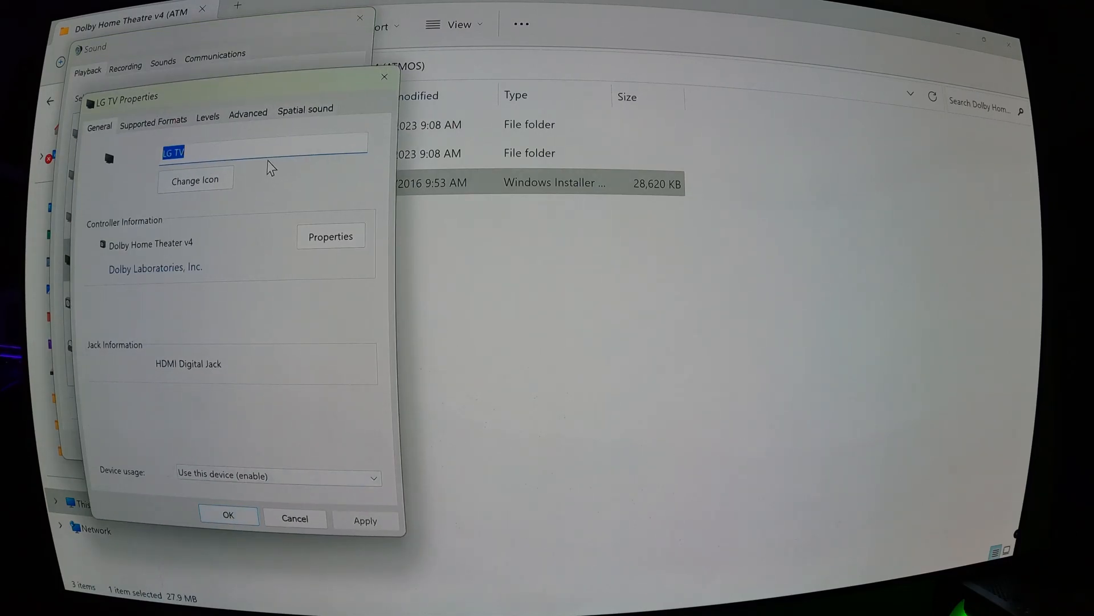
{"action": "left_click", "coordinate": [305, 109]}
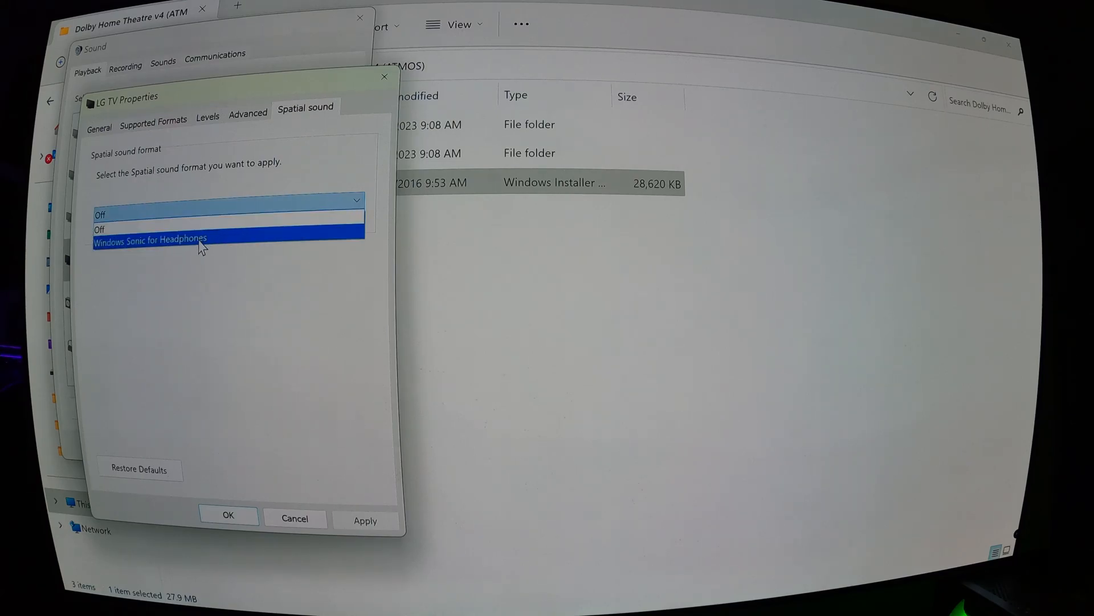
{"action": "left_click", "coordinate": [150, 239]}
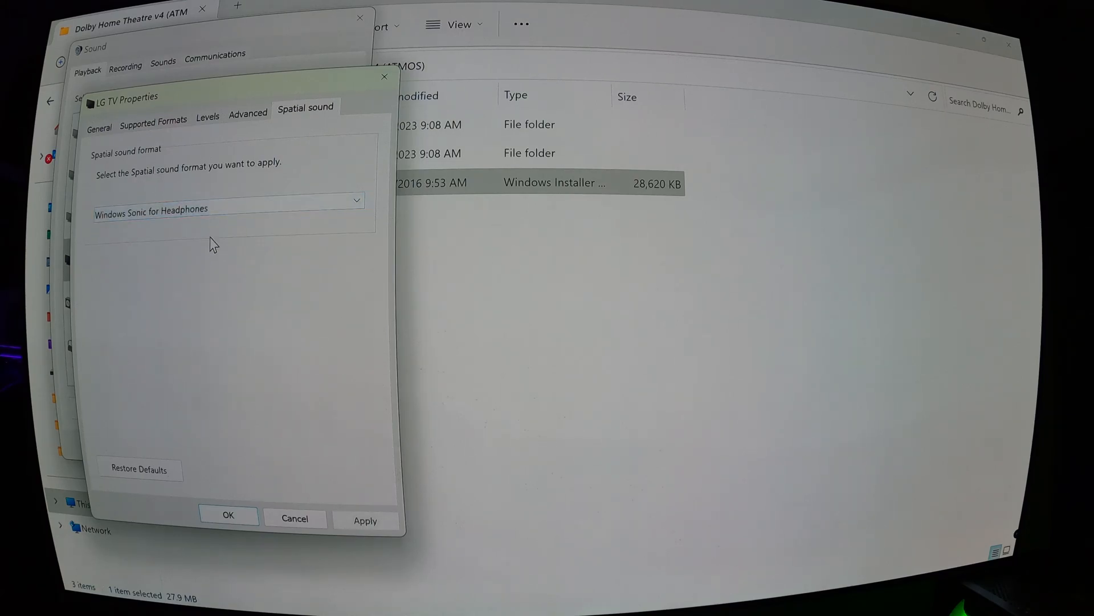
{"action": "left_click", "coordinate": [247, 112]}
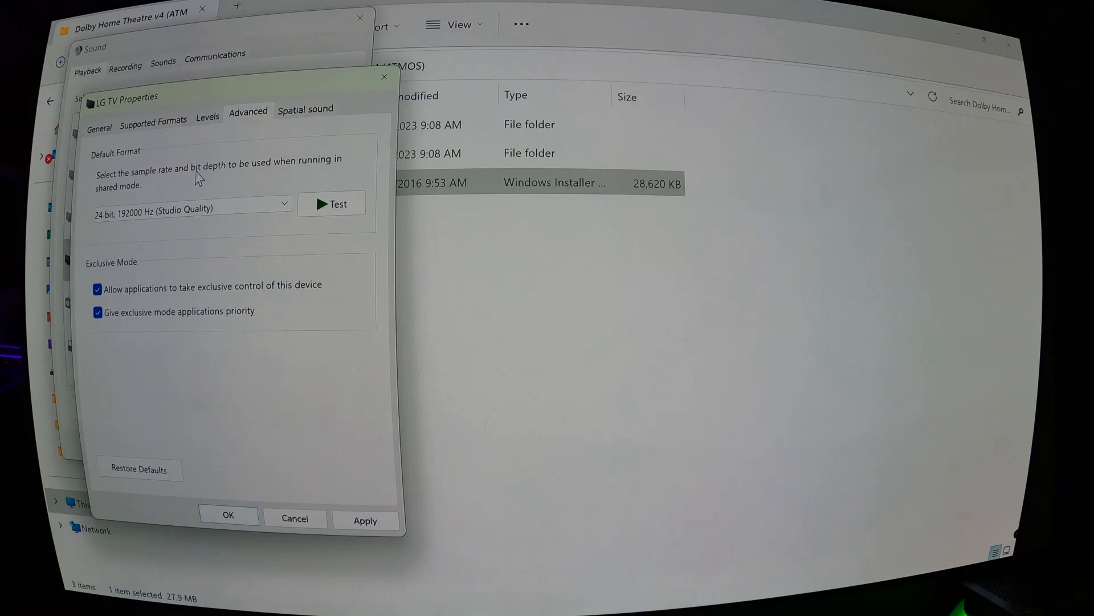
{"action": "left_click", "coordinate": [282, 203]}
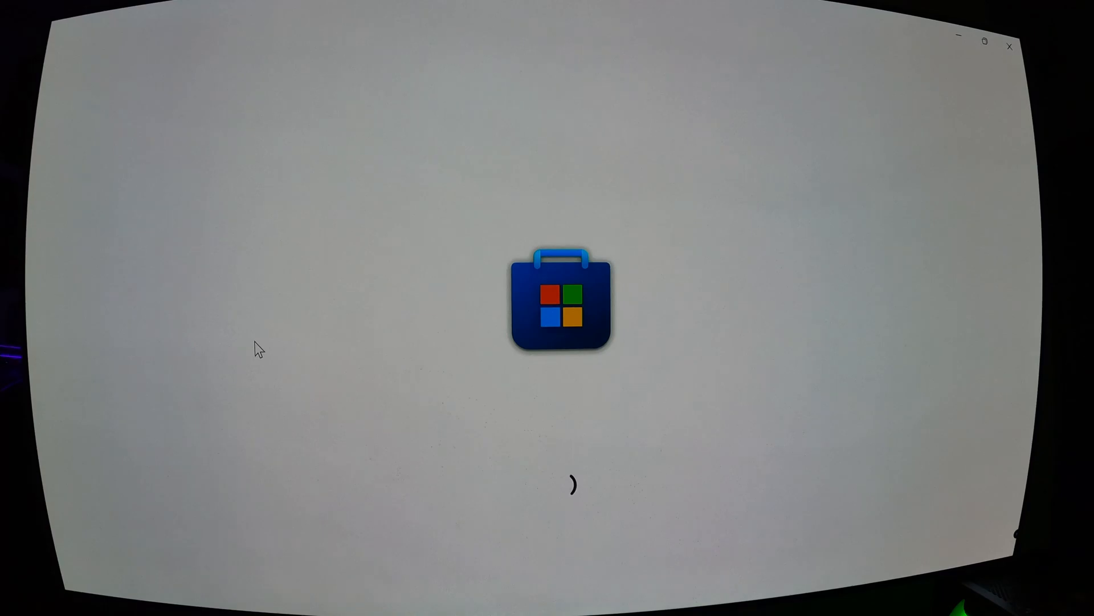
{"action": "mouse_move", "coordinate": [311, 286]}
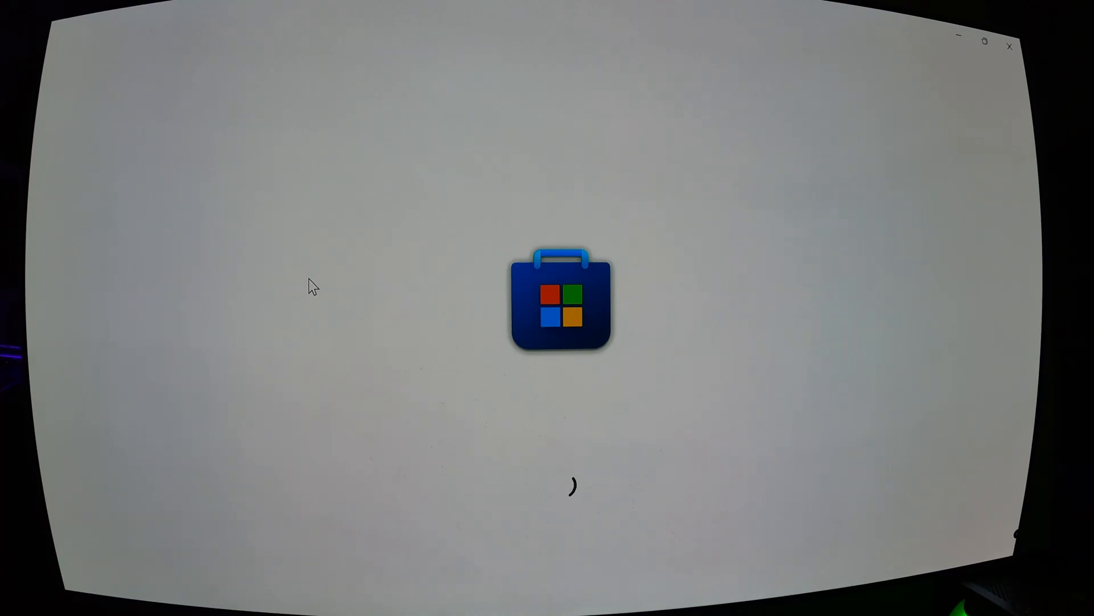
{"action": "mouse_move", "coordinate": [336, 273]}
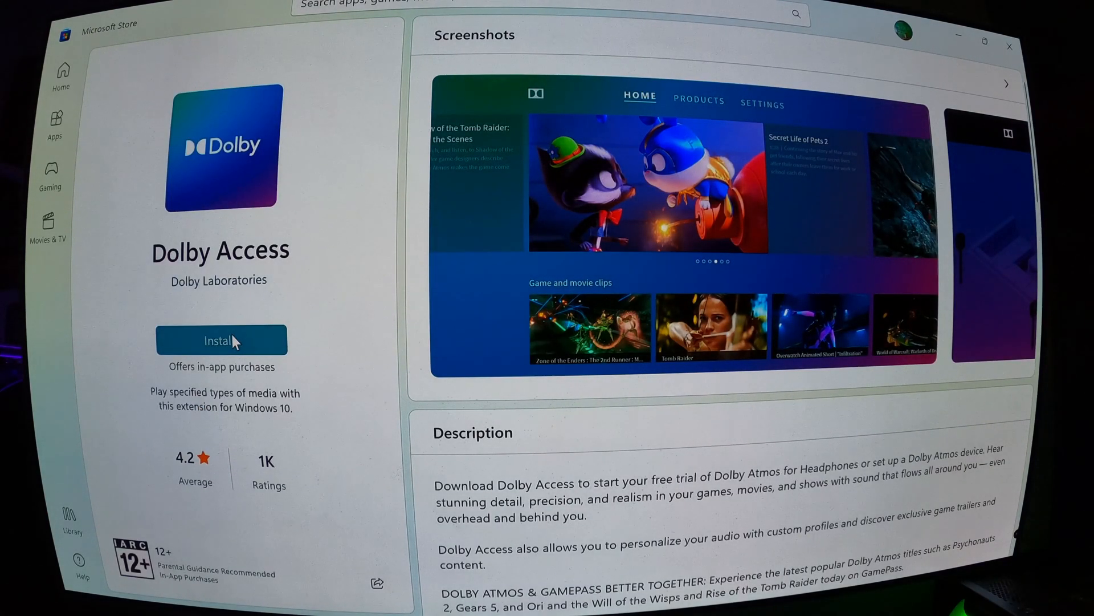
Step: Install Dolby Access by Dolby Laboratories from its Microsoft Store page
{"action": "left_click", "coordinate": [220, 340]}
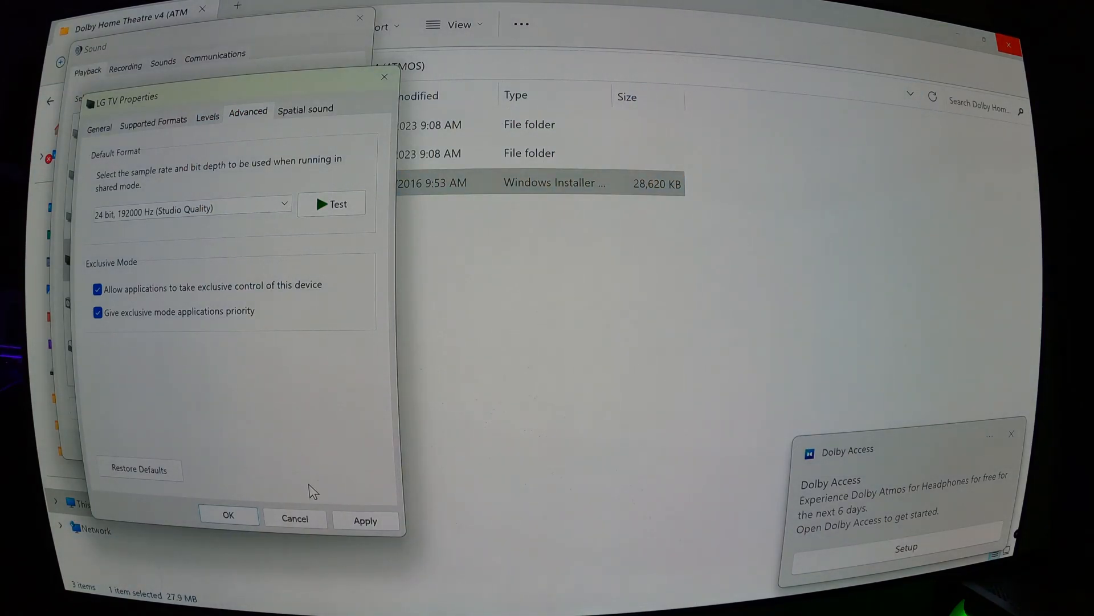
Step: Give the LG TV Dolby Atmos for home theater spatial sound and a 24-bit 48000 Hz format
{"action": "left_click", "coordinate": [227, 514]}
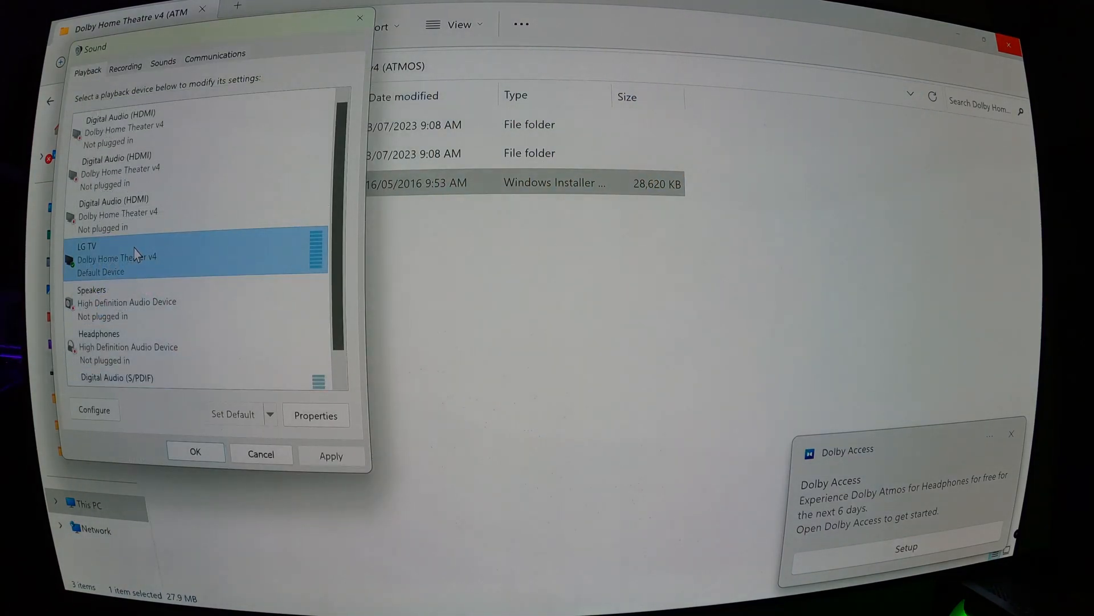
{"action": "right_click", "coordinate": [139, 254]}
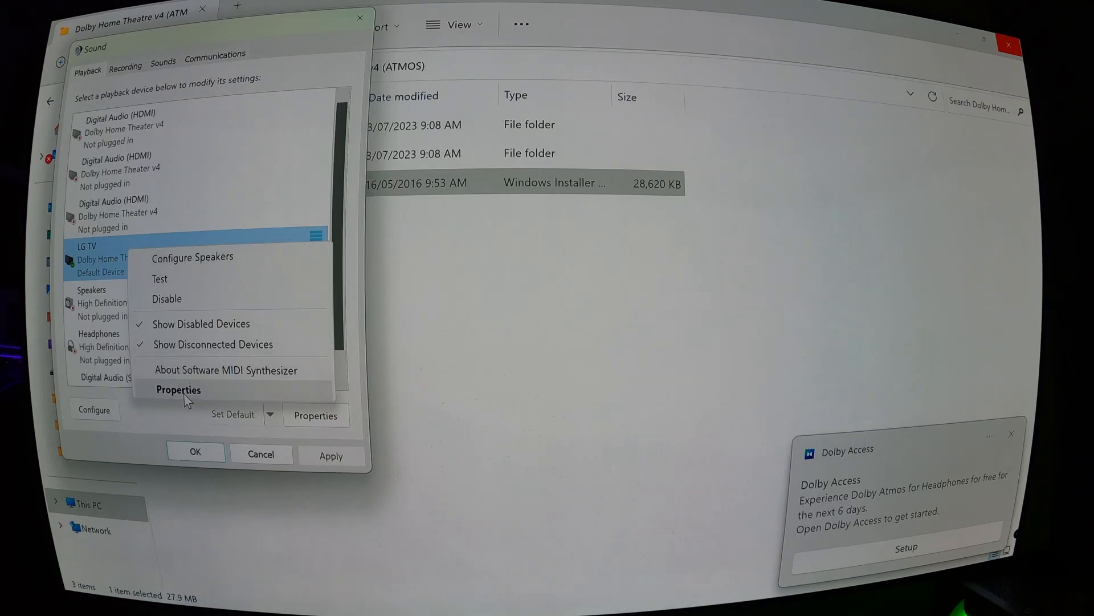
{"action": "left_click", "coordinate": [178, 390]}
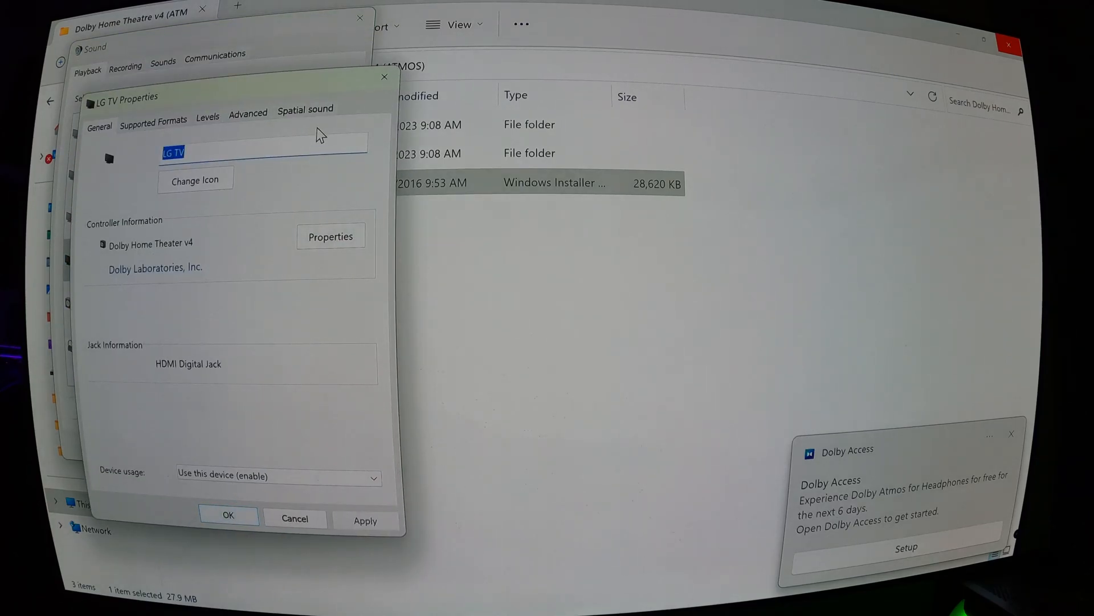
{"action": "left_click", "coordinate": [305, 109]}
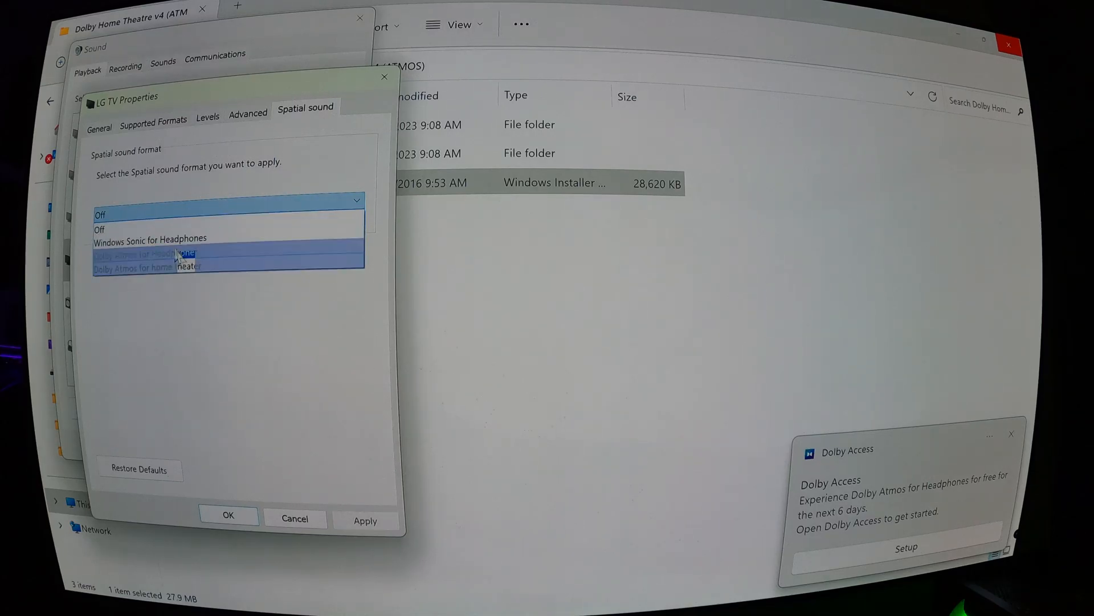
{"action": "mouse_move", "coordinate": [147, 252]}
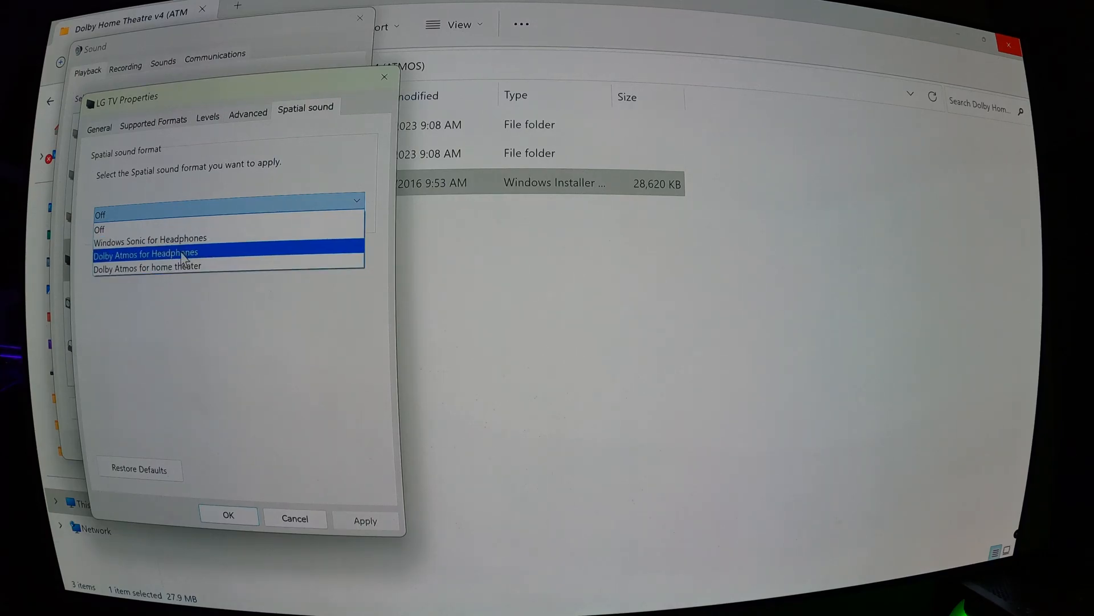
{"action": "mouse_move", "coordinate": [197, 256]}
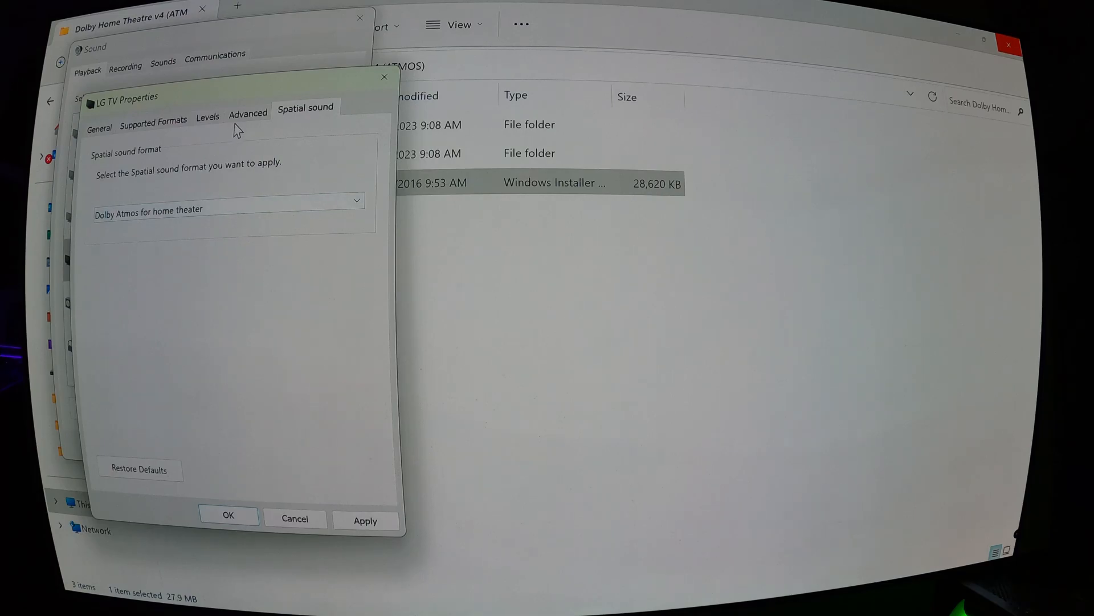
{"action": "left_click", "coordinate": [248, 111]}
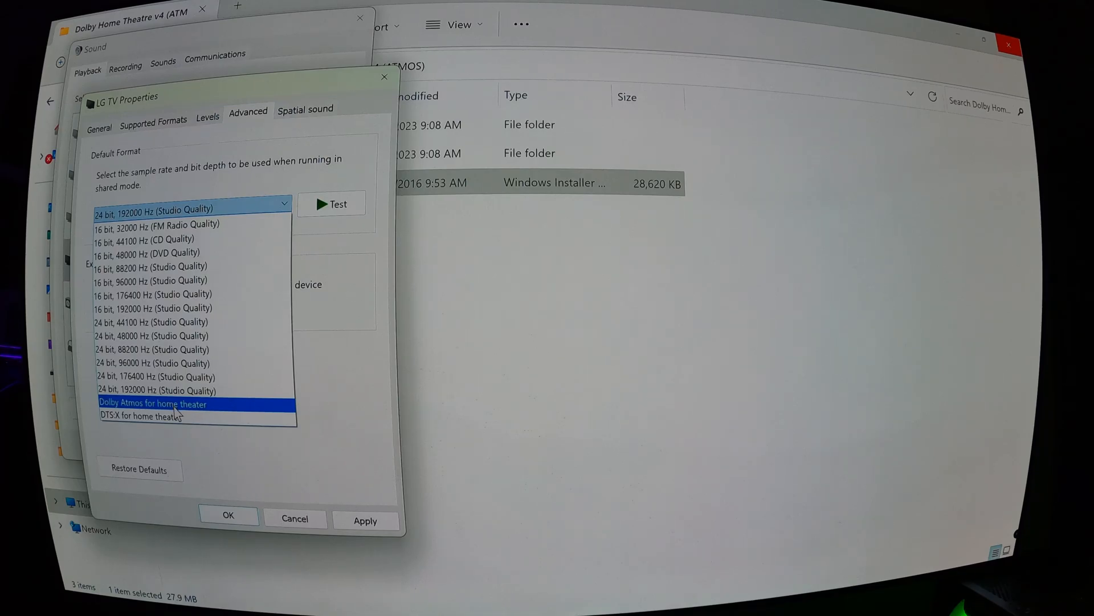
{"action": "left_click", "coordinate": [152, 336]}
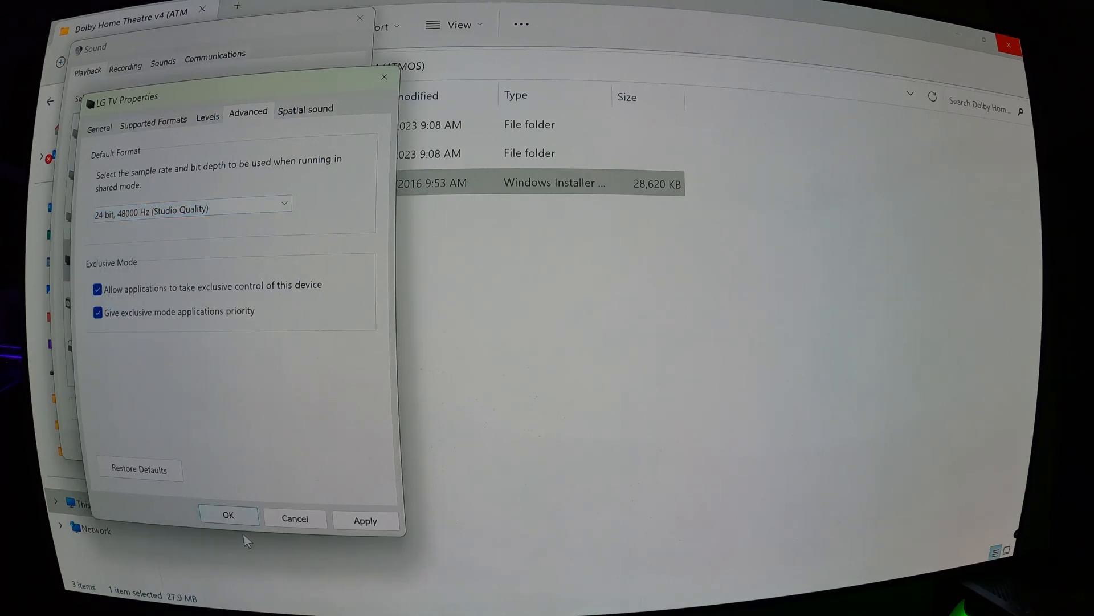
{"action": "left_click", "coordinate": [227, 516]}
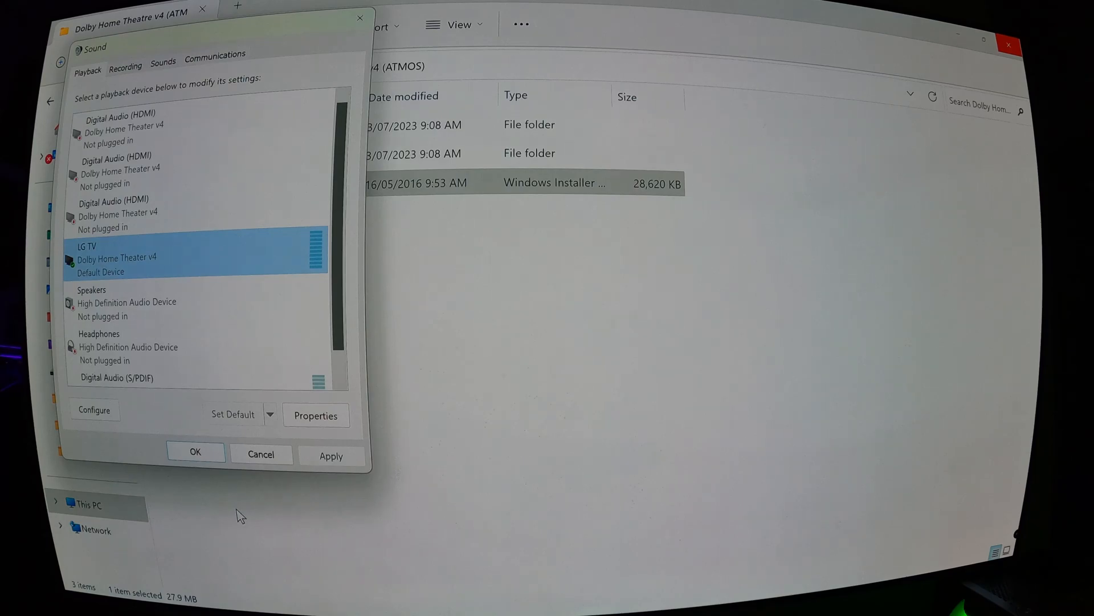
{"action": "mouse_move", "coordinate": [622, 463]}
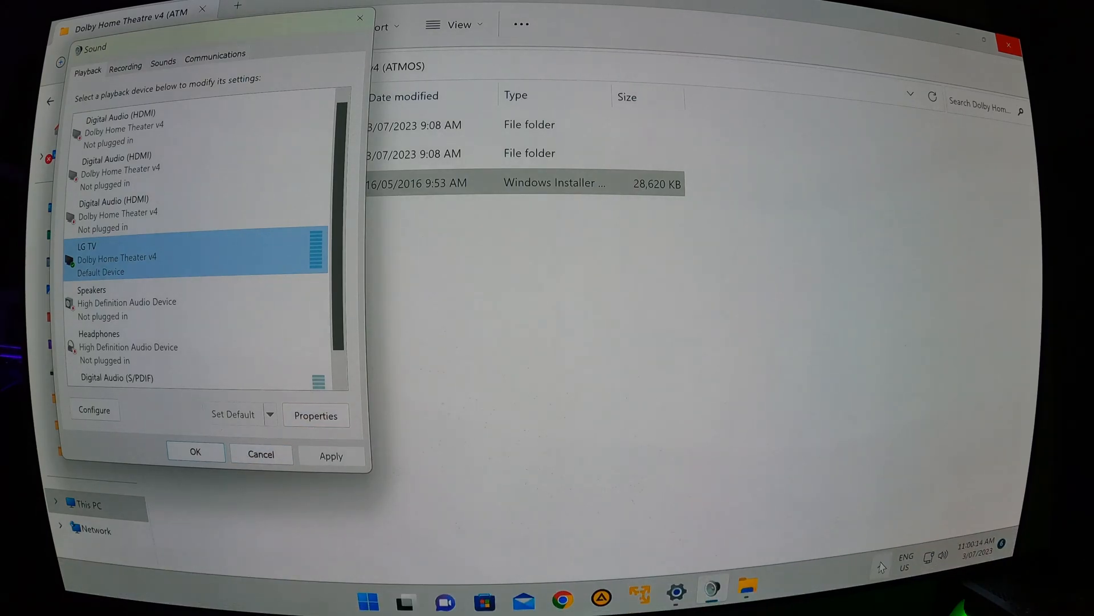
Step: Open Dolby Home Theater v4 from the tray to view the Music profile, then close it
{"action": "left_click", "coordinate": [881, 568]}
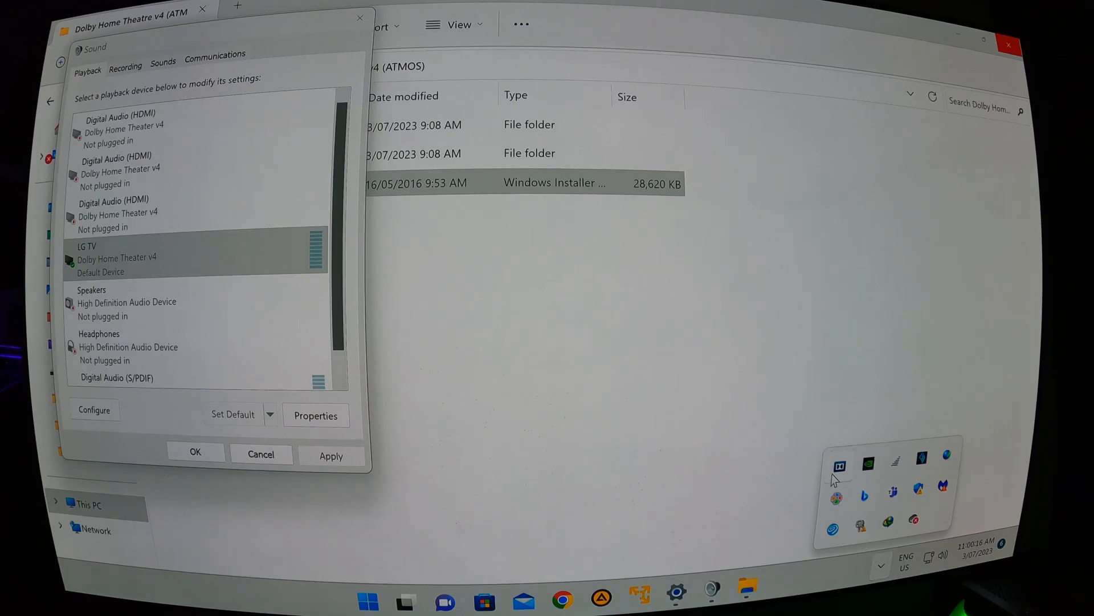
{"action": "mouse_move", "coordinate": [928, 494]}
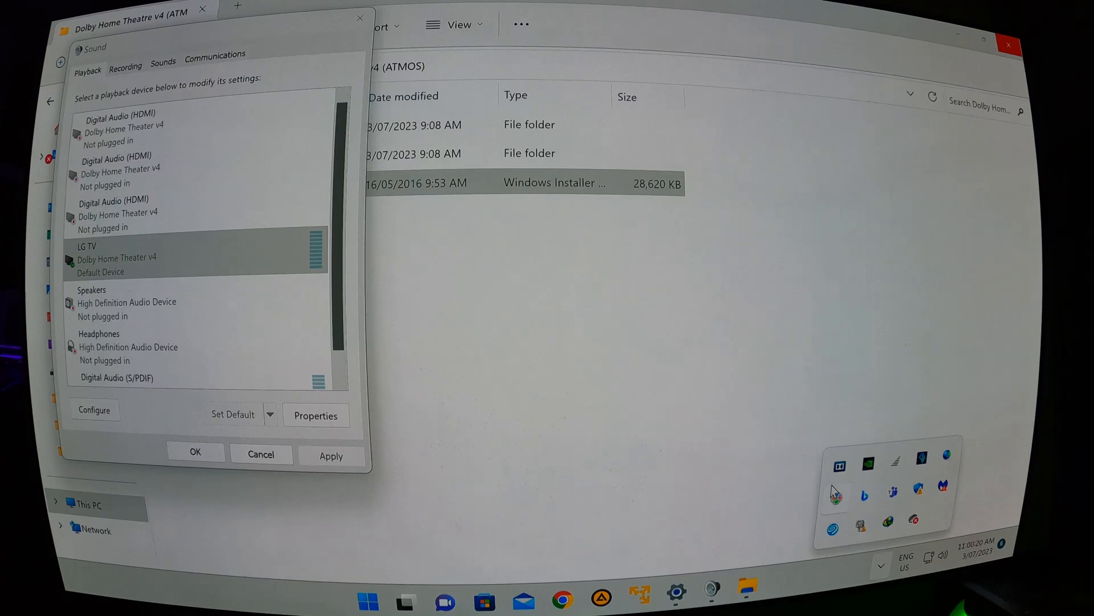
{"action": "left_click", "coordinate": [839, 467]}
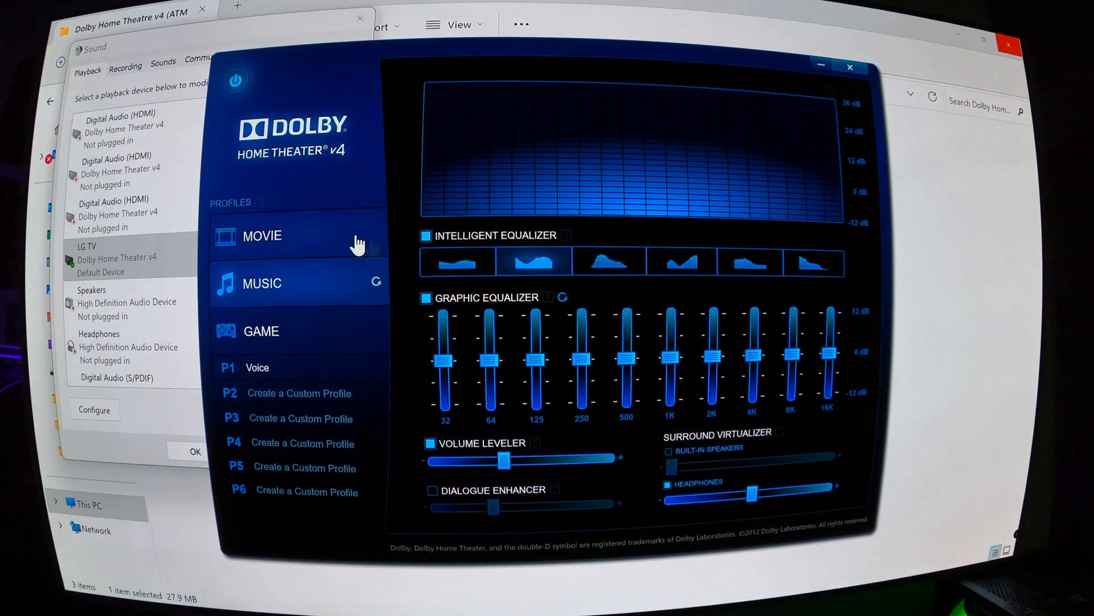
{"action": "mouse_move", "coordinate": [283, 332]}
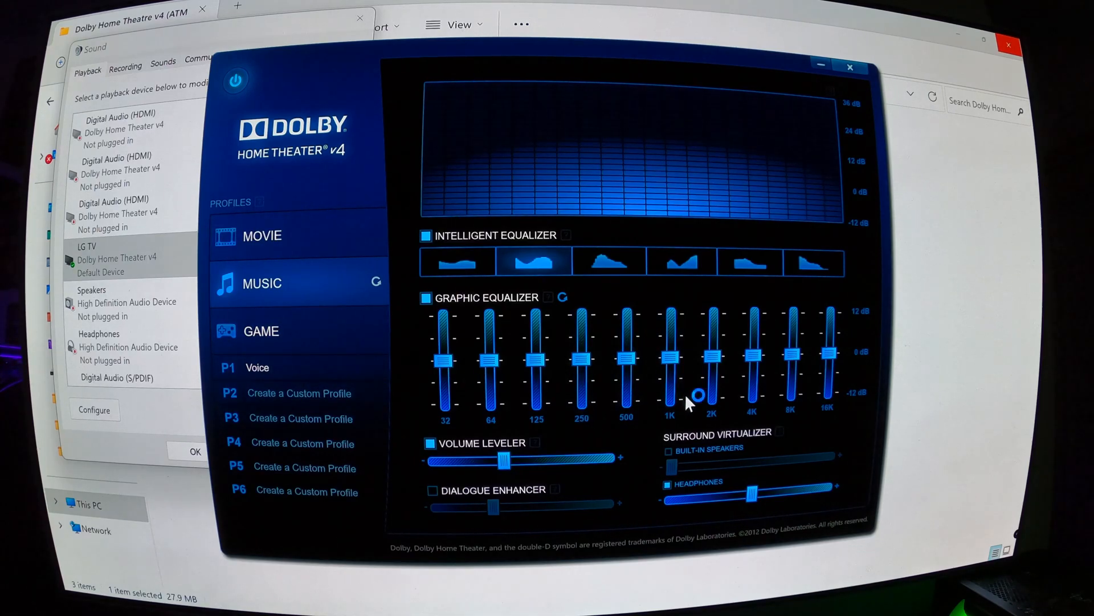
{"action": "mouse_move", "coordinate": [230, 96]}
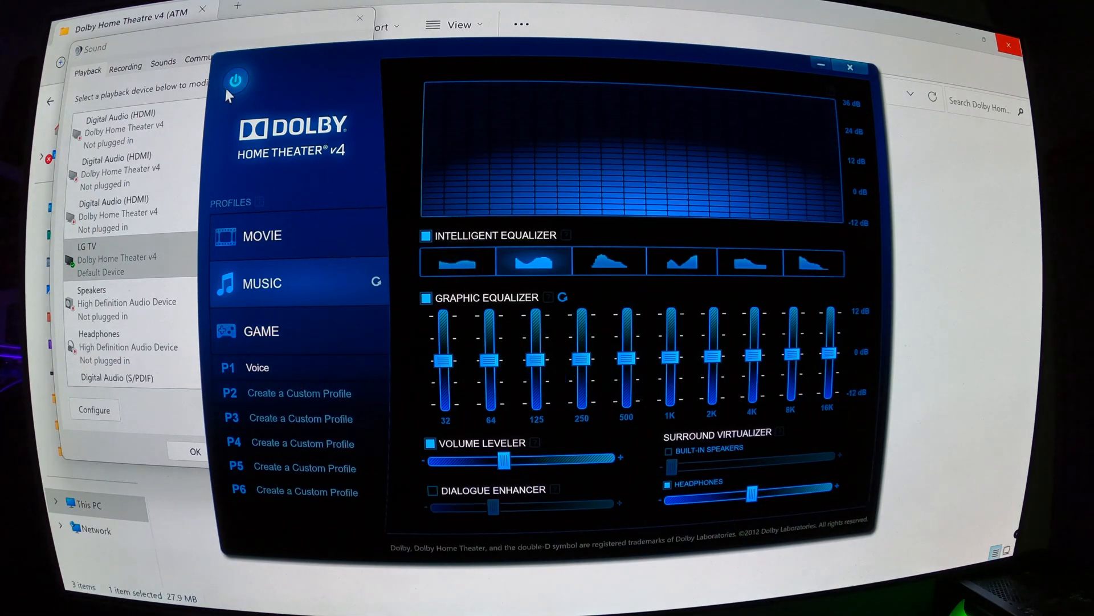
{"action": "mouse_move", "coordinate": [266, 91]}
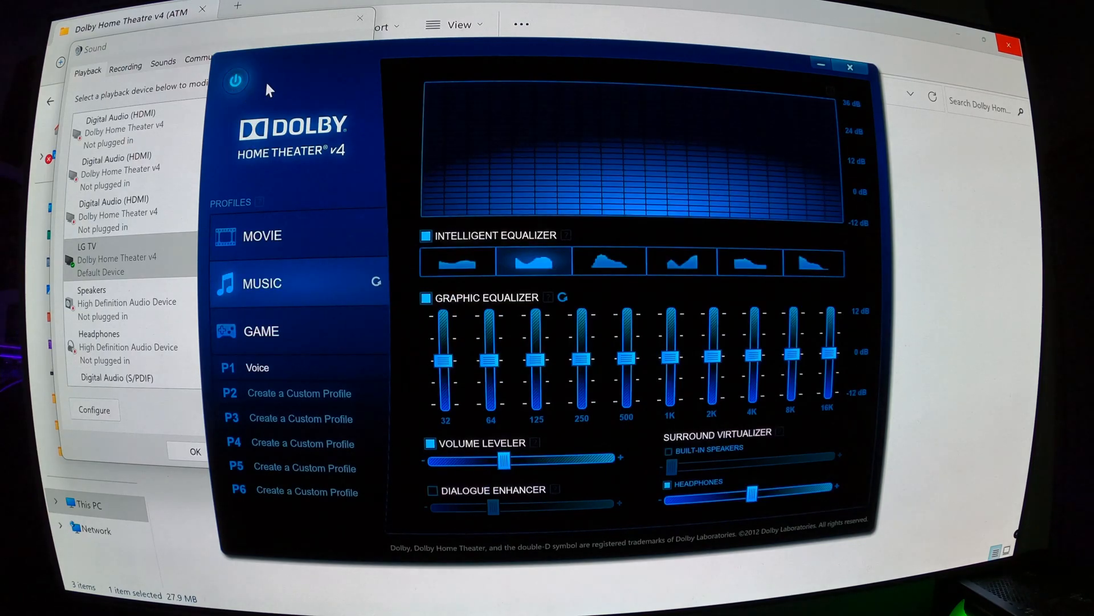
{"action": "left_click", "coordinate": [850, 67]}
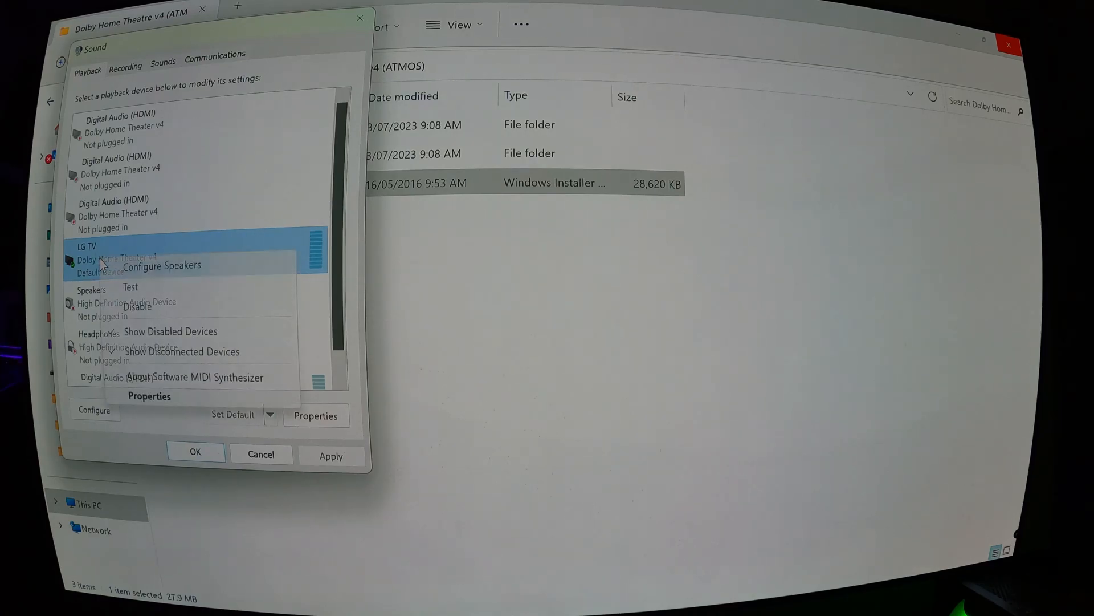
Step: Configure the LG TV as Dolby Atmos for home theater with full-range front and surround speakers
{"action": "left_click", "coordinate": [161, 265]}
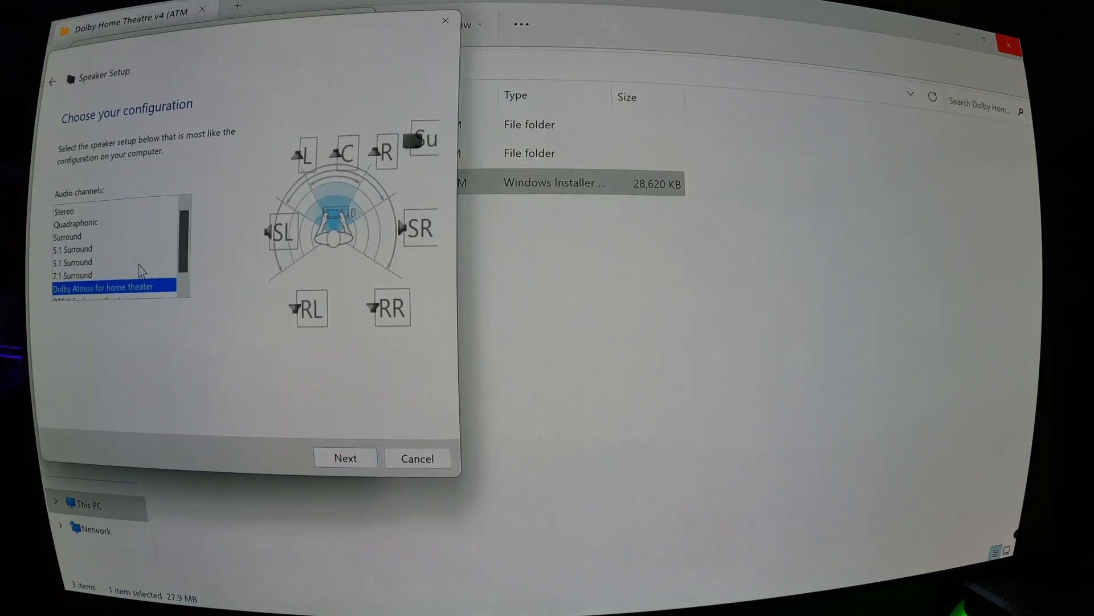
{"action": "mouse_move", "coordinate": [295, 433]}
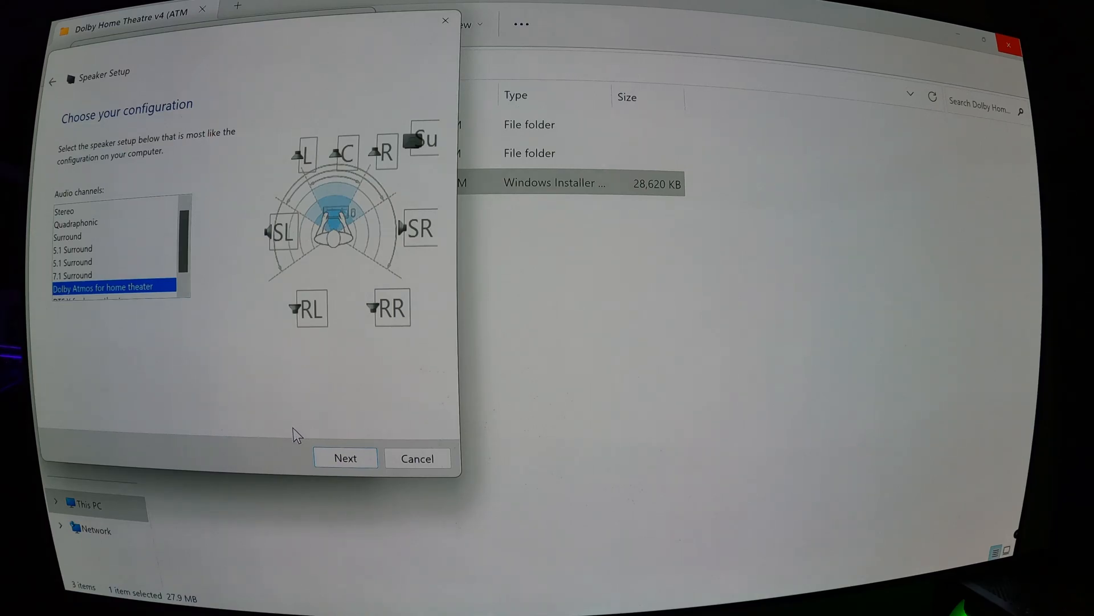
{"action": "left_click", "coordinate": [345, 457]}
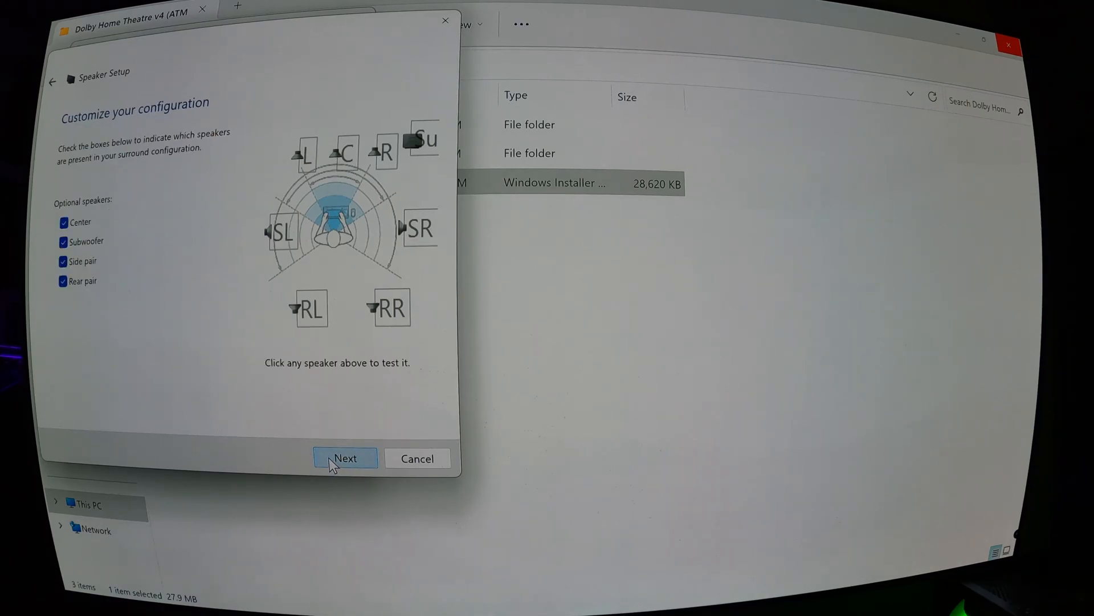
{"action": "mouse_move", "coordinate": [169, 336]}
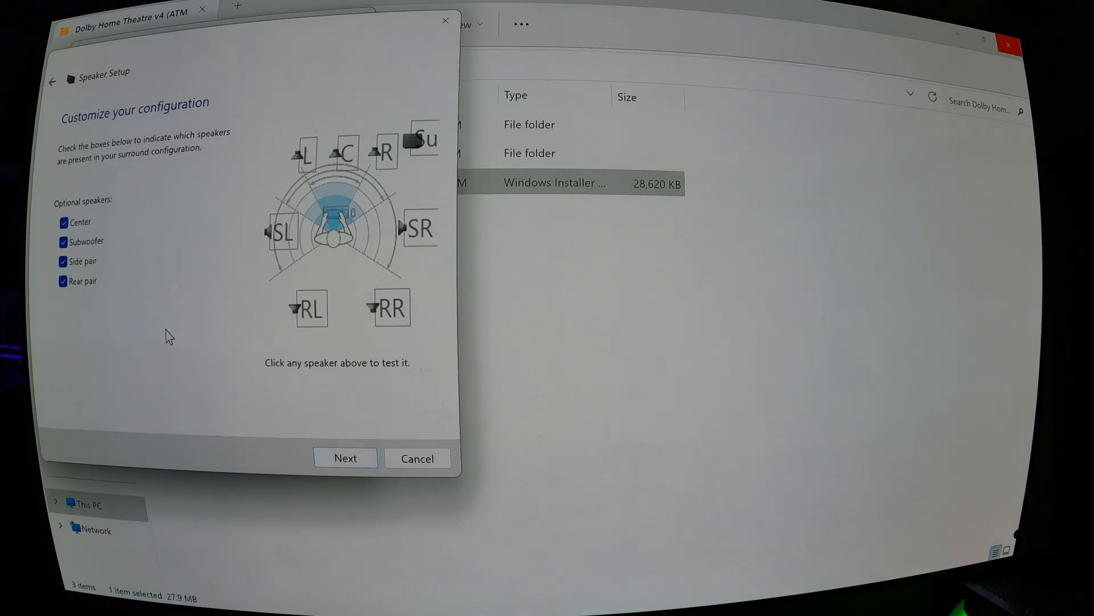
{"action": "mouse_move", "coordinate": [345, 457]}
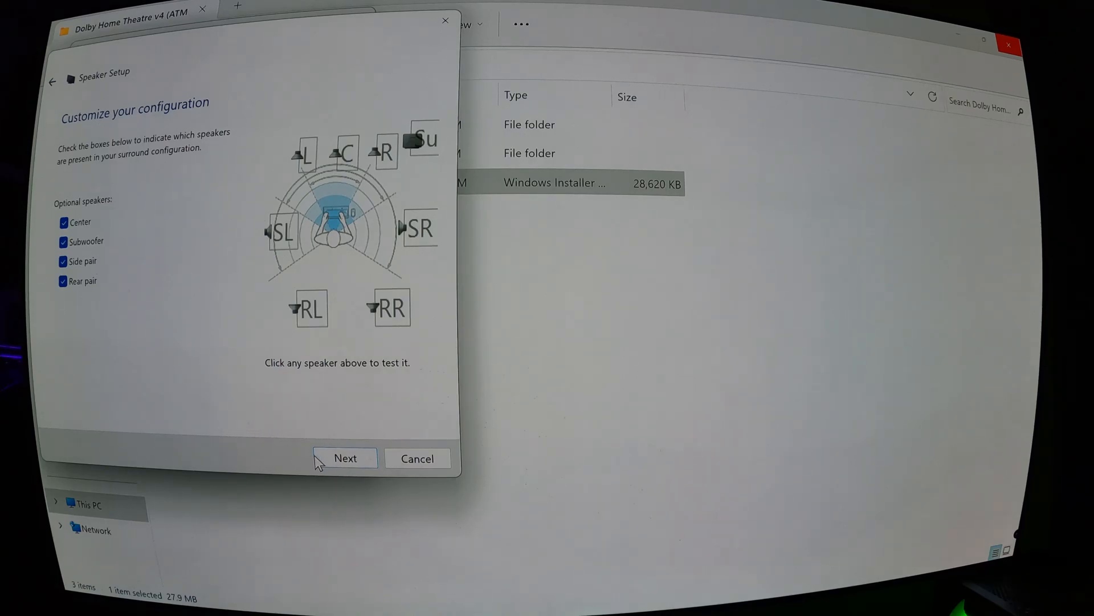
{"action": "left_click", "coordinate": [344, 458]}
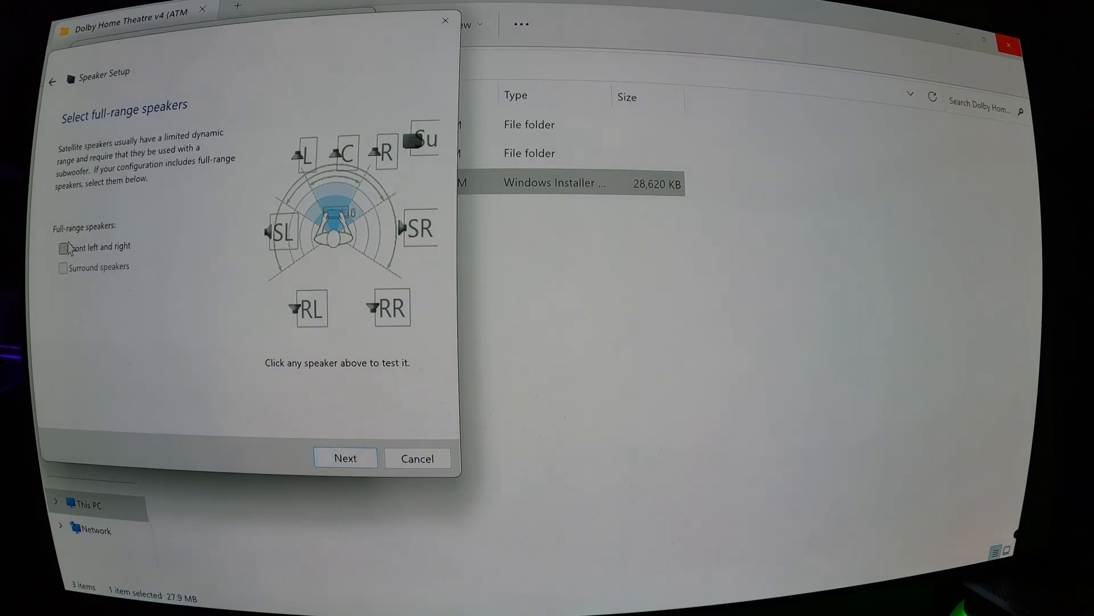
{"action": "left_click", "coordinate": [62, 247]}
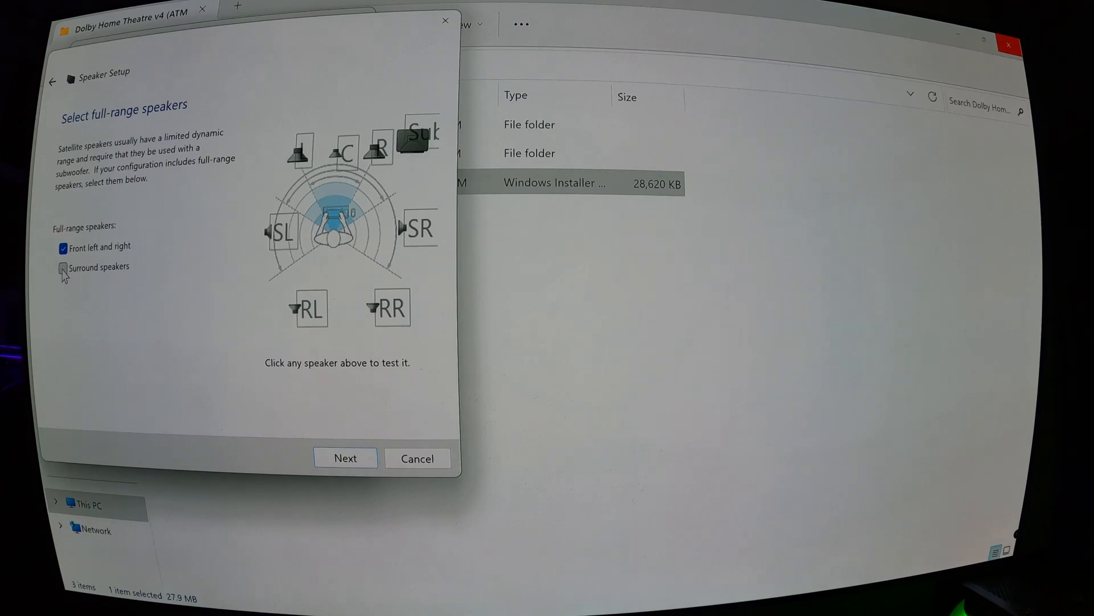
{"action": "left_click", "coordinate": [62, 267]}
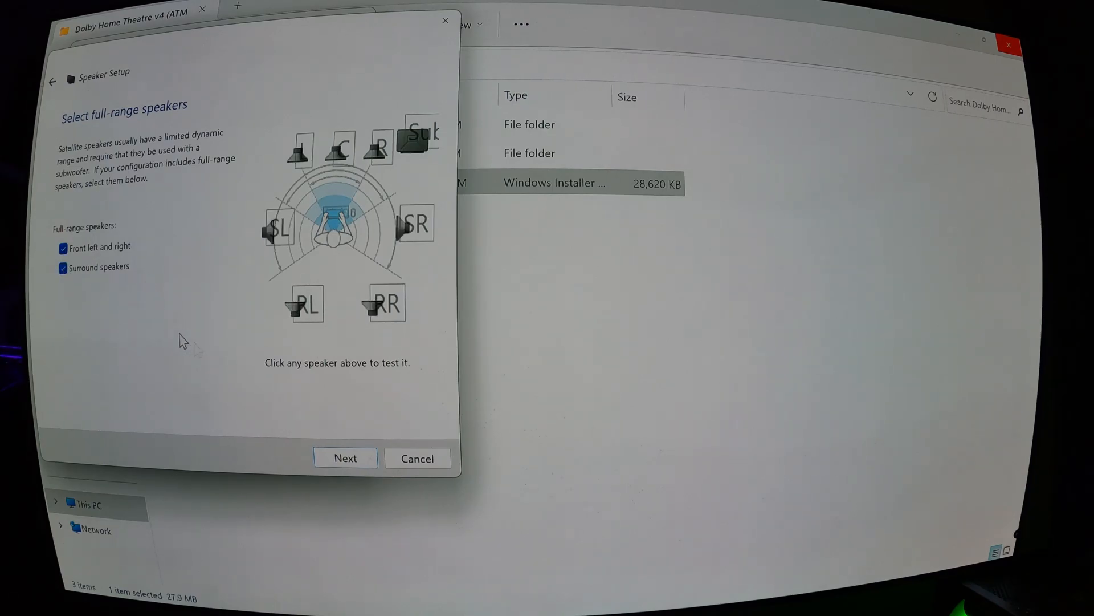
{"action": "mouse_move", "coordinate": [301, 152]}
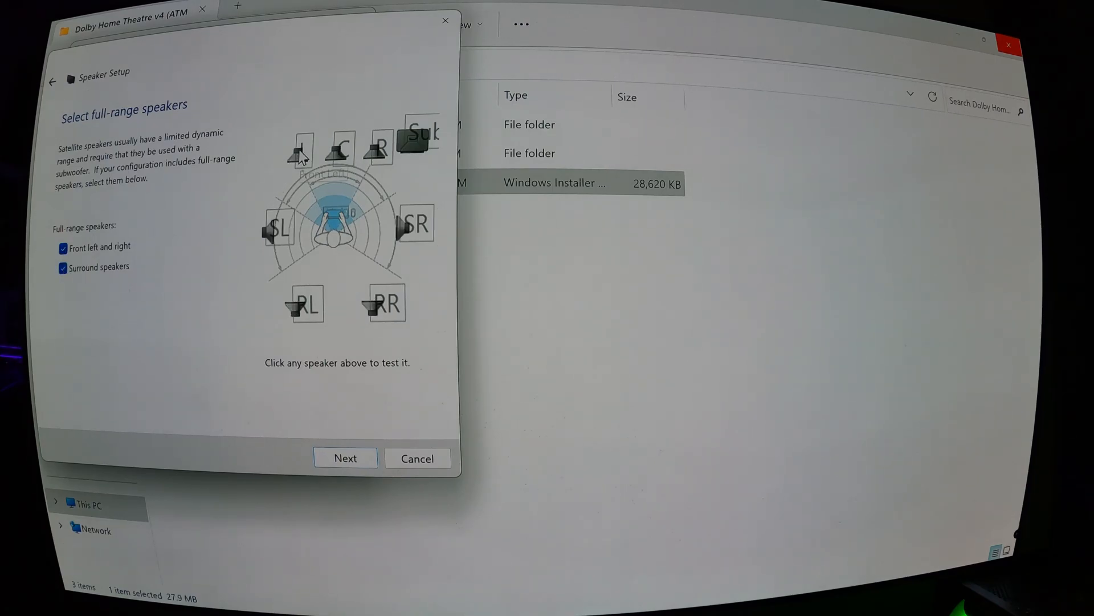
{"action": "mouse_move", "coordinate": [301, 153]}
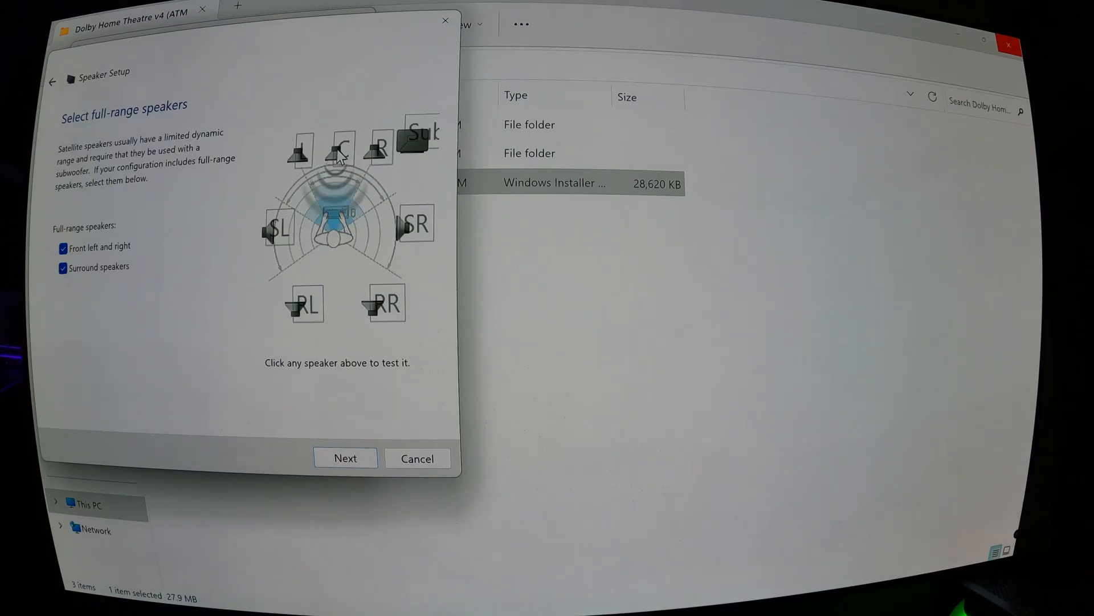
{"action": "mouse_move", "coordinate": [379, 149]}
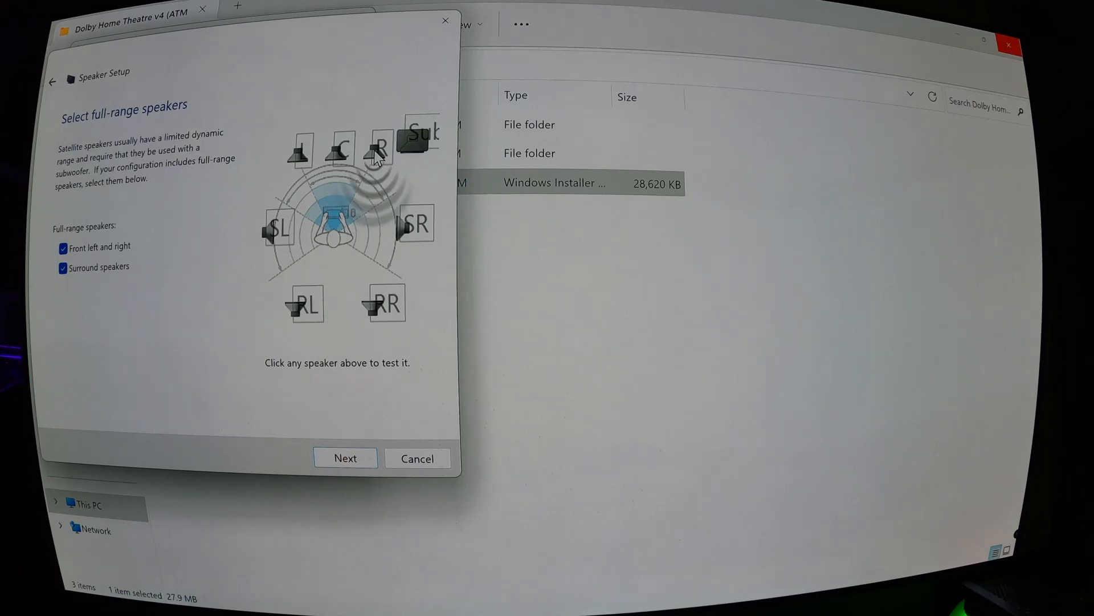
{"action": "mouse_move", "coordinate": [415, 146]}
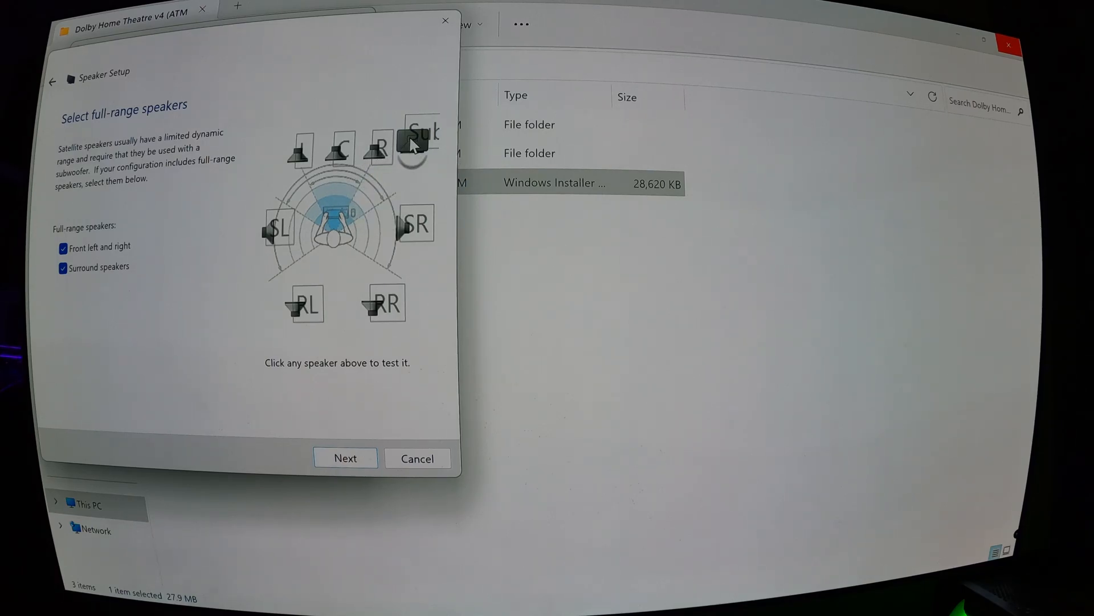
Step: Test-play the subwoofer, side right, rear right and rear left speakers
{"action": "left_click", "coordinate": [417, 143]}
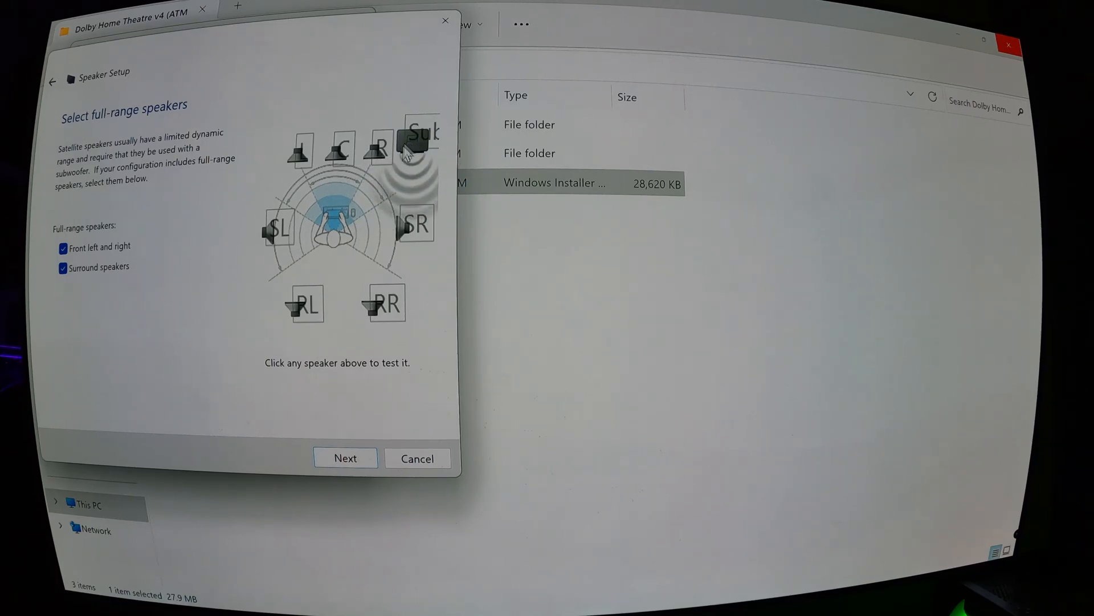
{"action": "mouse_move", "coordinate": [405, 226]}
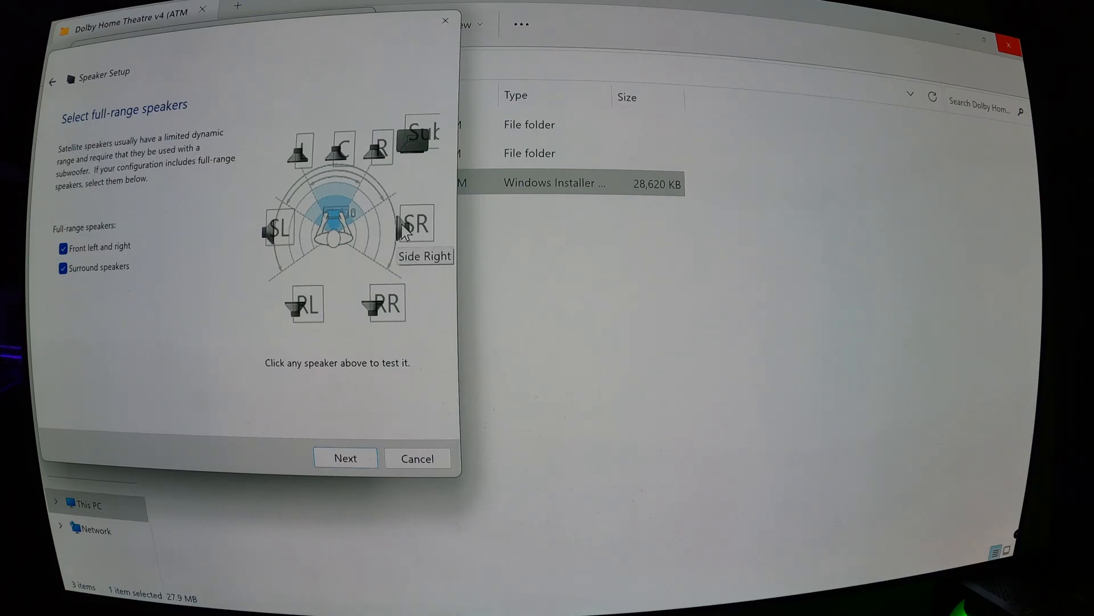
{"action": "left_click", "coordinate": [415, 224]}
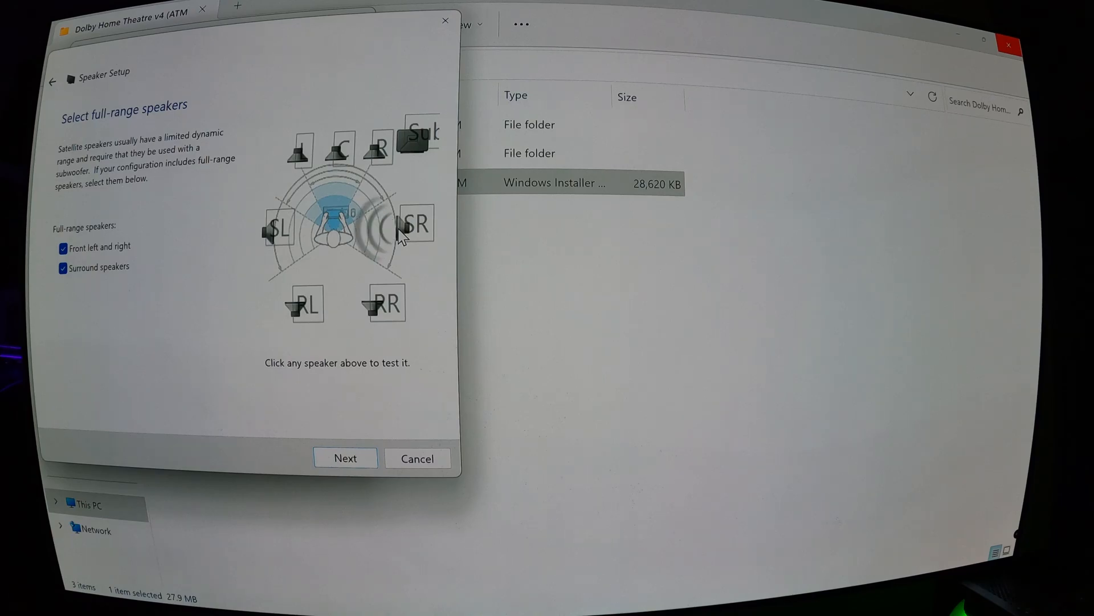
{"action": "mouse_move", "coordinate": [376, 276]}
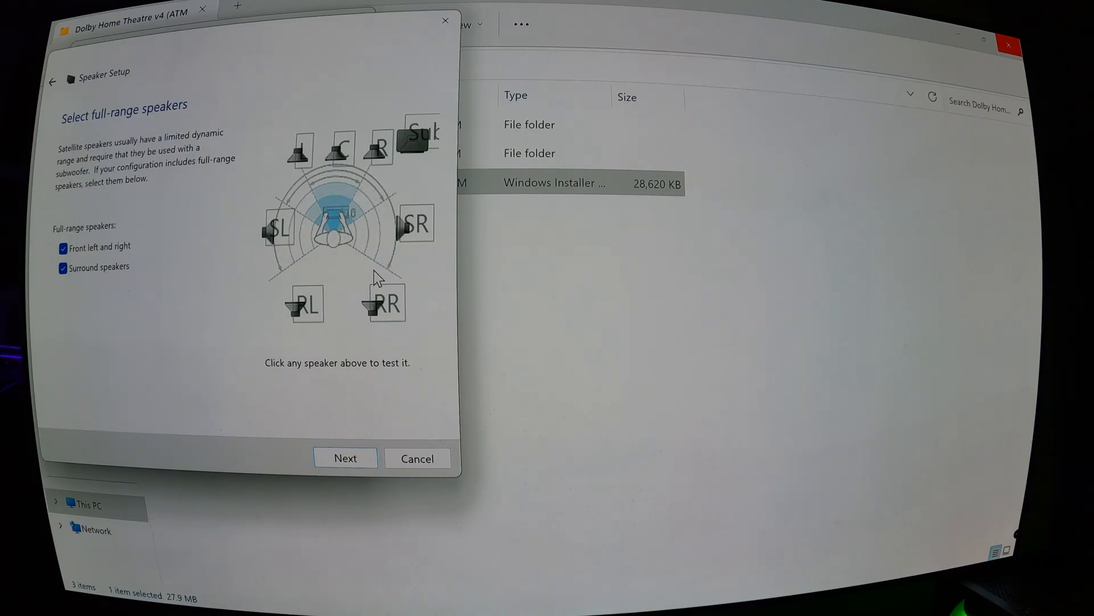
{"action": "left_click", "coordinate": [383, 303]}
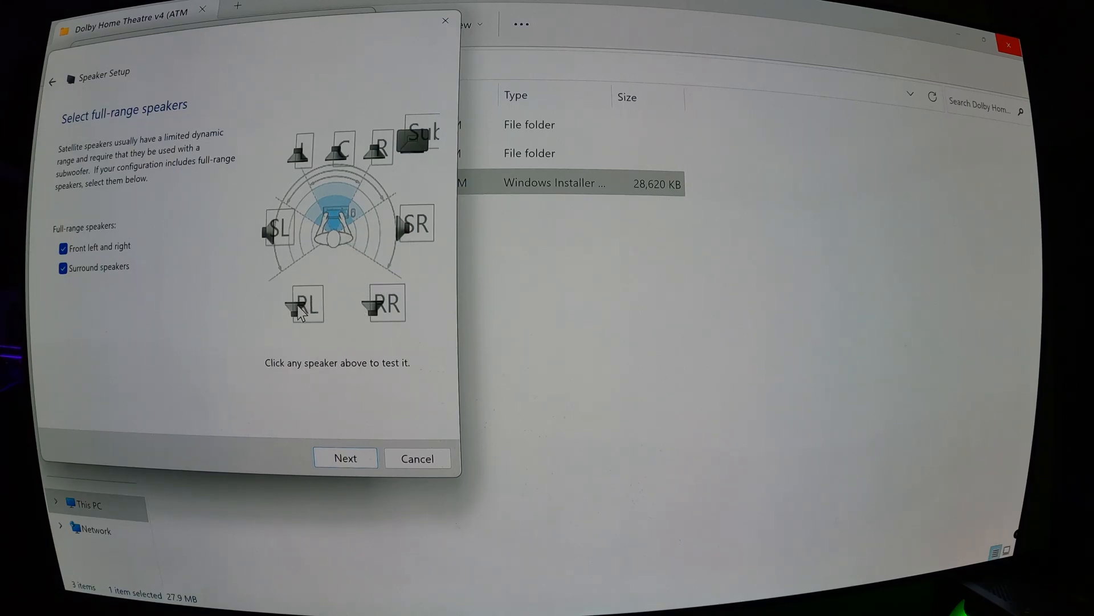
{"action": "left_click", "coordinate": [303, 304]}
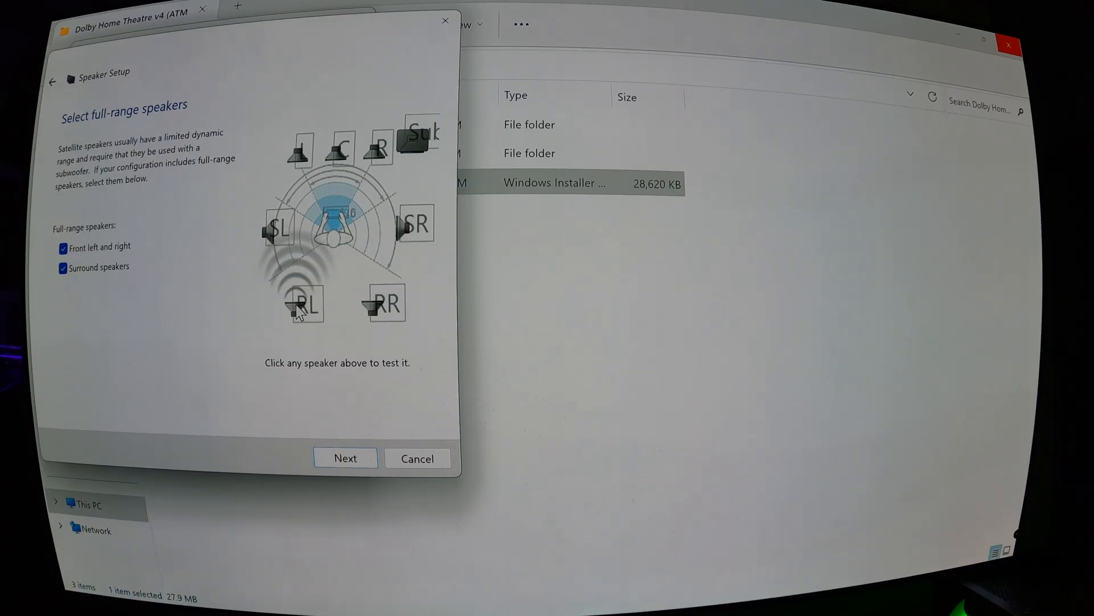
{"action": "mouse_move", "coordinate": [270, 234]}
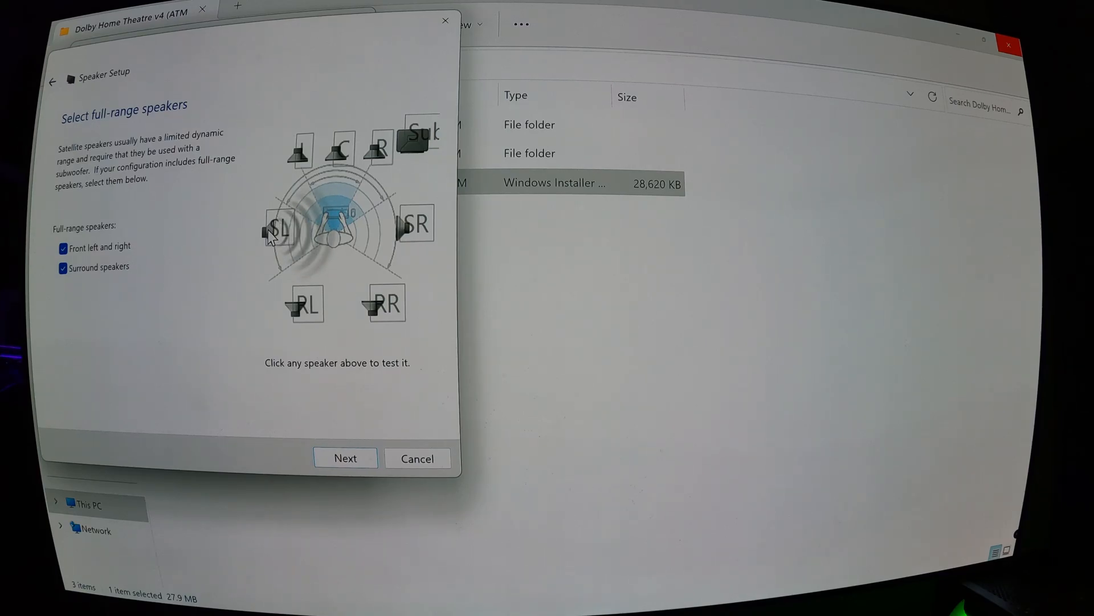
{"action": "mouse_move", "coordinate": [338, 457]}
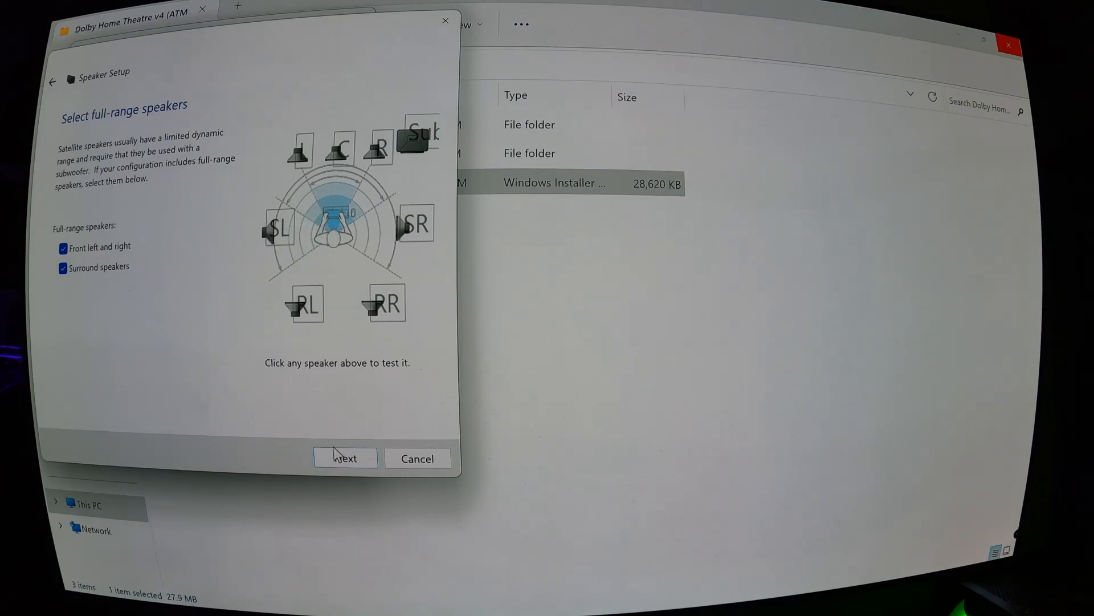
Step: Finish the LG TV speaker configuration and confirm the Sound dialog with OK
{"action": "left_click", "coordinate": [345, 458]}
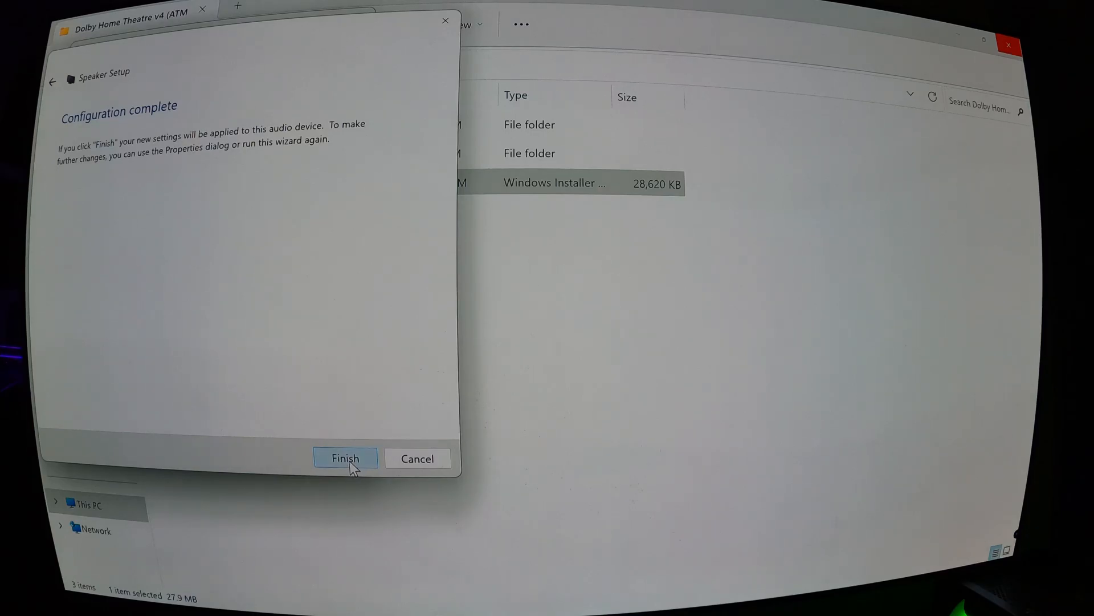
{"action": "left_click", "coordinate": [345, 458]}
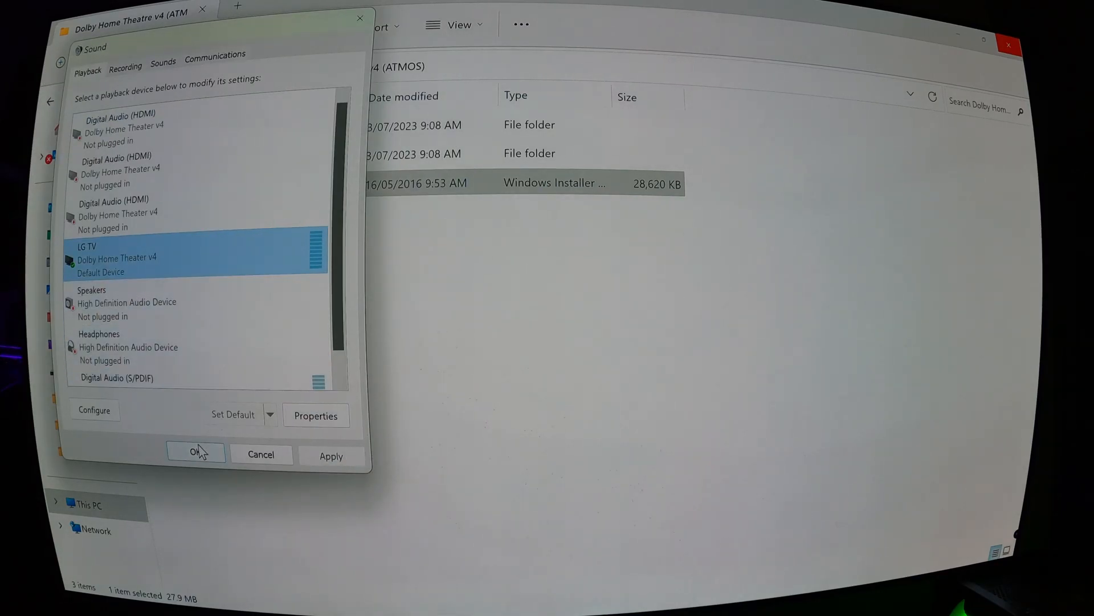
{"action": "left_click", "coordinate": [196, 452]}
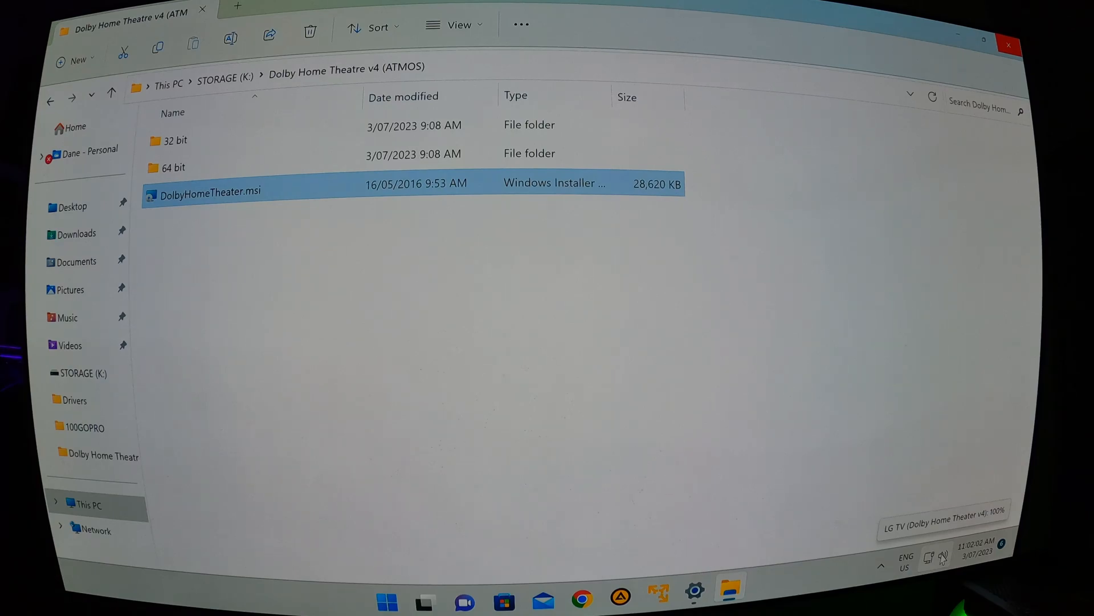
{"action": "mouse_move", "coordinate": [656, 476]}
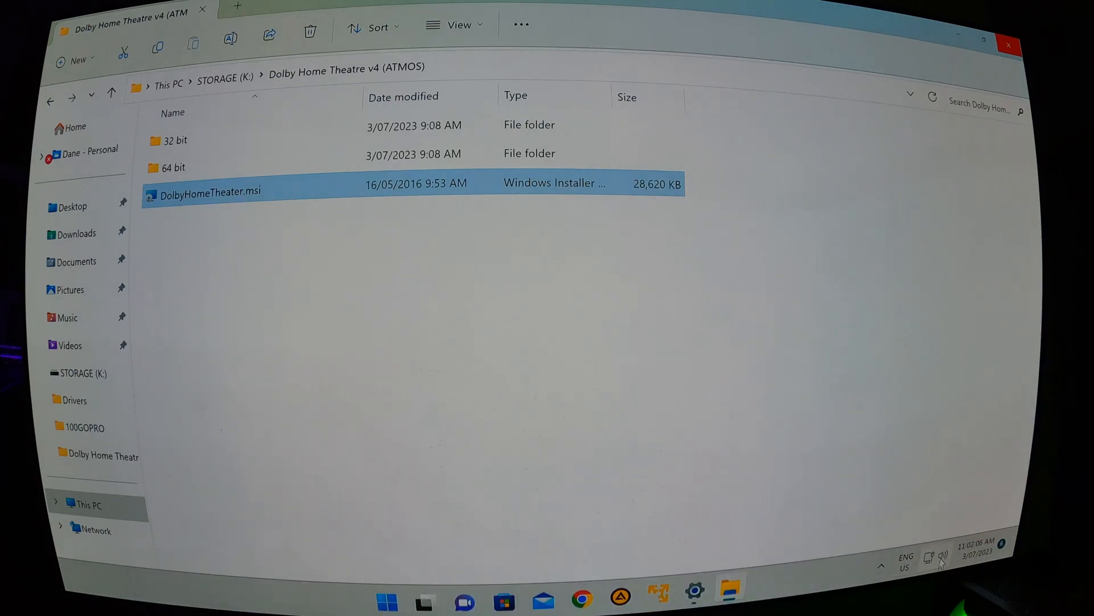
{"action": "mouse_move", "coordinate": [942, 557]}
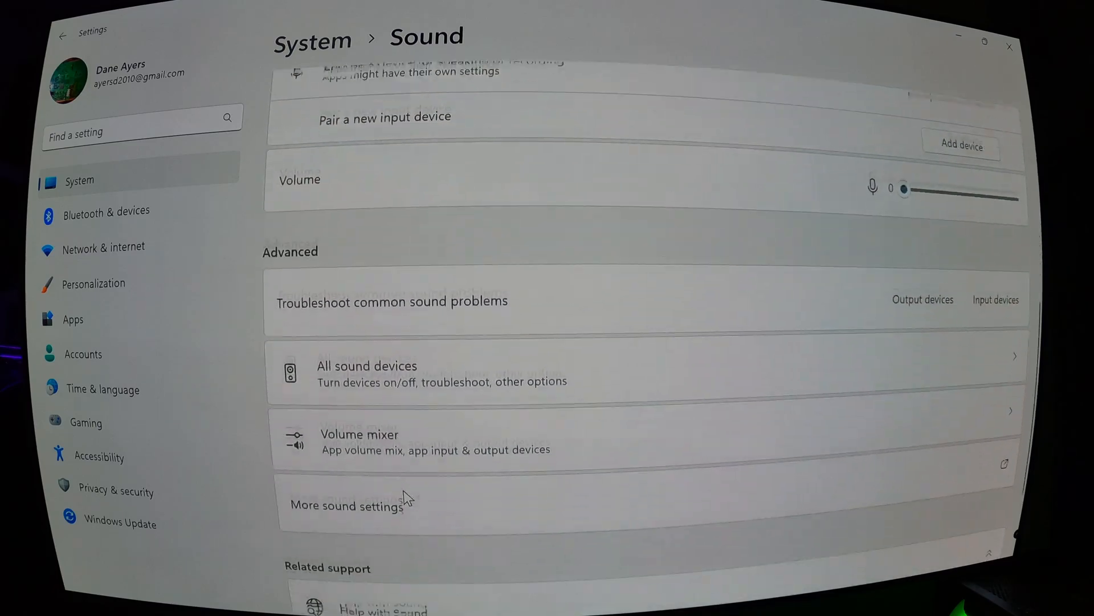
Step: Scroll down the Sound settings page toward More sound settings
{"action": "scroll", "scroll_direction": "down", "scroll_amount": 3}
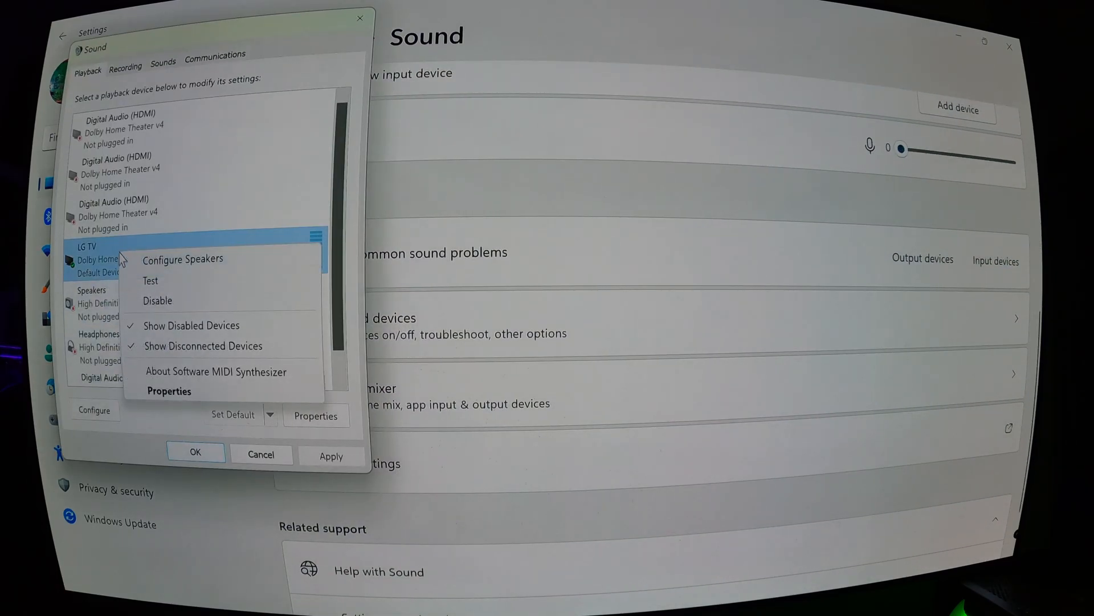
Step: Change the LG TV default format to 24 bit, 192000 Hz (Studio Quality) and confirm
{"action": "left_click", "coordinate": [169, 390]}
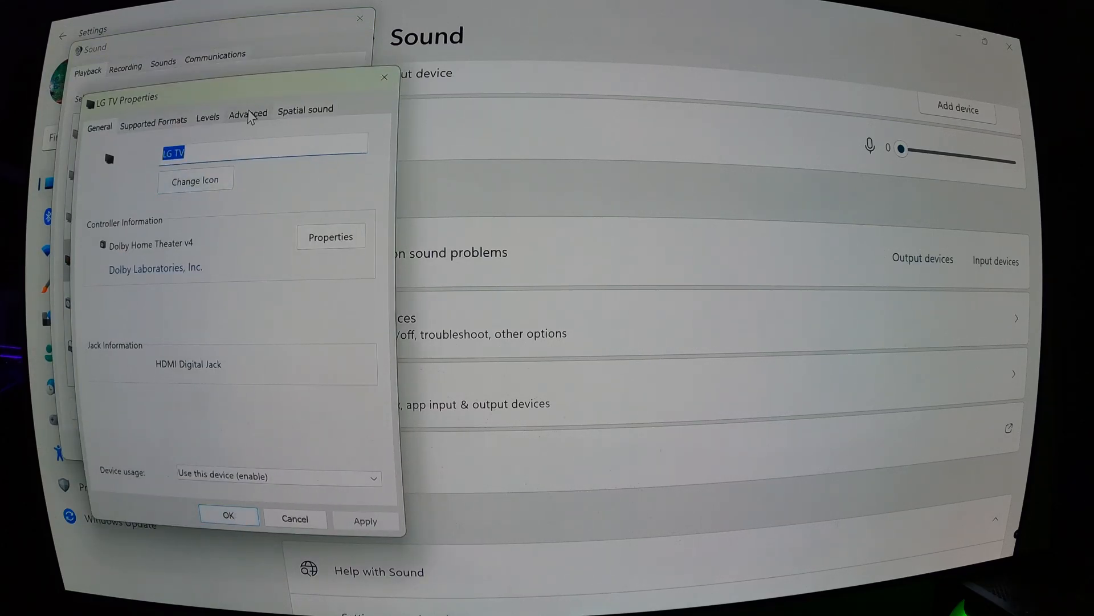
{"action": "left_click", "coordinate": [248, 112]}
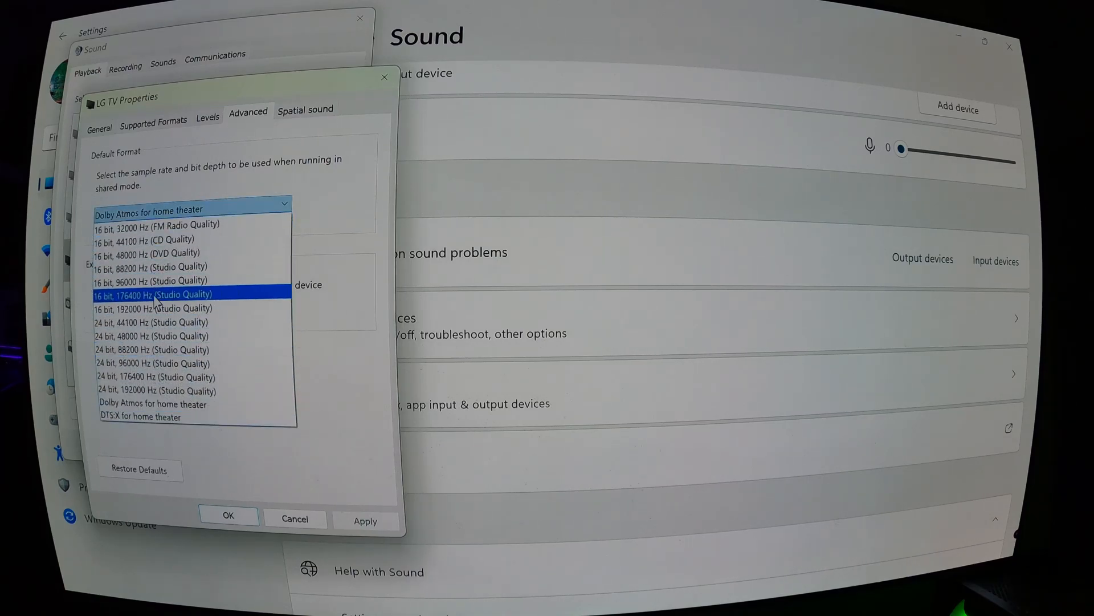
{"action": "left_click", "coordinate": [157, 389]}
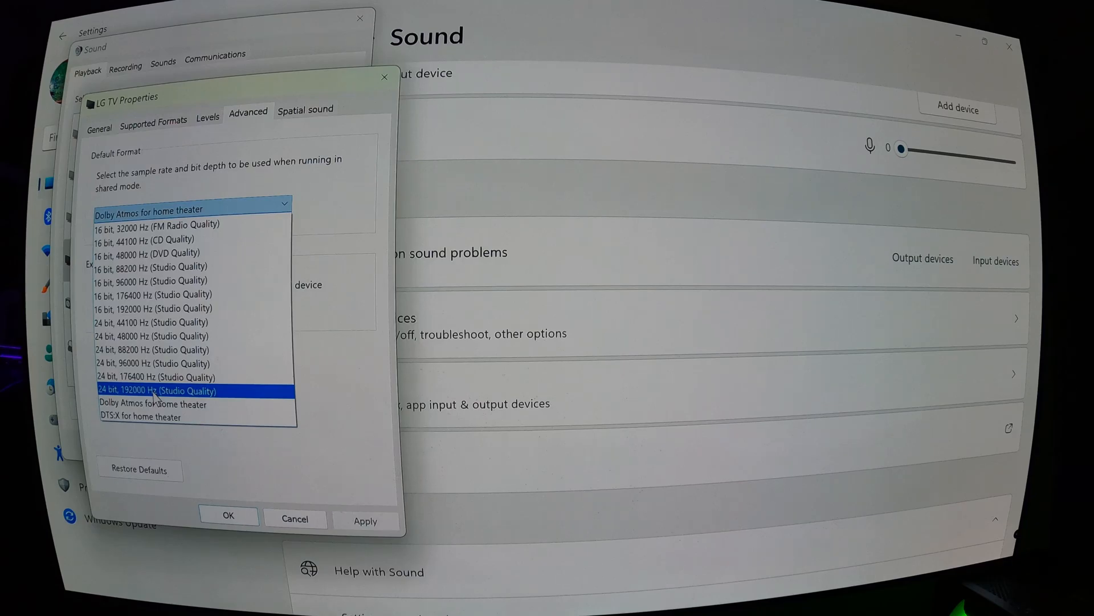
{"action": "left_click", "coordinate": [160, 390]}
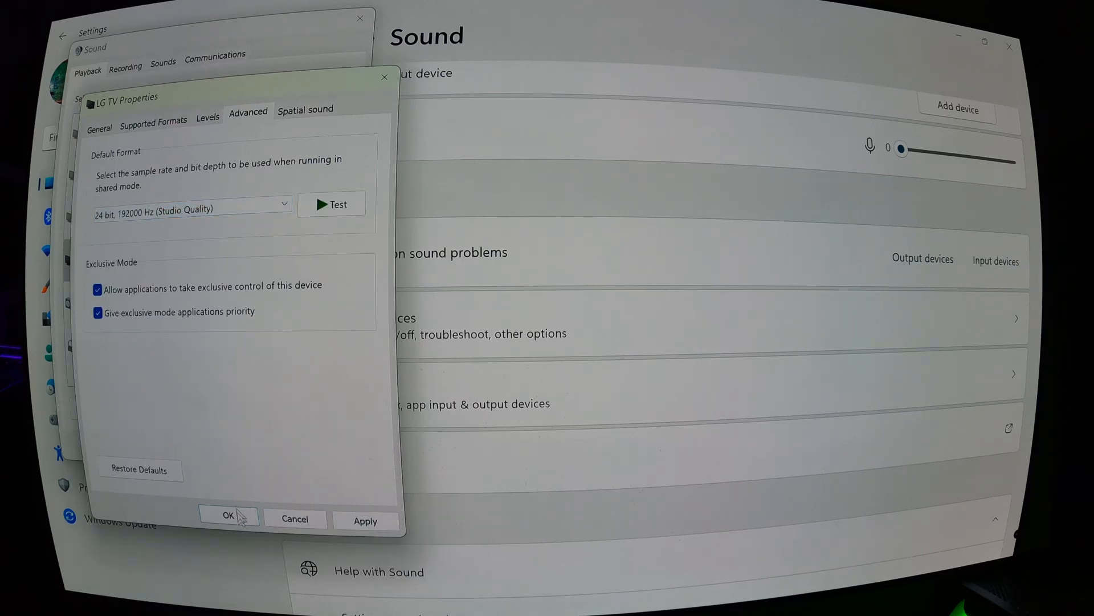
{"action": "left_click", "coordinate": [229, 515]}
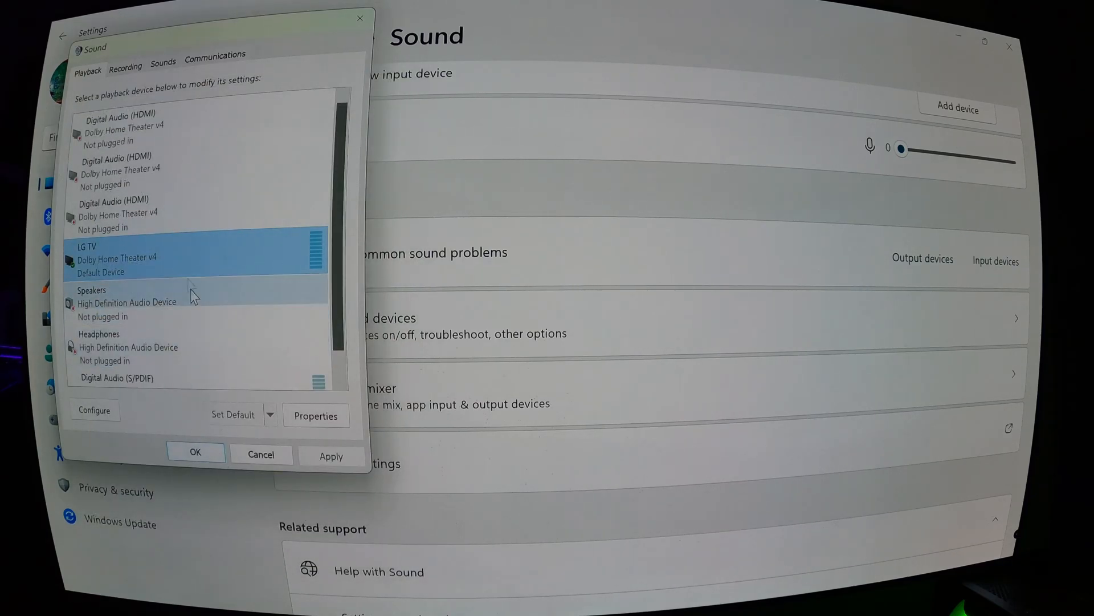
{"action": "mouse_move", "coordinate": [217, 246]}
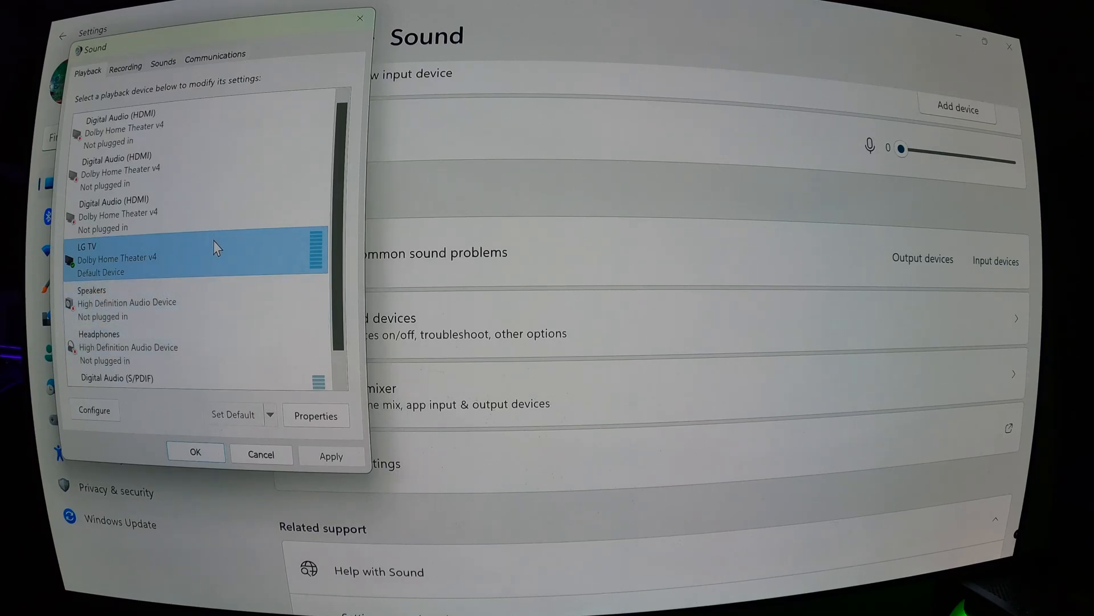
{"action": "mouse_move", "coordinate": [183, 263]}
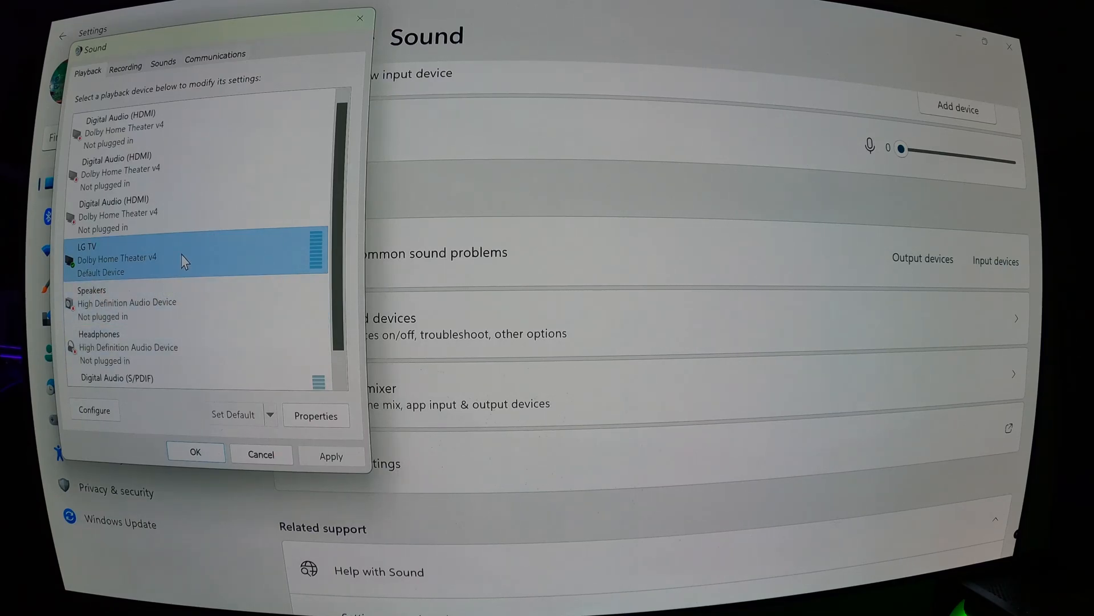
{"action": "mouse_move", "coordinate": [176, 258]}
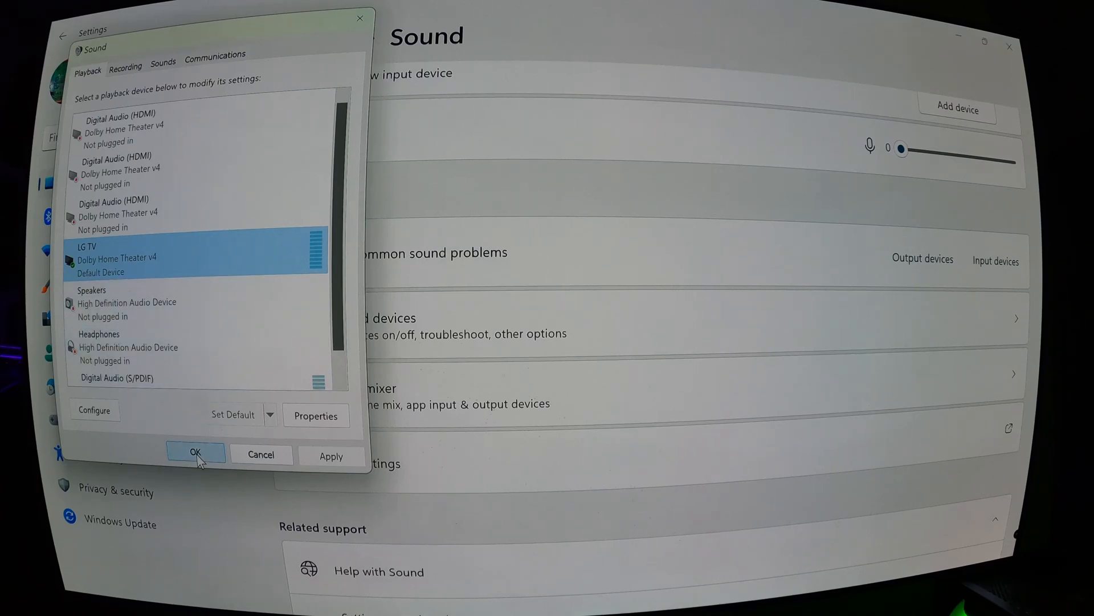
Step: Close the Sound Control Panel, keeping the changes
{"action": "left_click", "coordinate": [196, 454]}
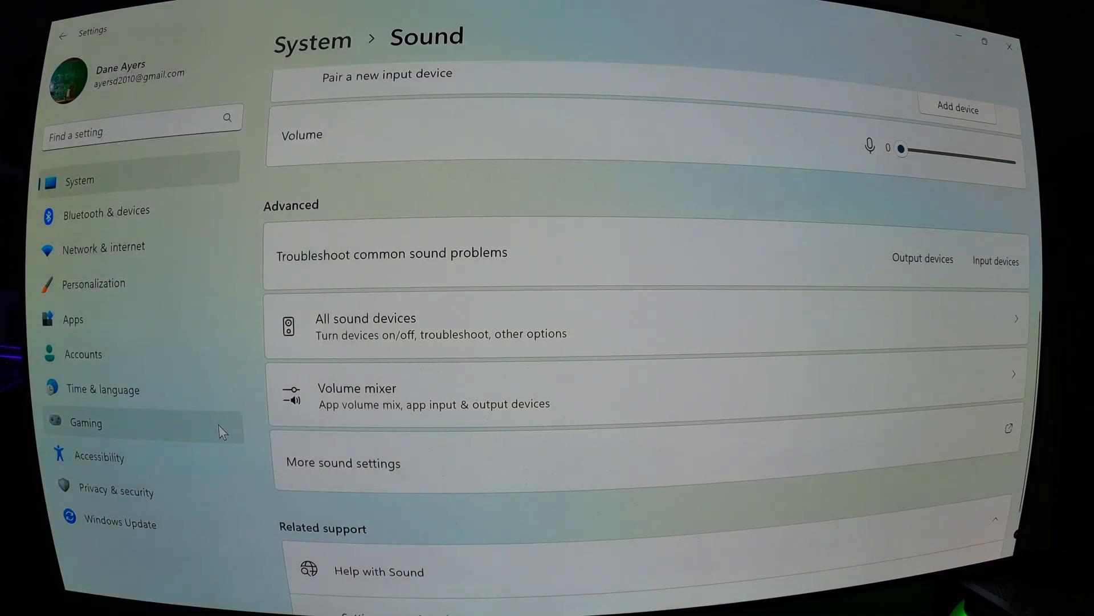
{"action": "mouse_move", "coordinate": [246, 335]}
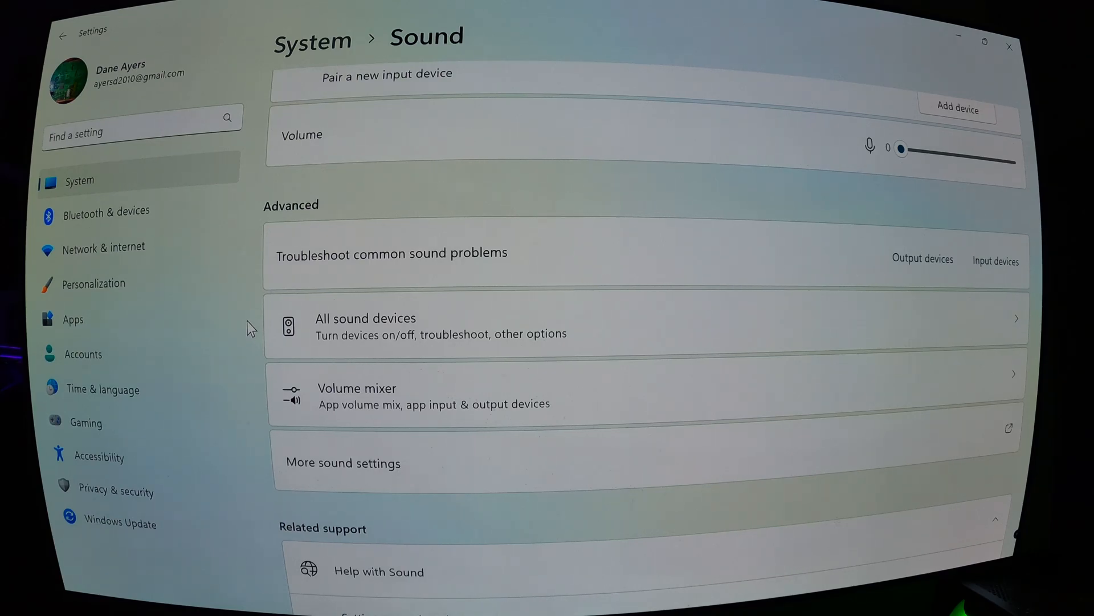
{"action": "mouse_move", "coordinate": [825, 63]}
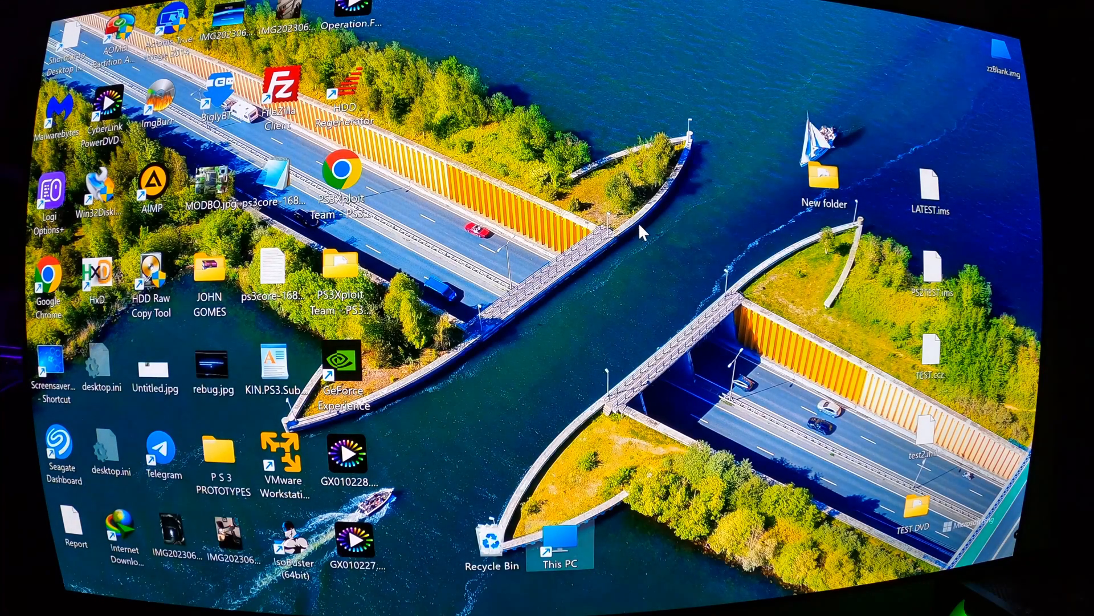
{"action": "mouse_move", "coordinate": [390, 419]}
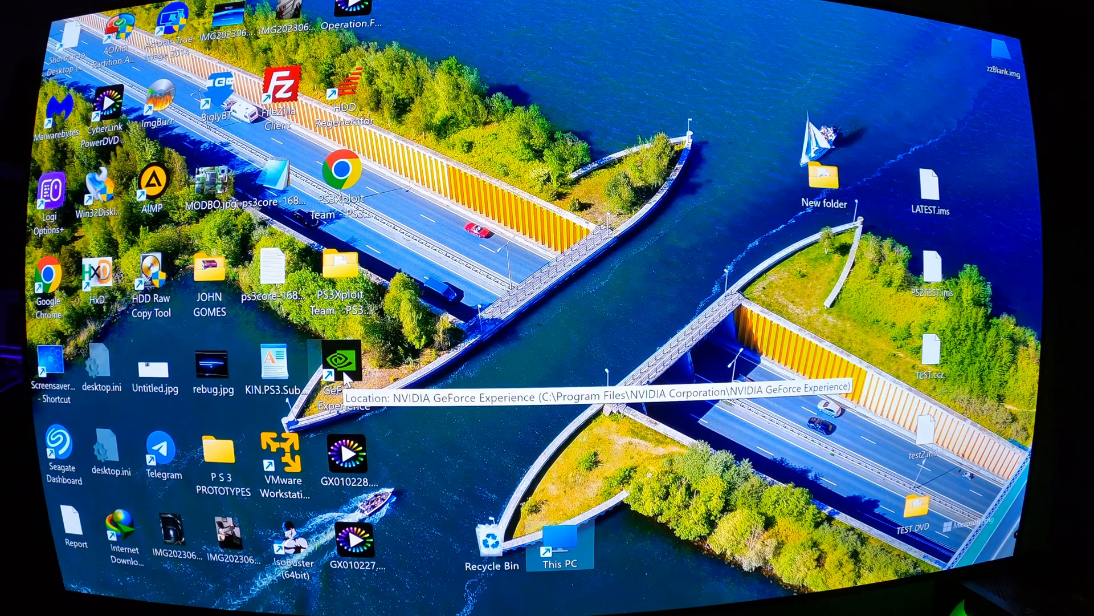
Step: Launch GeForce Experience and show reinstall options for Game Ready Driver 536.40
{"action": "double_click", "coordinate": [342, 366]}
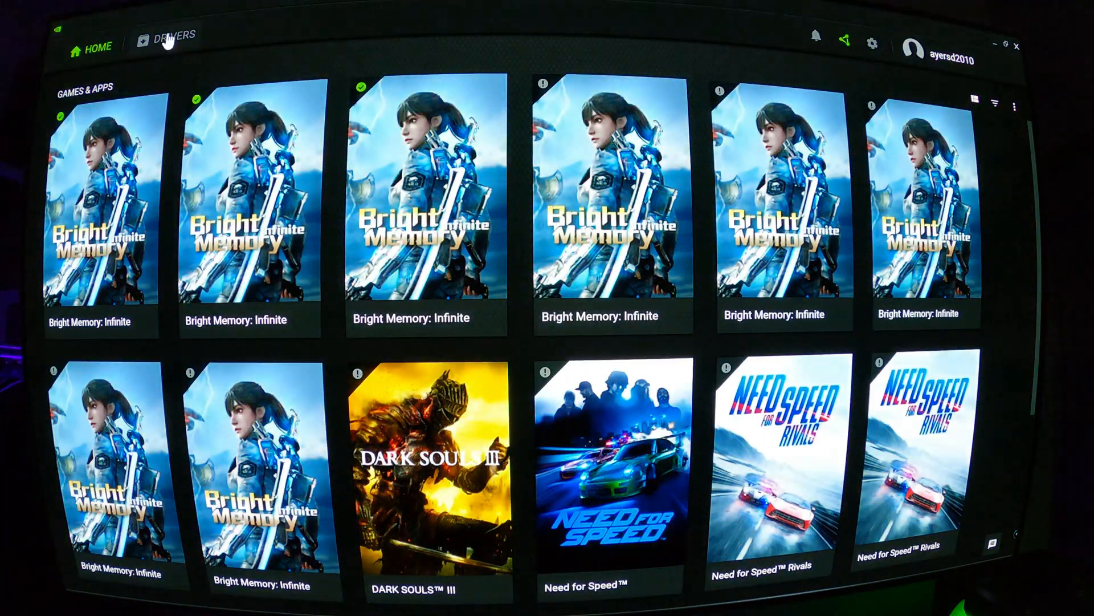
{"action": "left_click", "coordinate": [173, 35]}
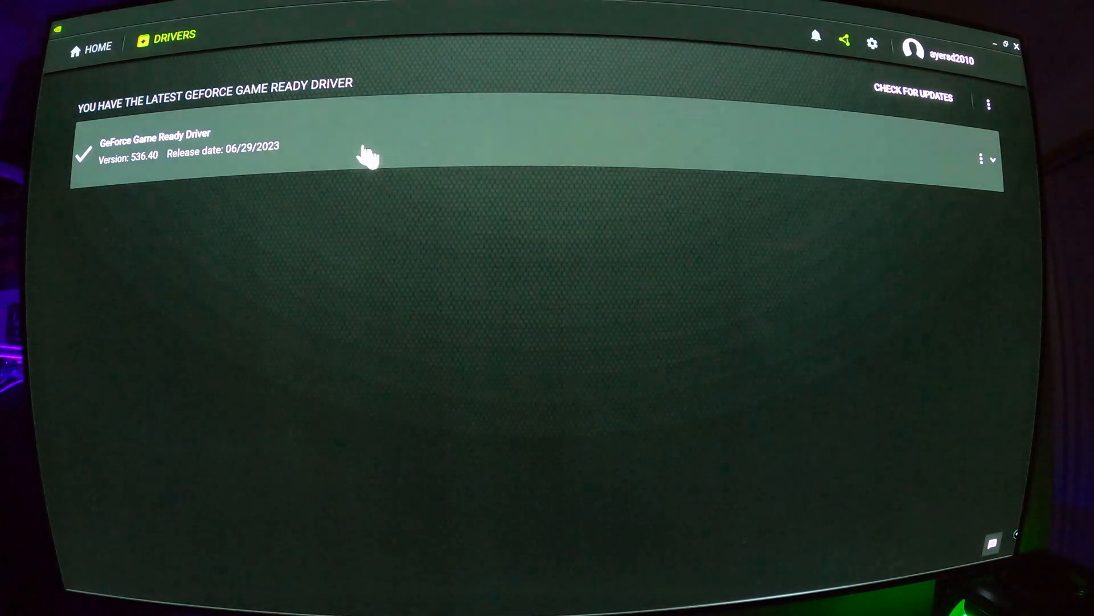
{"action": "mouse_move", "coordinate": [415, 124]}
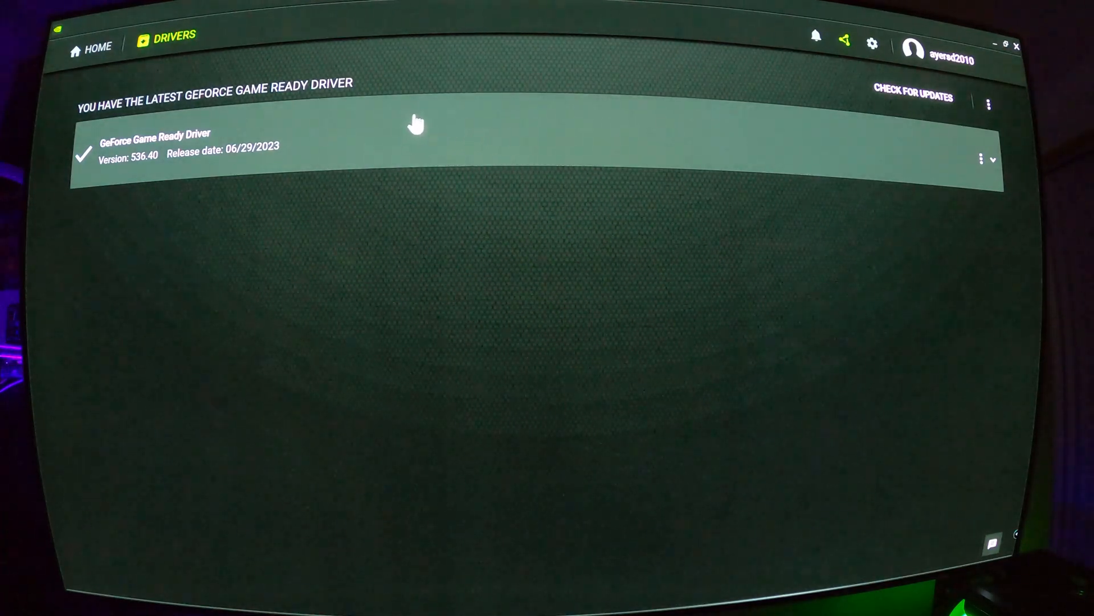
{"action": "mouse_move", "coordinate": [438, 112]}
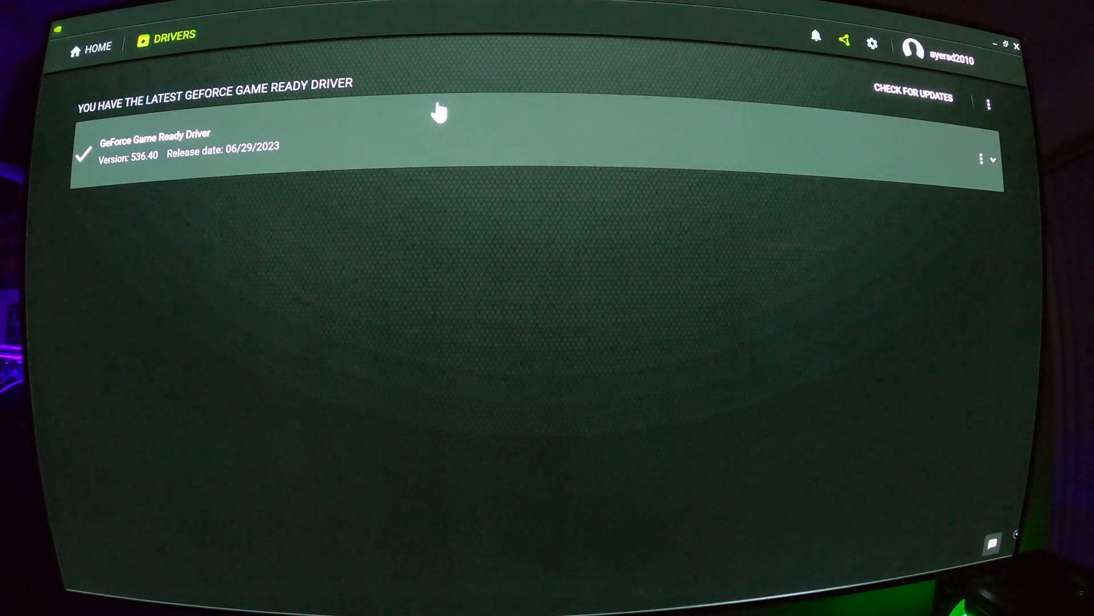
{"action": "mouse_move", "coordinate": [619, 105]}
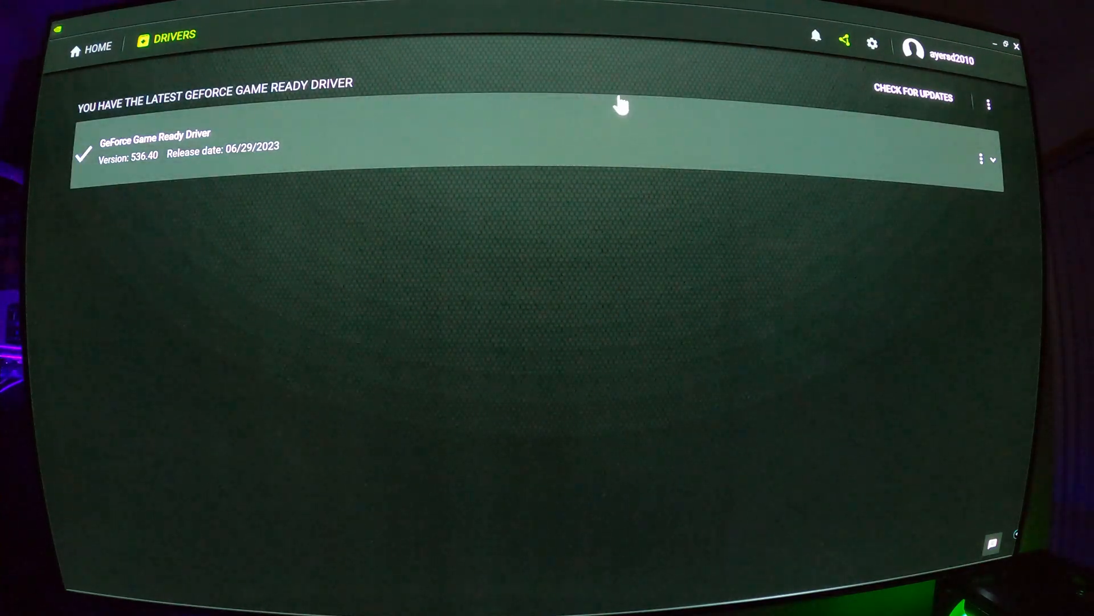
{"action": "mouse_move", "coordinate": [578, 110]}
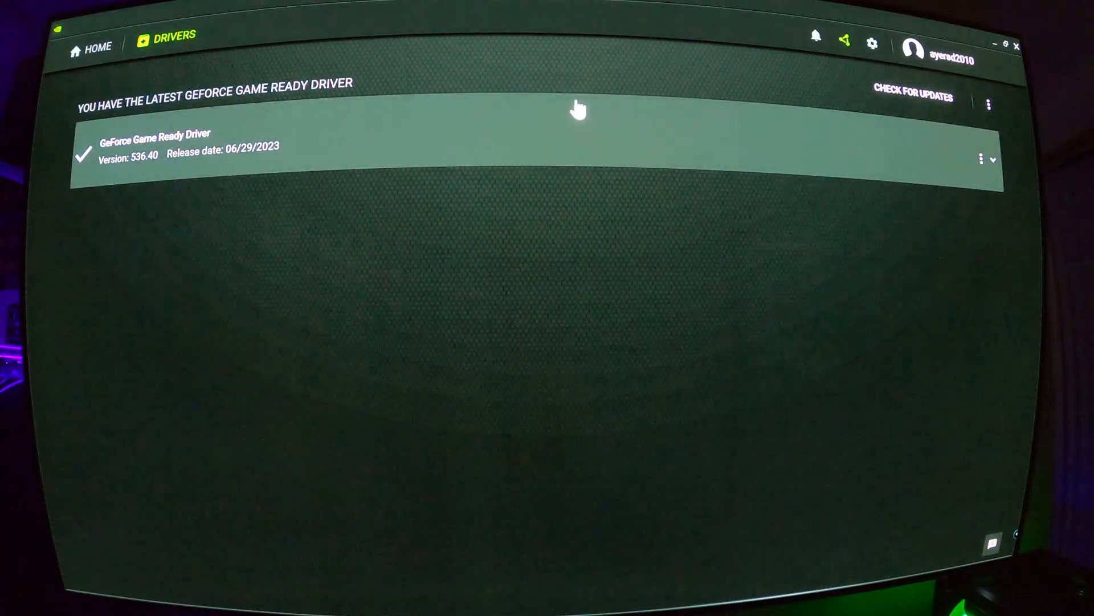
{"action": "mouse_move", "coordinate": [982, 171]}
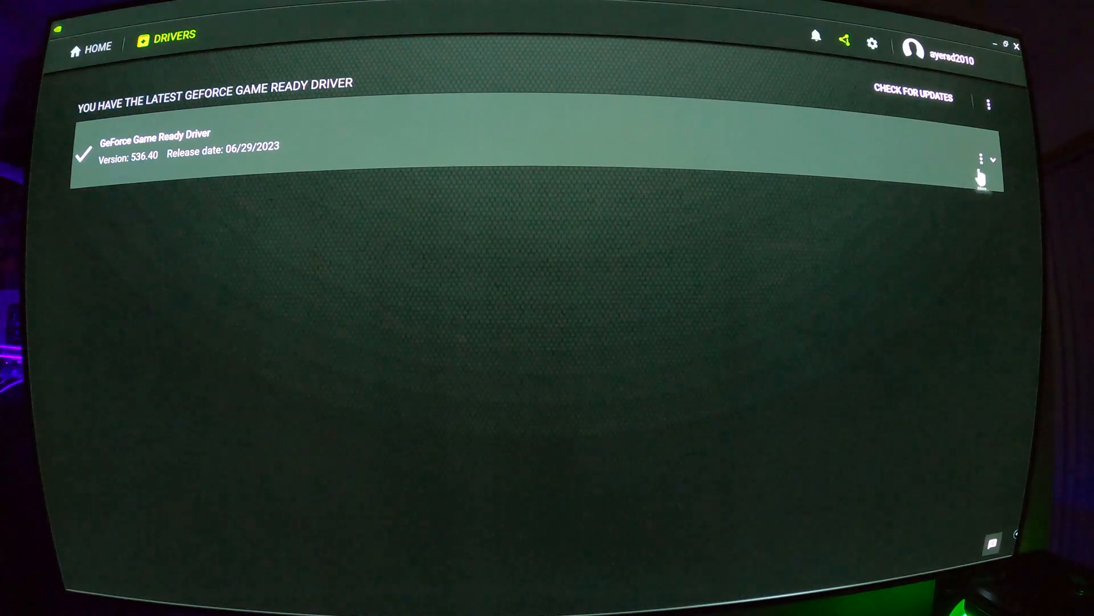
{"action": "left_click", "coordinate": [980, 159]}
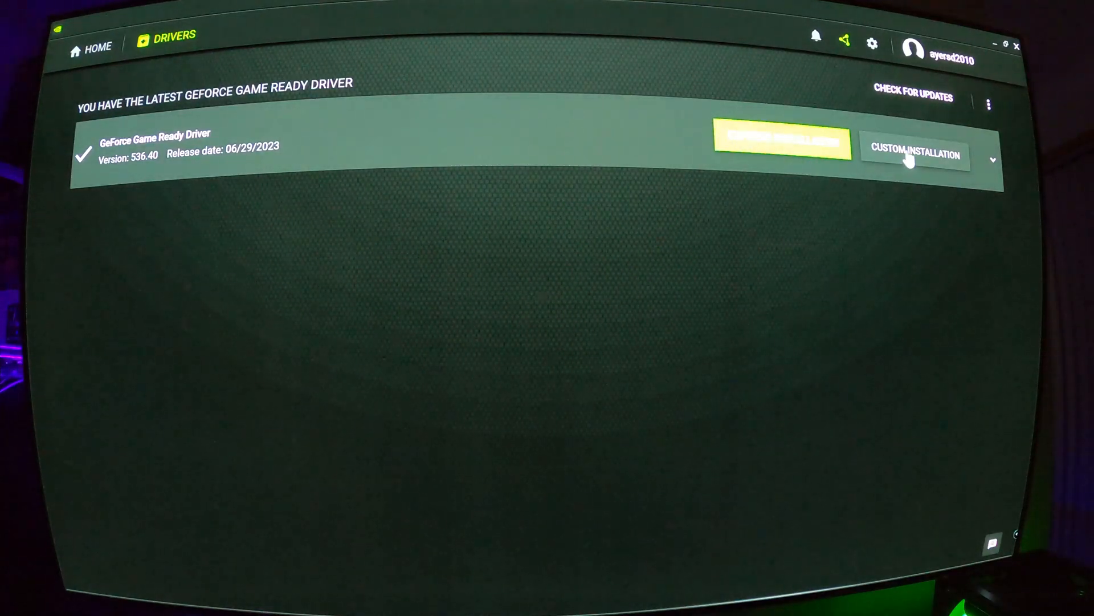
Step: Start a custom reinstall of Game Ready Driver 536.40 and reach its component list
{"action": "left_click", "coordinate": [783, 144]}
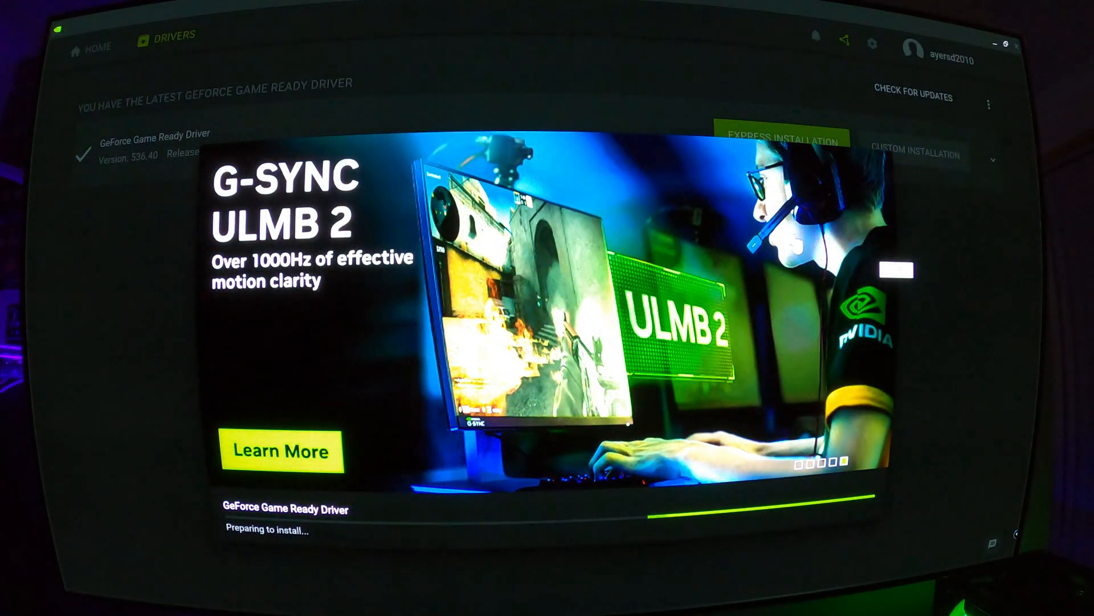
{"action": "left_click", "coordinate": [916, 153]}
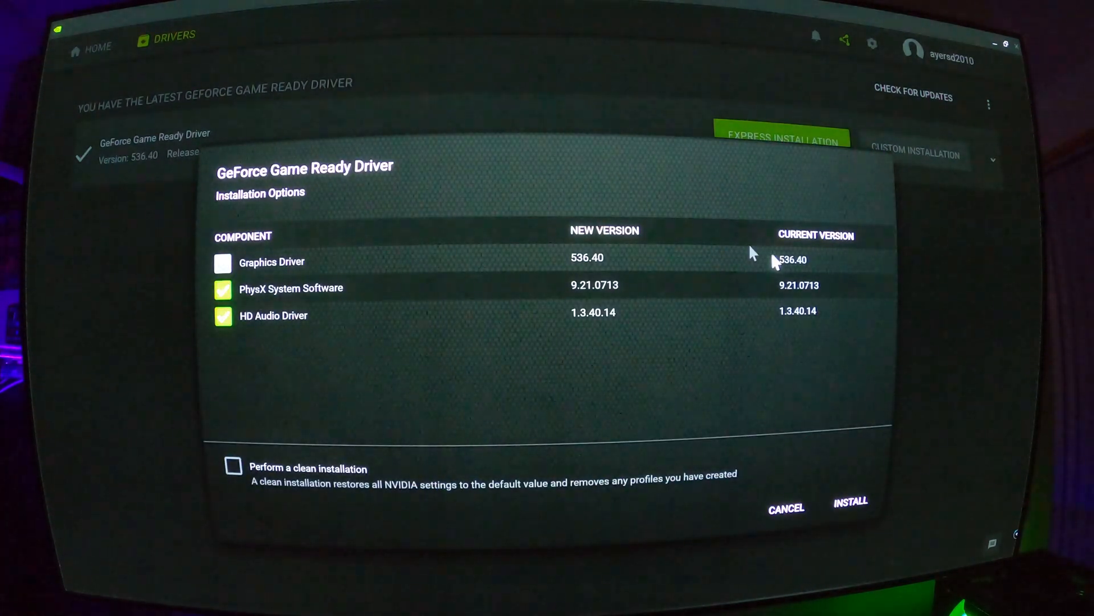
{"action": "mouse_move", "coordinate": [379, 407]}
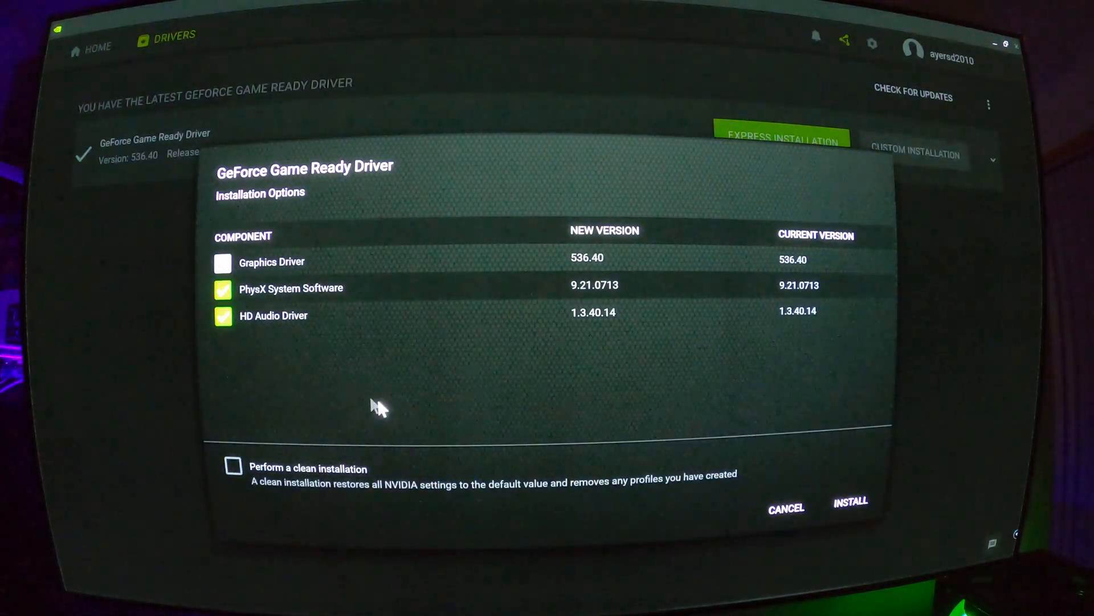
{"action": "mouse_move", "coordinate": [269, 282]}
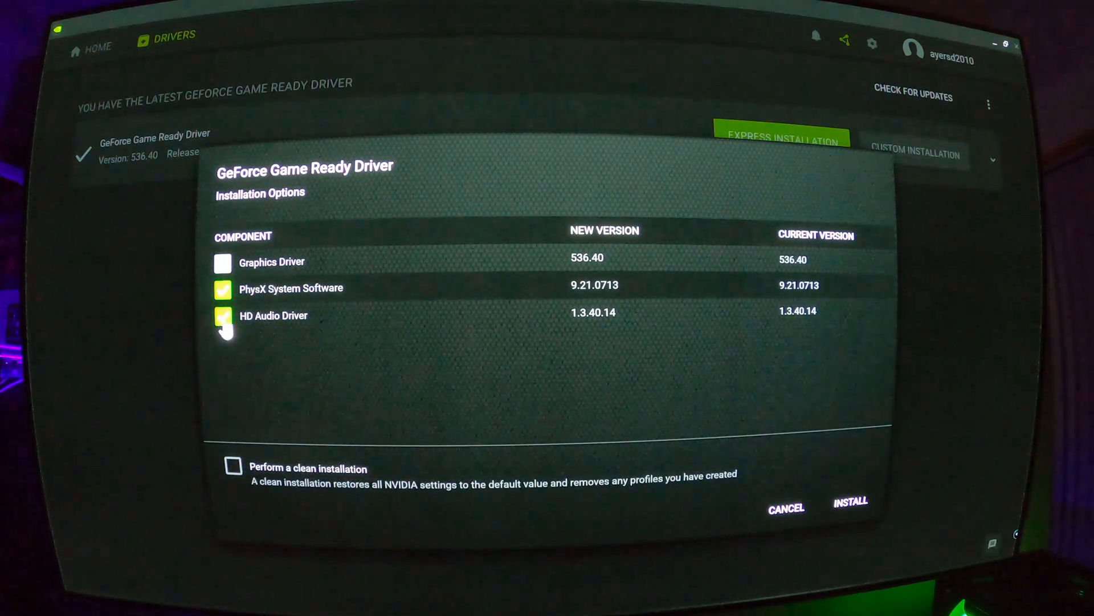
Step: Untick HD Audio Driver in GeForce installation options, keeping only PhysX System Software selected
{"action": "left_click", "coordinate": [224, 316]}
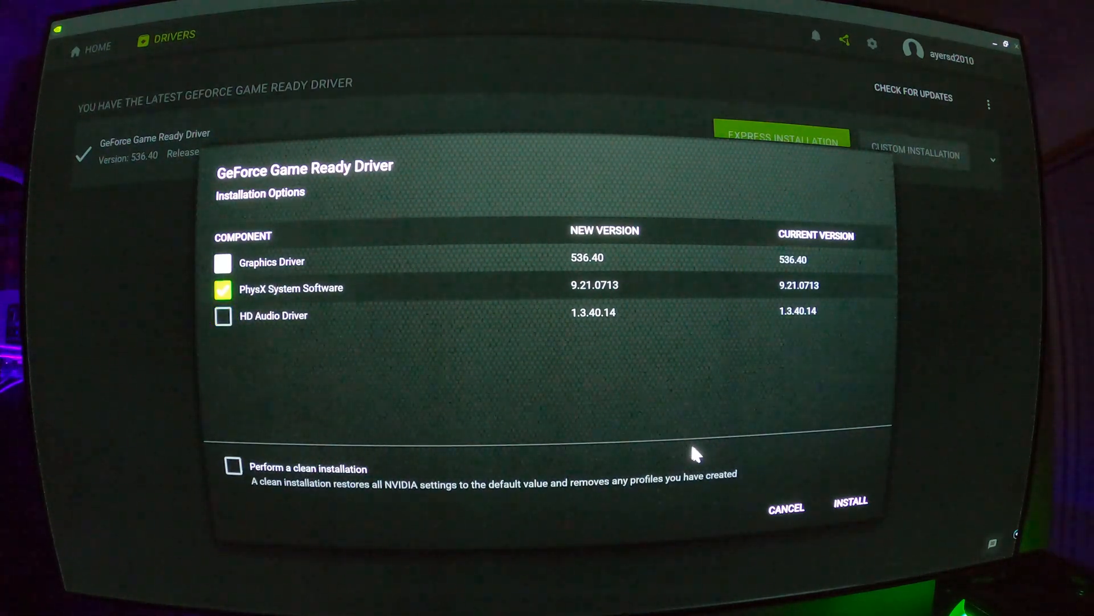
{"action": "mouse_move", "coordinate": [707, 388]}
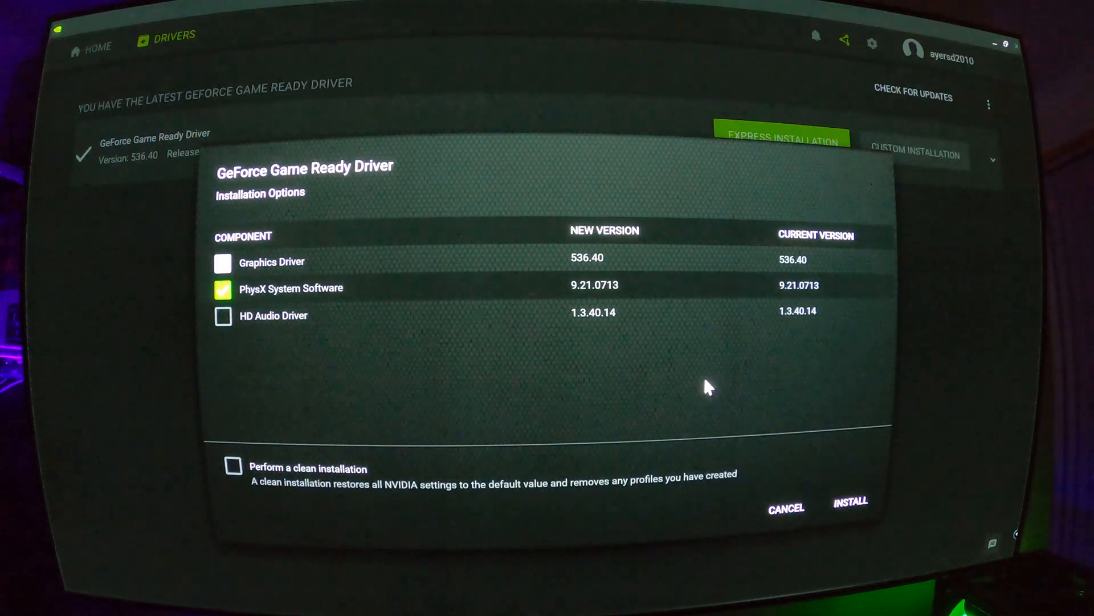
{"action": "mouse_move", "coordinate": [265, 324]}
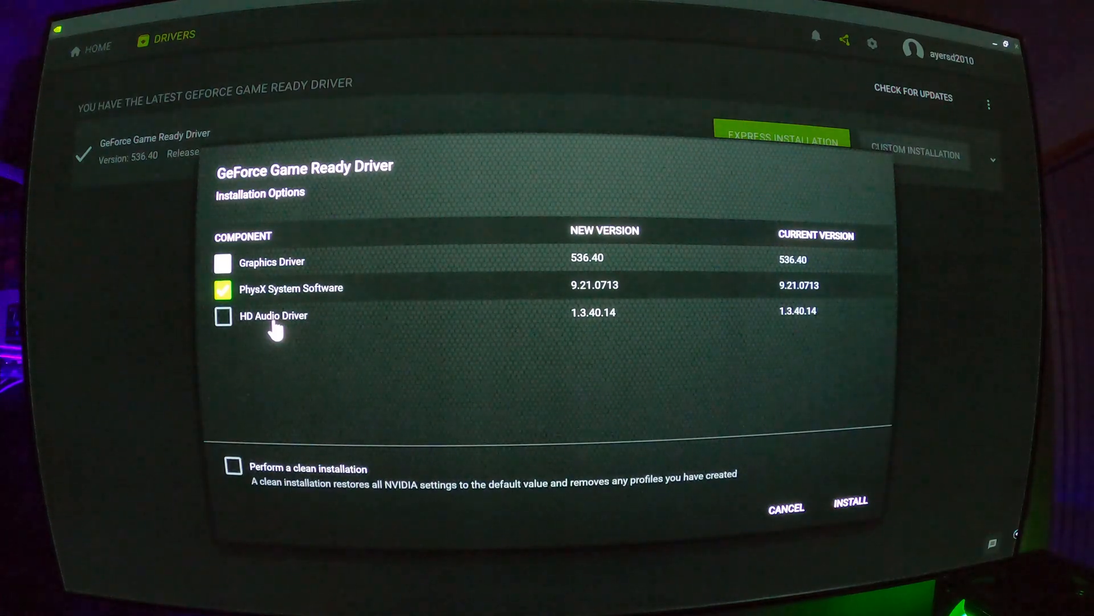
{"action": "mouse_move", "coordinate": [606, 372]}
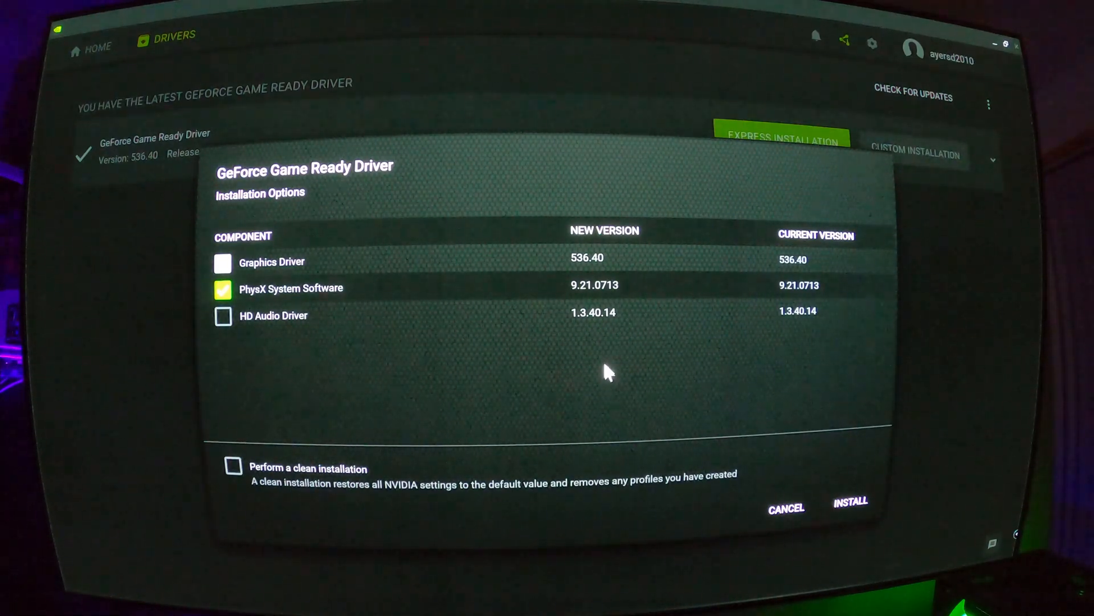
{"action": "mouse_move", "coordinate": [589, 363]}
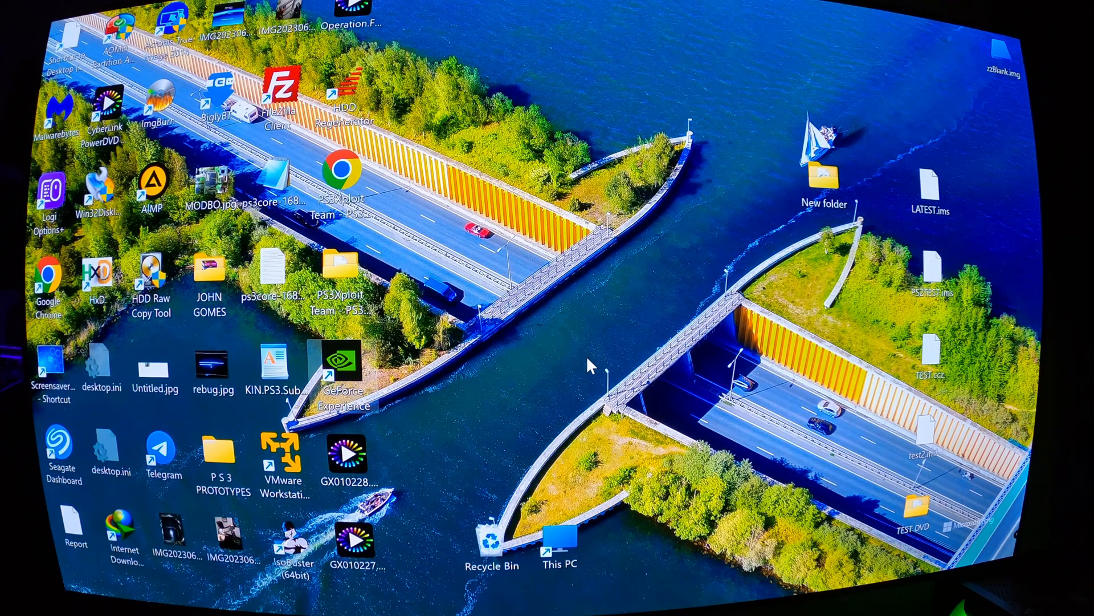
{"action": "mouse_move", "coordinate": [597, 353]}
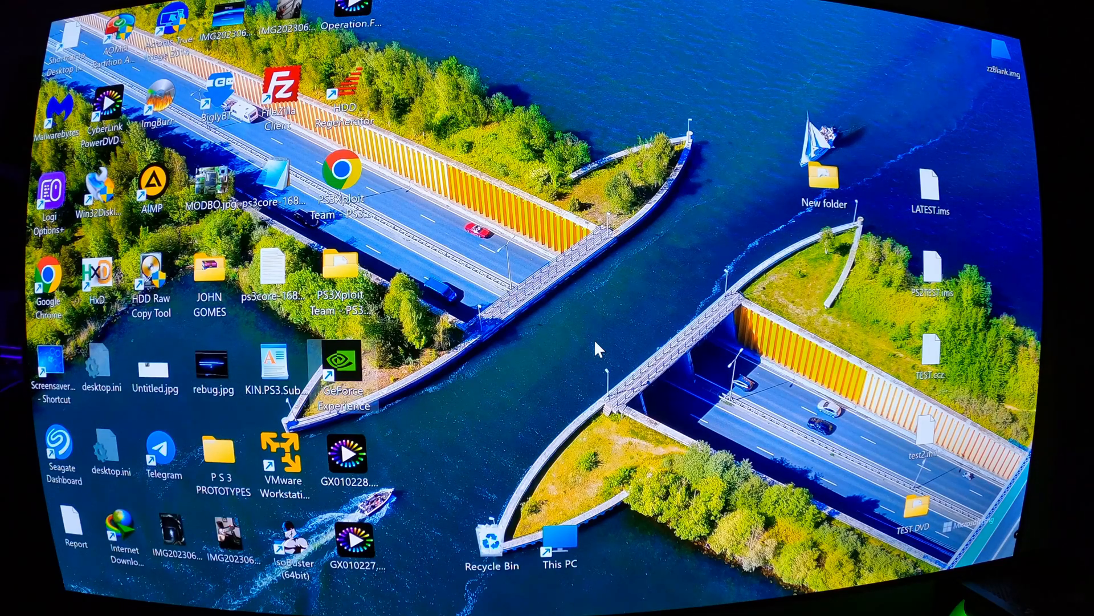